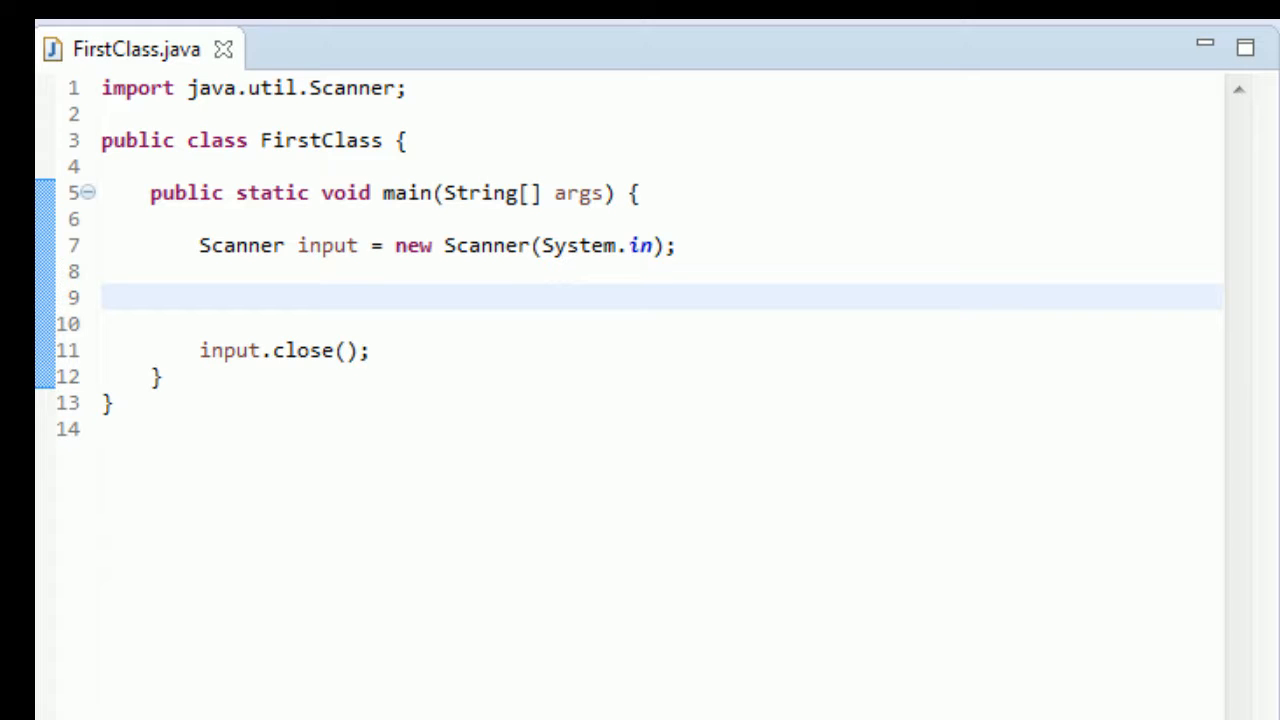
# - Type an empty if() statement on line 9, between the Scanner creation and close
pyautogui.click(222, 296)
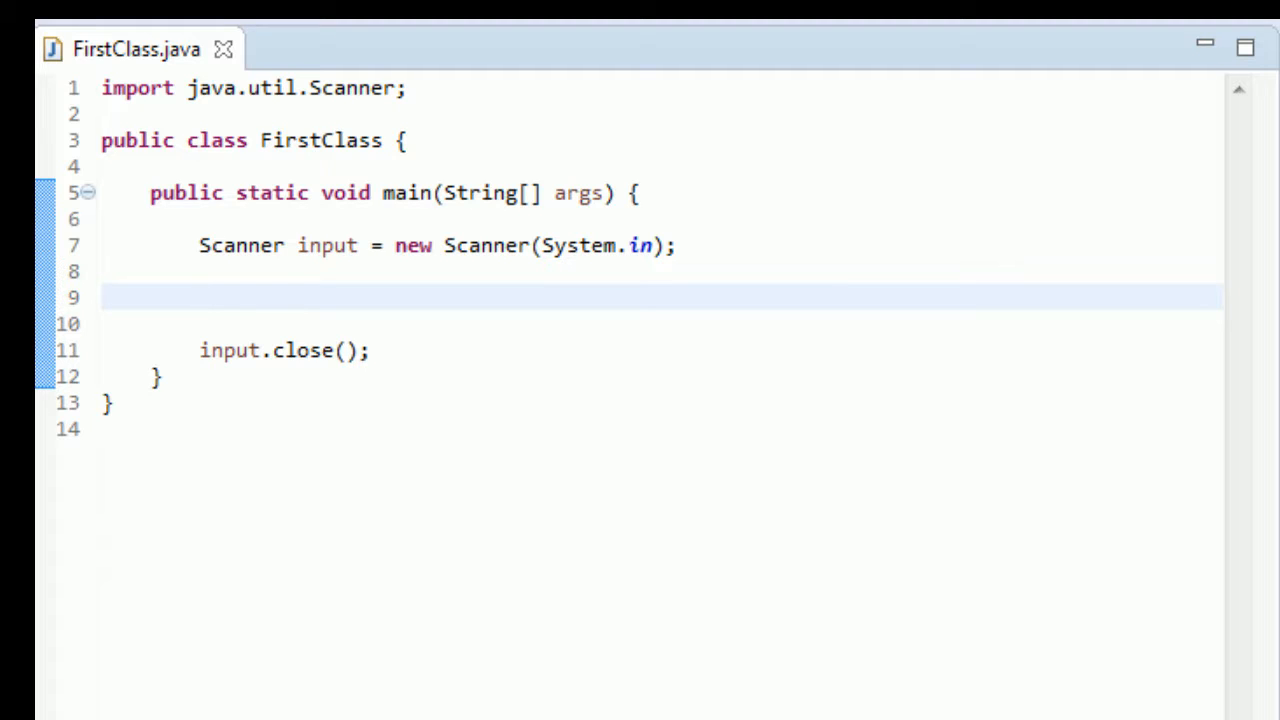
pyautogui.click(200, 297)
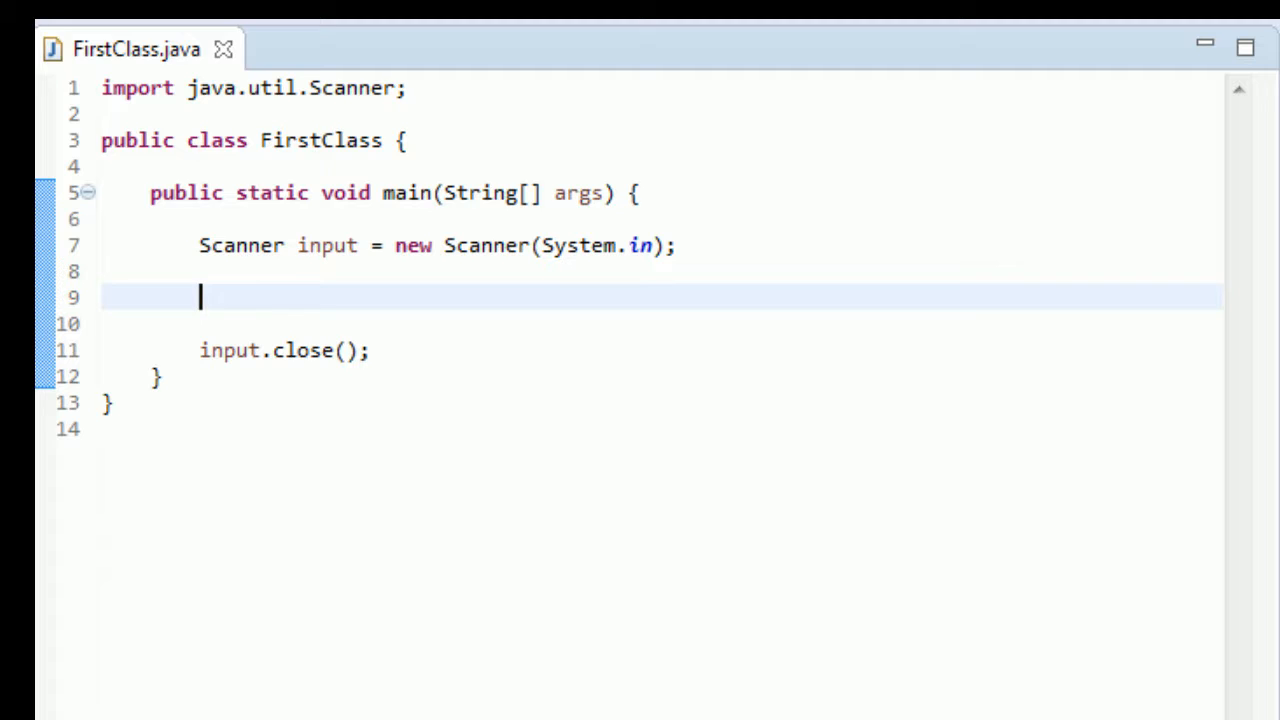
pyautogui.write('i')
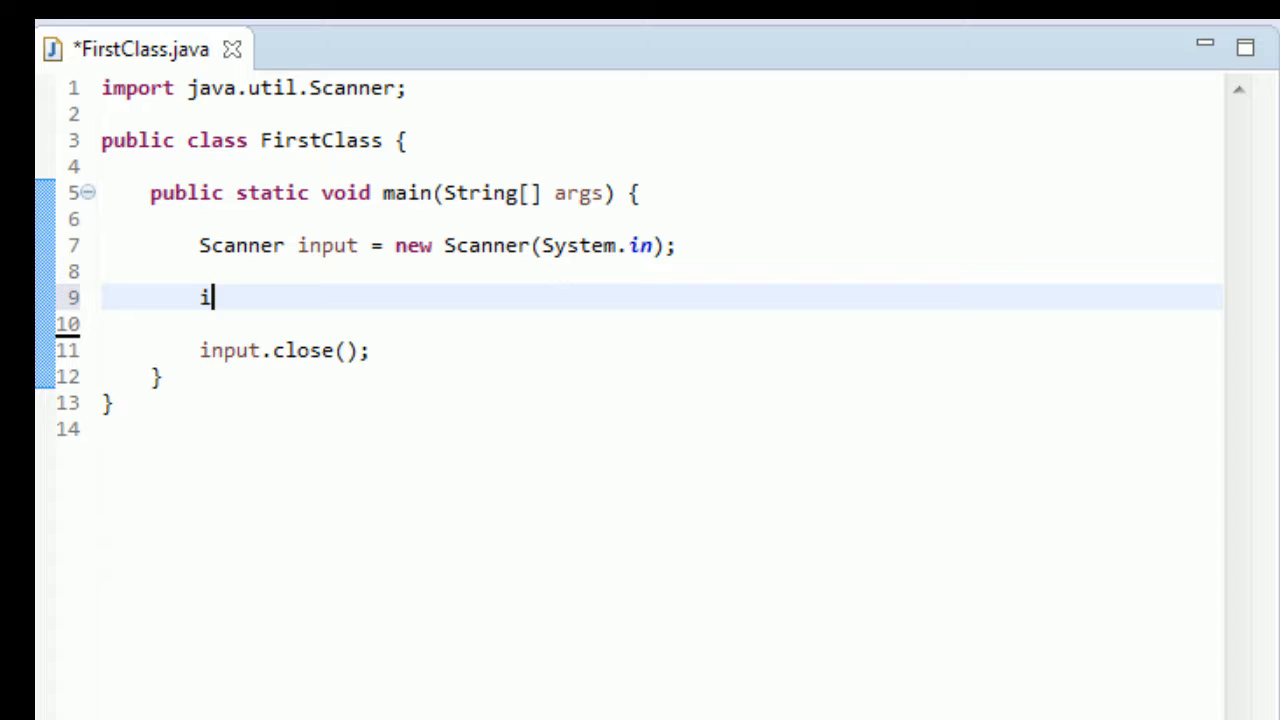
pyautogui.write('f')
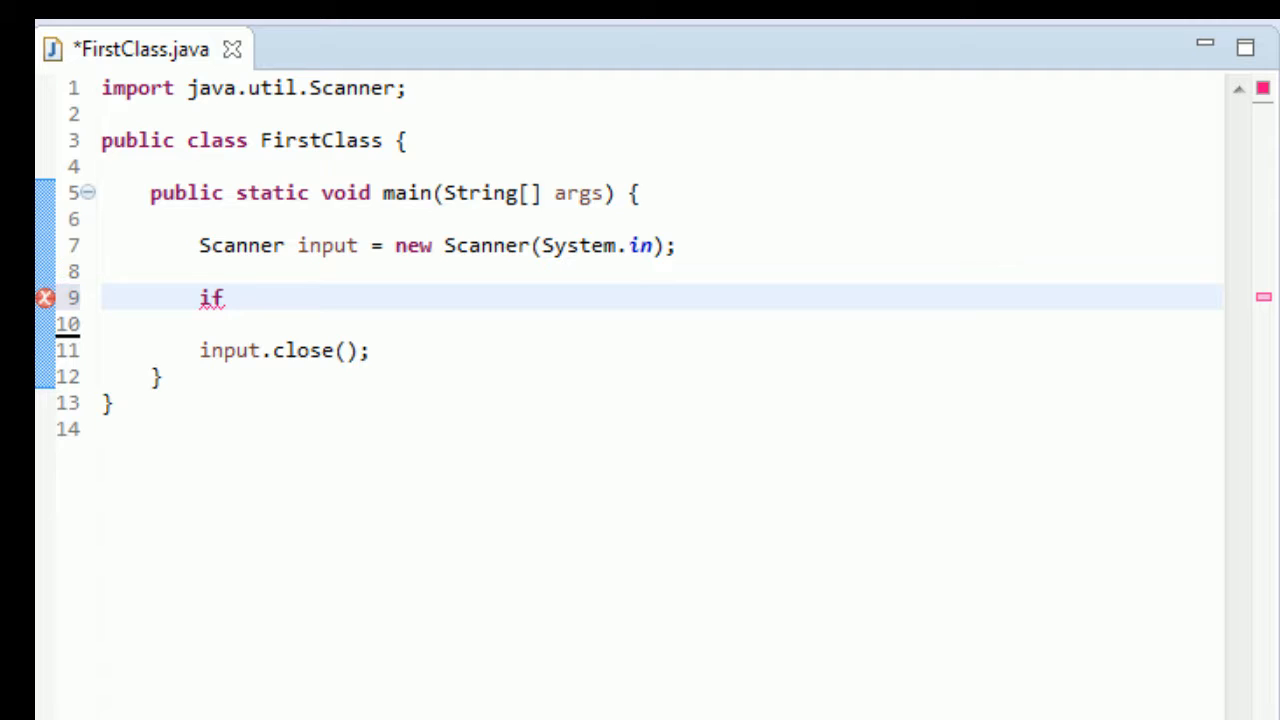
pyautogui.write('()')
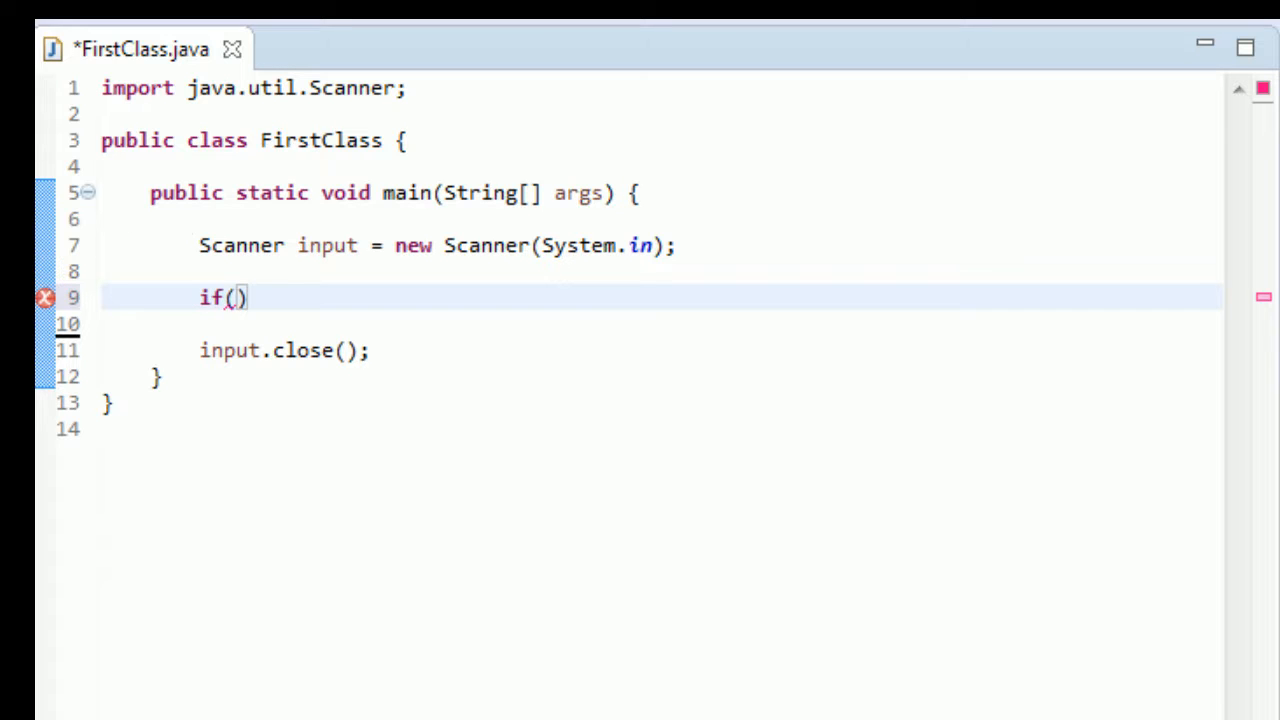
# - Add int test = input.nextInt(); above the if and save FirstClass.java
pyautogui.click(235, 271)
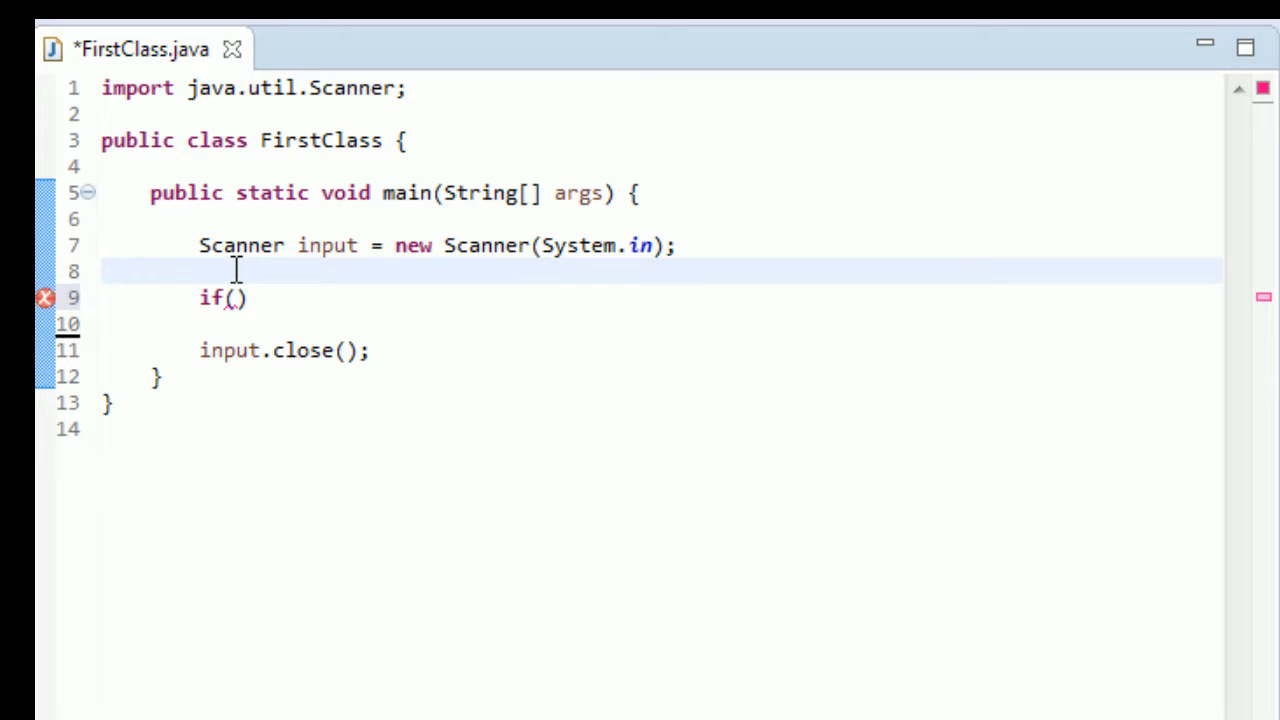
pyautogui.press('Enter')
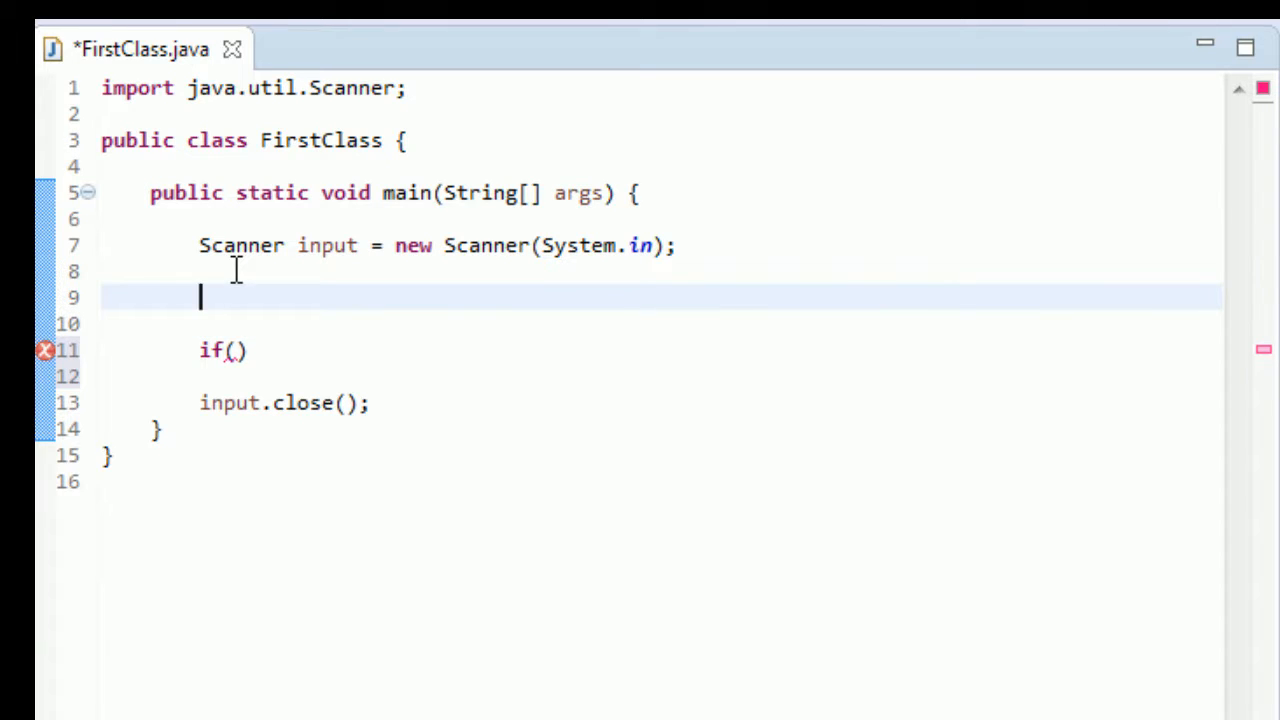
pyautogui.write('int test -')
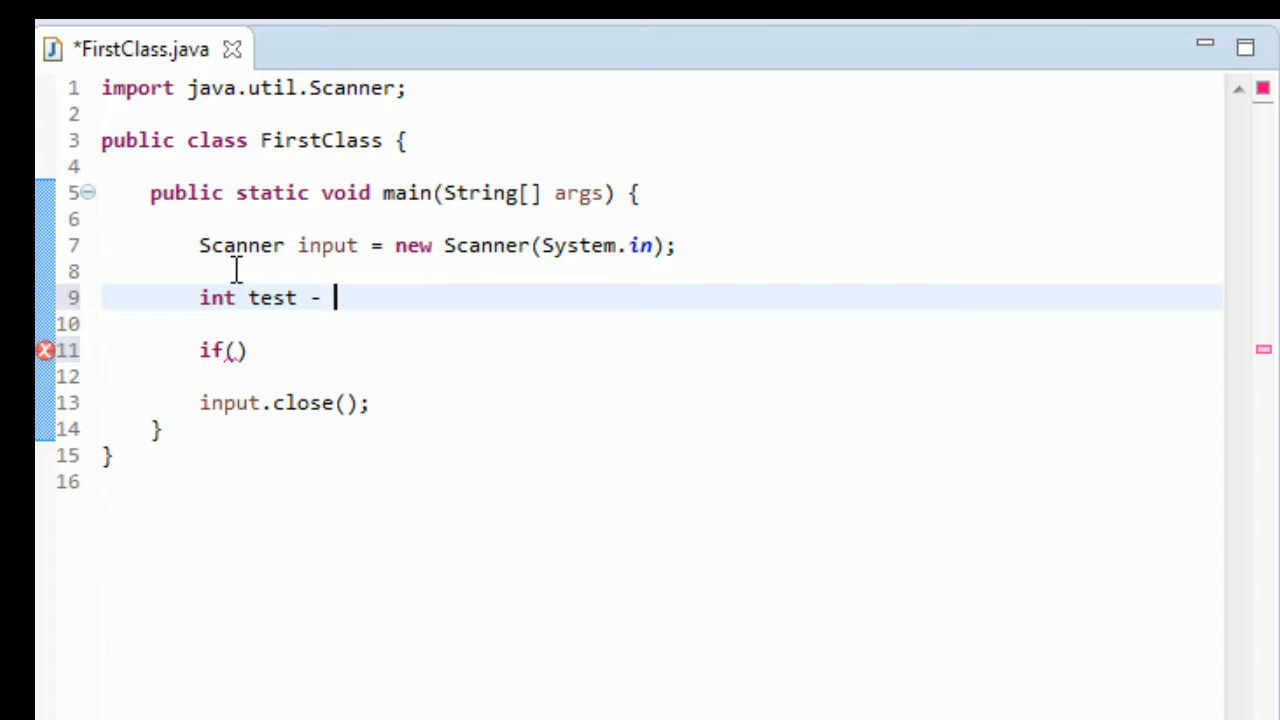
pyautogui.write('= in')
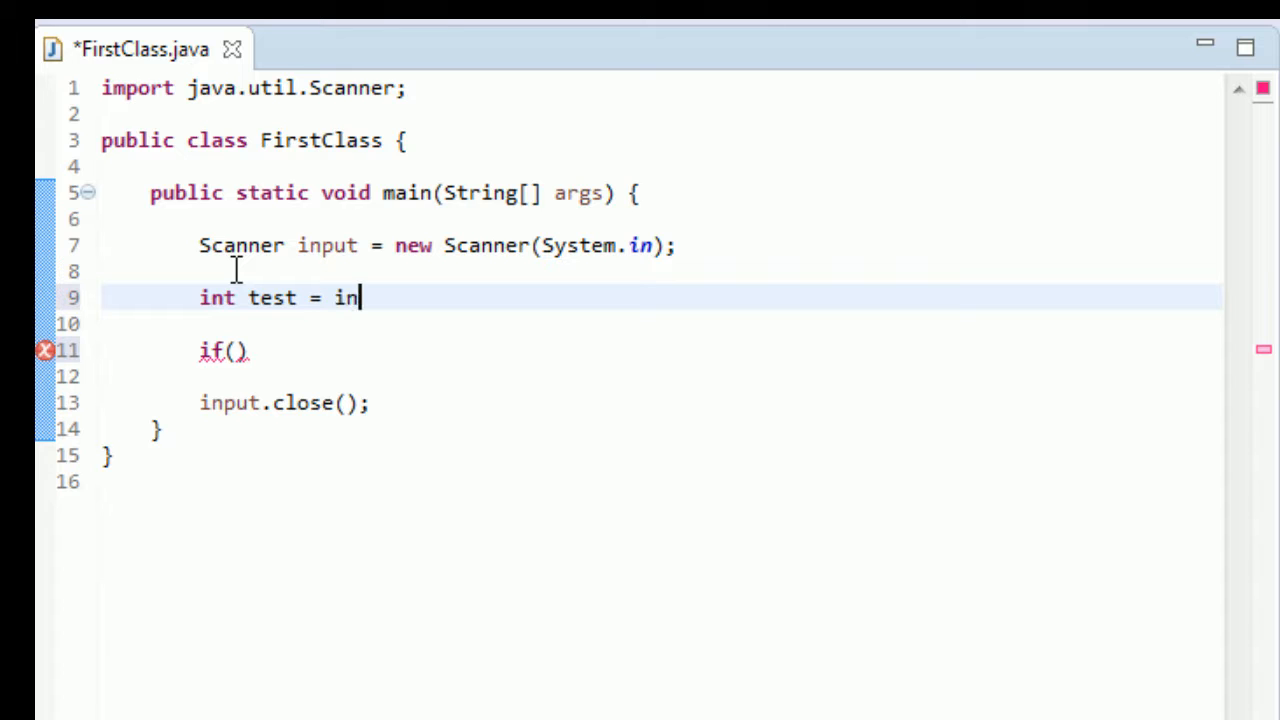
pyautogui.write('put.nextInt();')
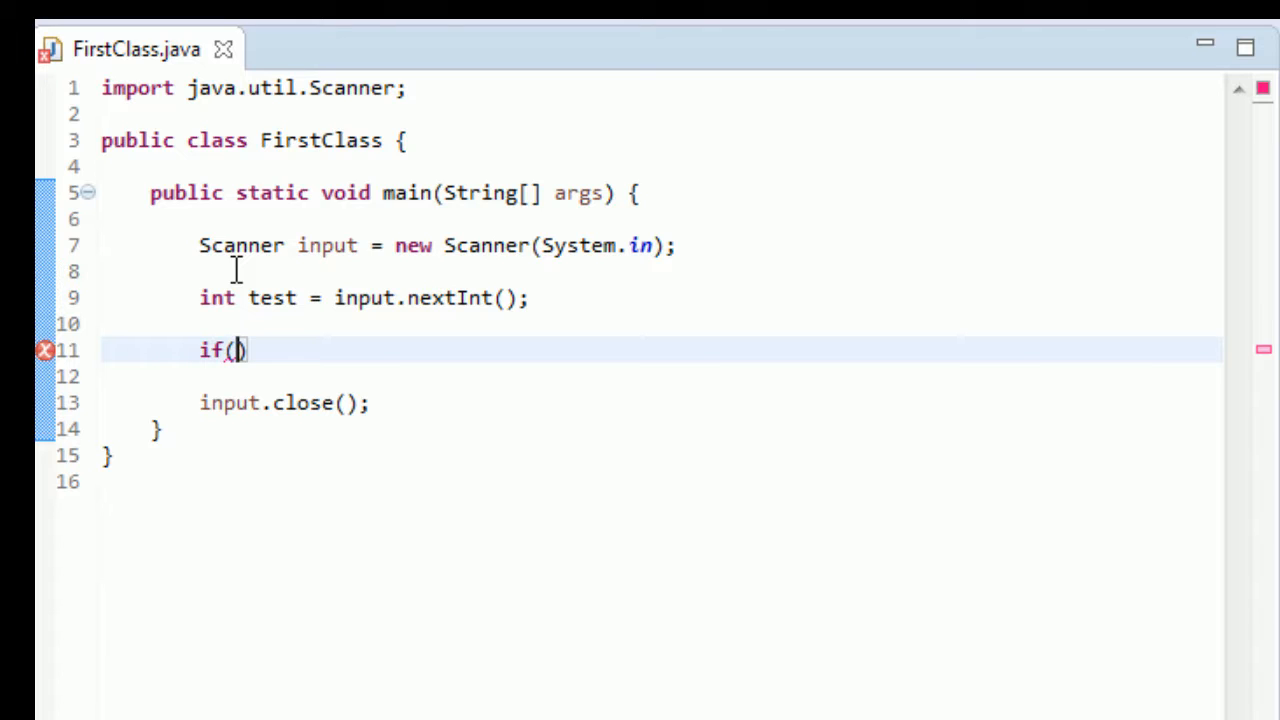
# - Fill the if condition with test > 0 and give it an empty brace body
pyautogui.write('test >')
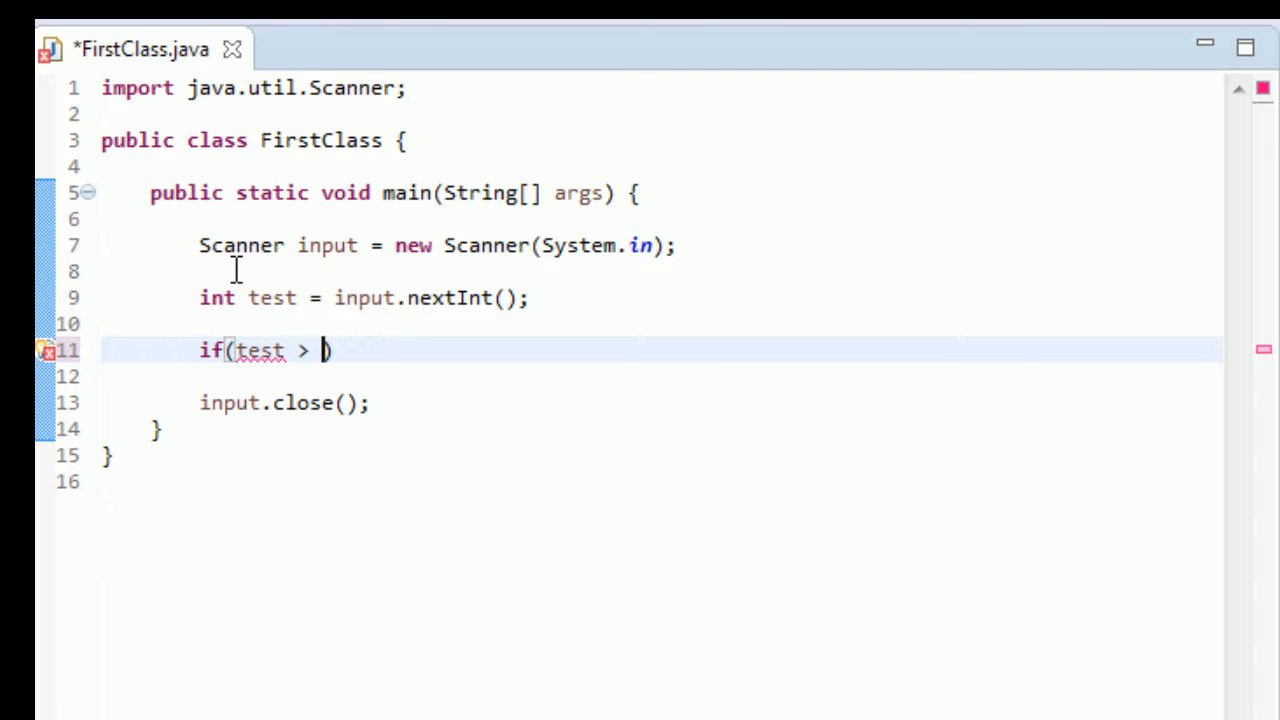
pyautogui.write('0')
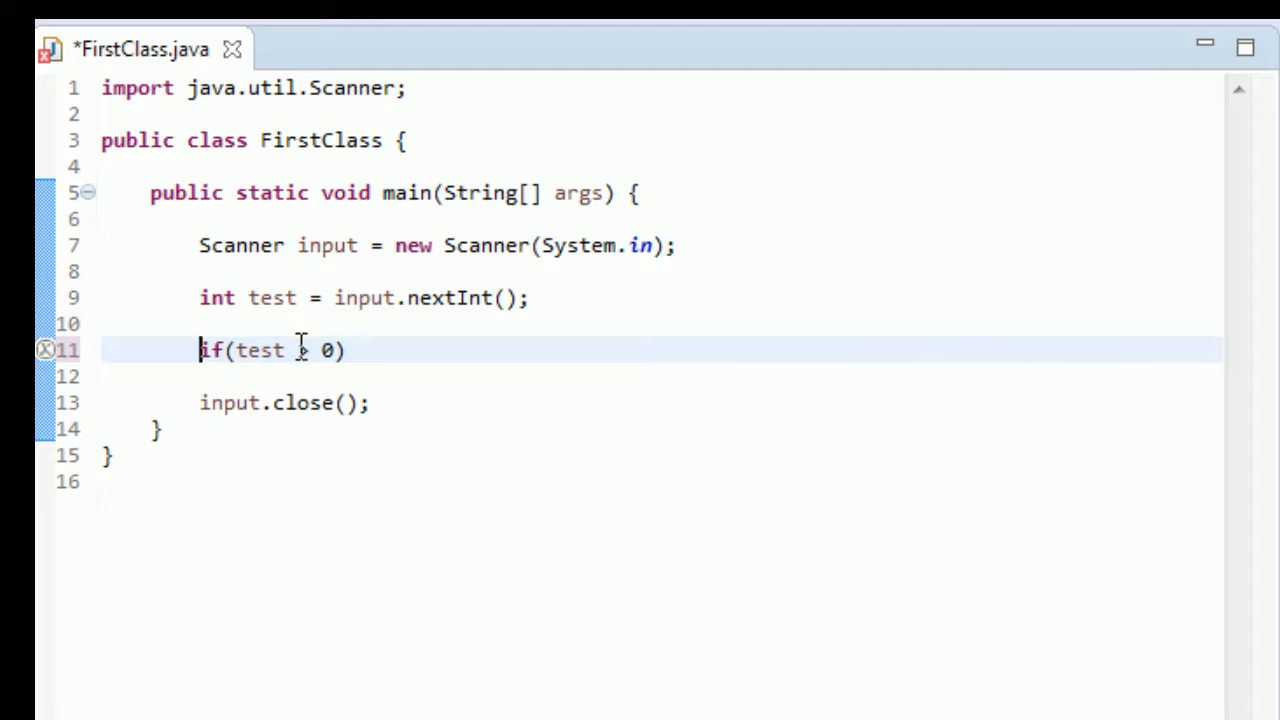
pyautogui.write('>')
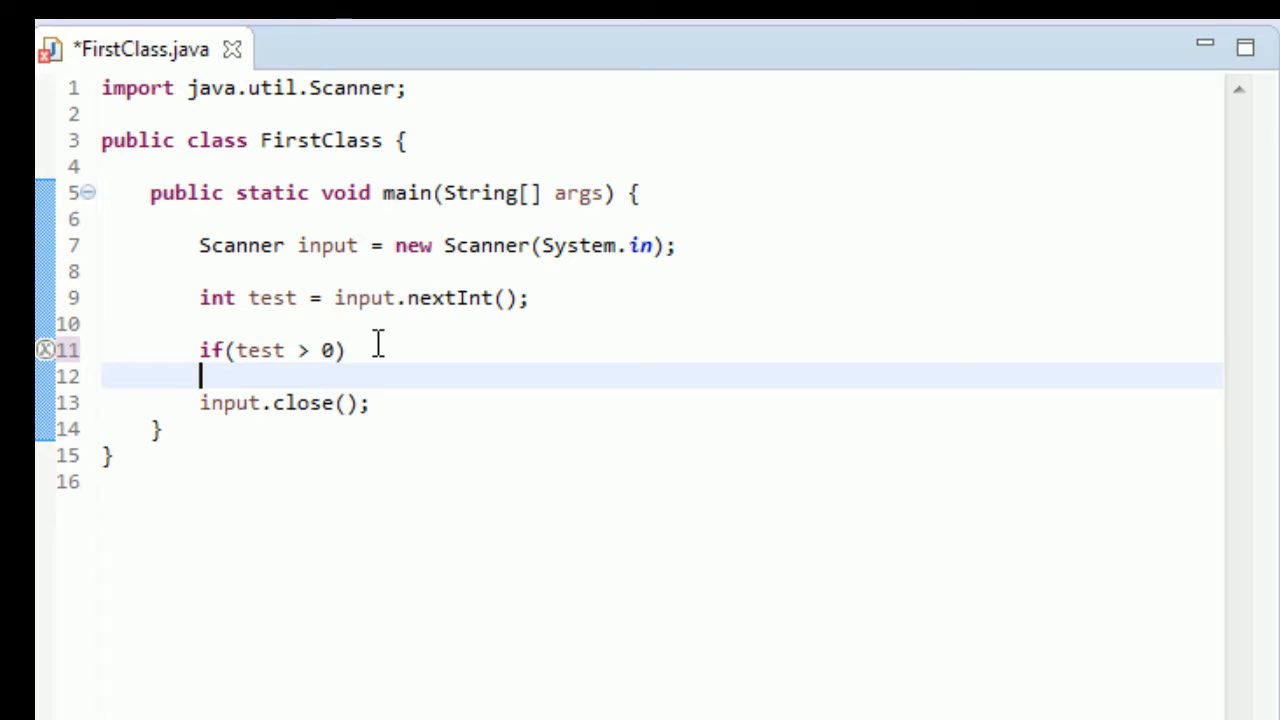
pyautogui.write('{')
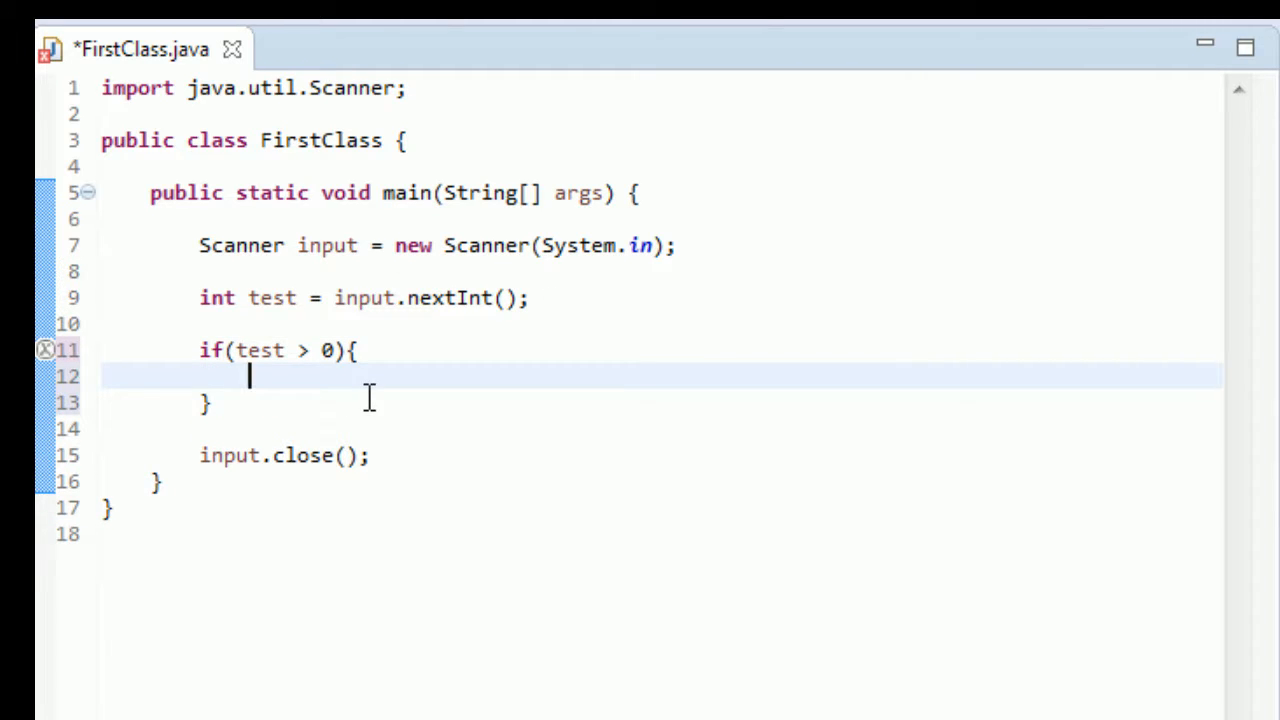
pyautogui.moveTo(310, 342)
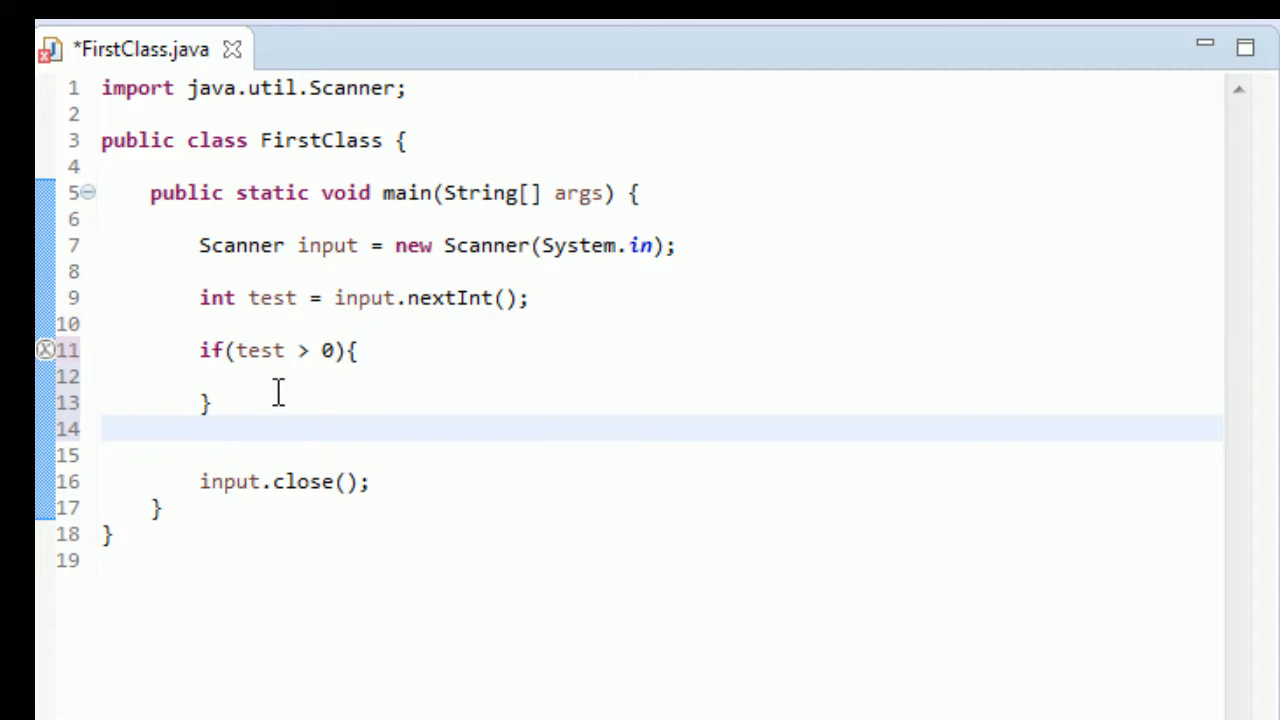
# - Start a block comment below the if listing >, <, >=, <= and ==
pyautogui.write('/')
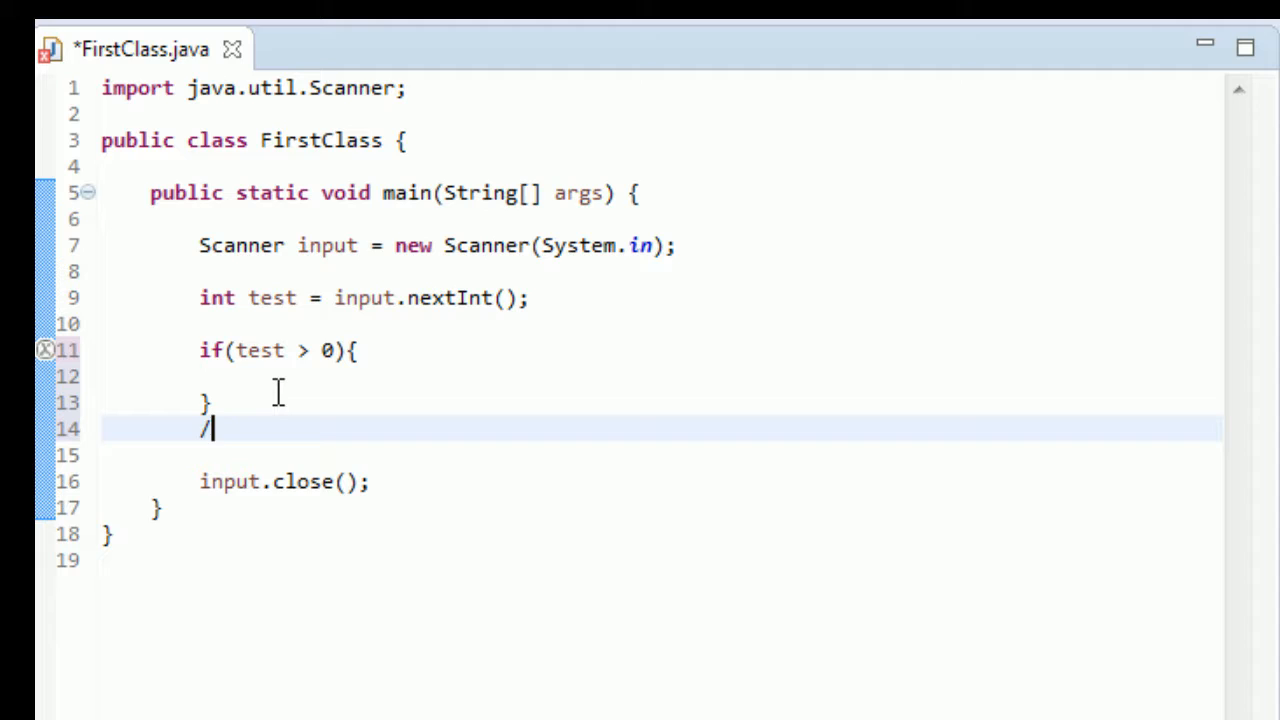
pyautogui.write('*')
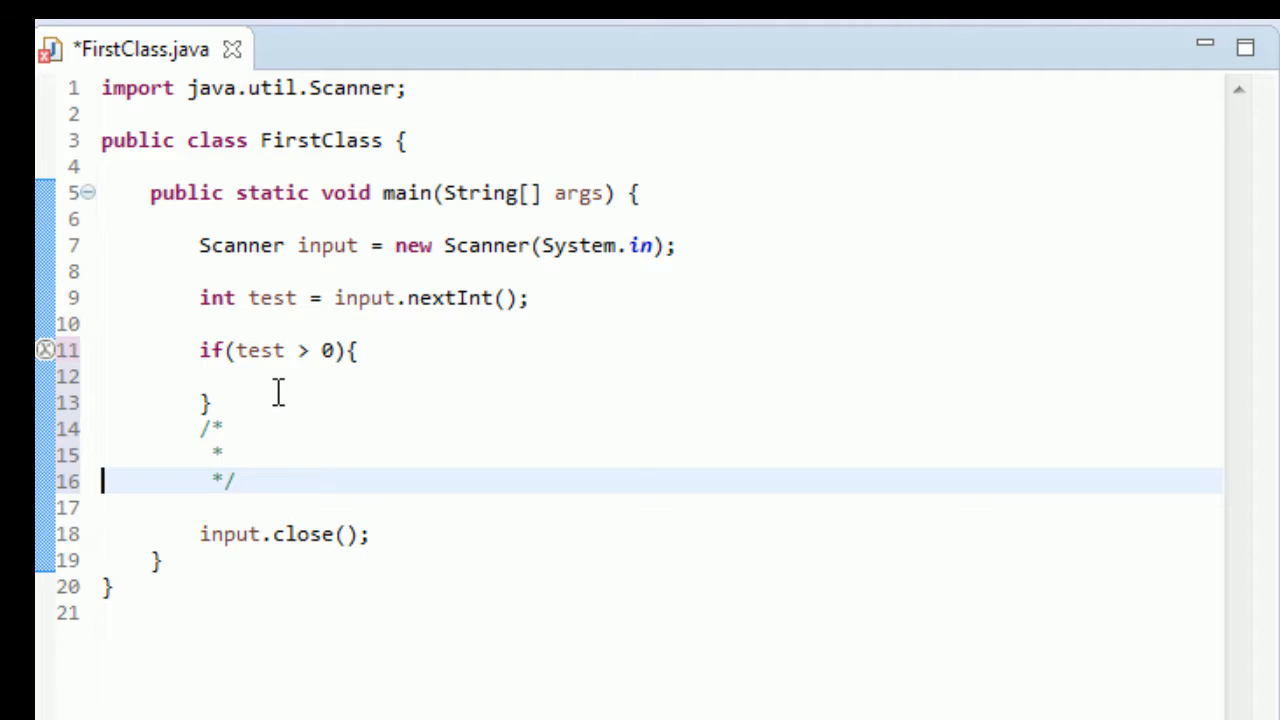
pyautogui.write('>')
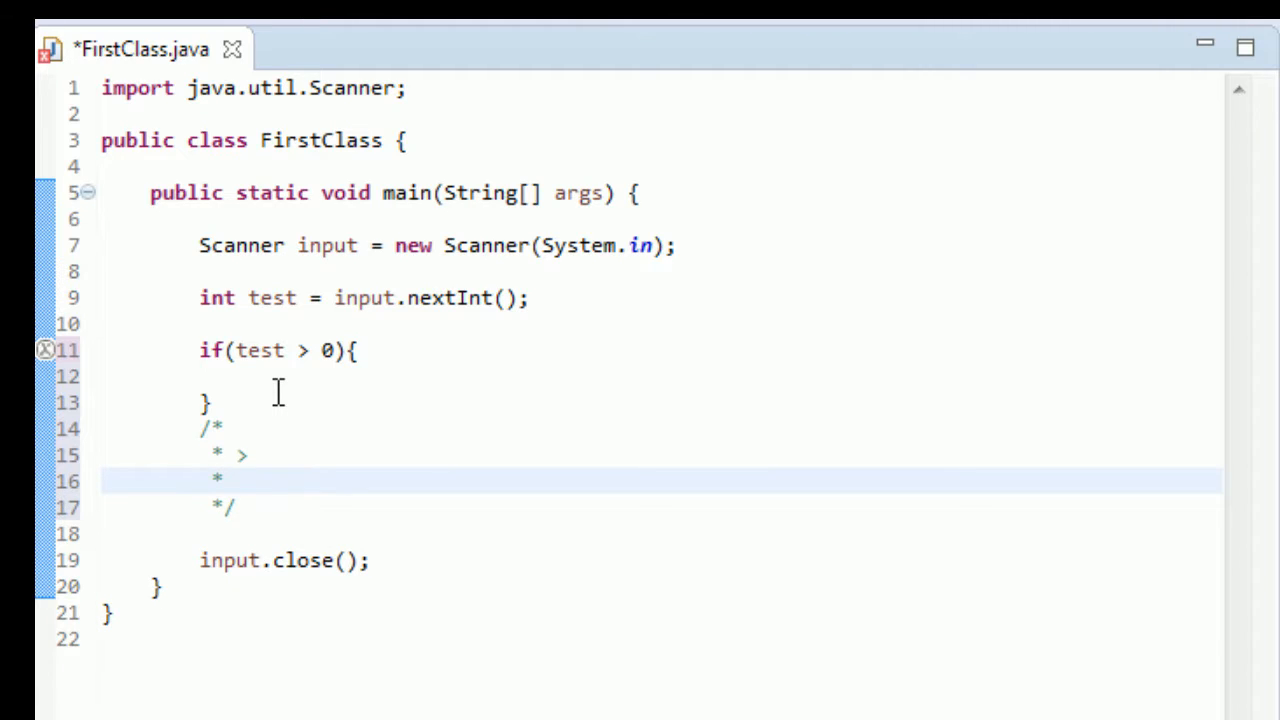
pyautogui.write('<')
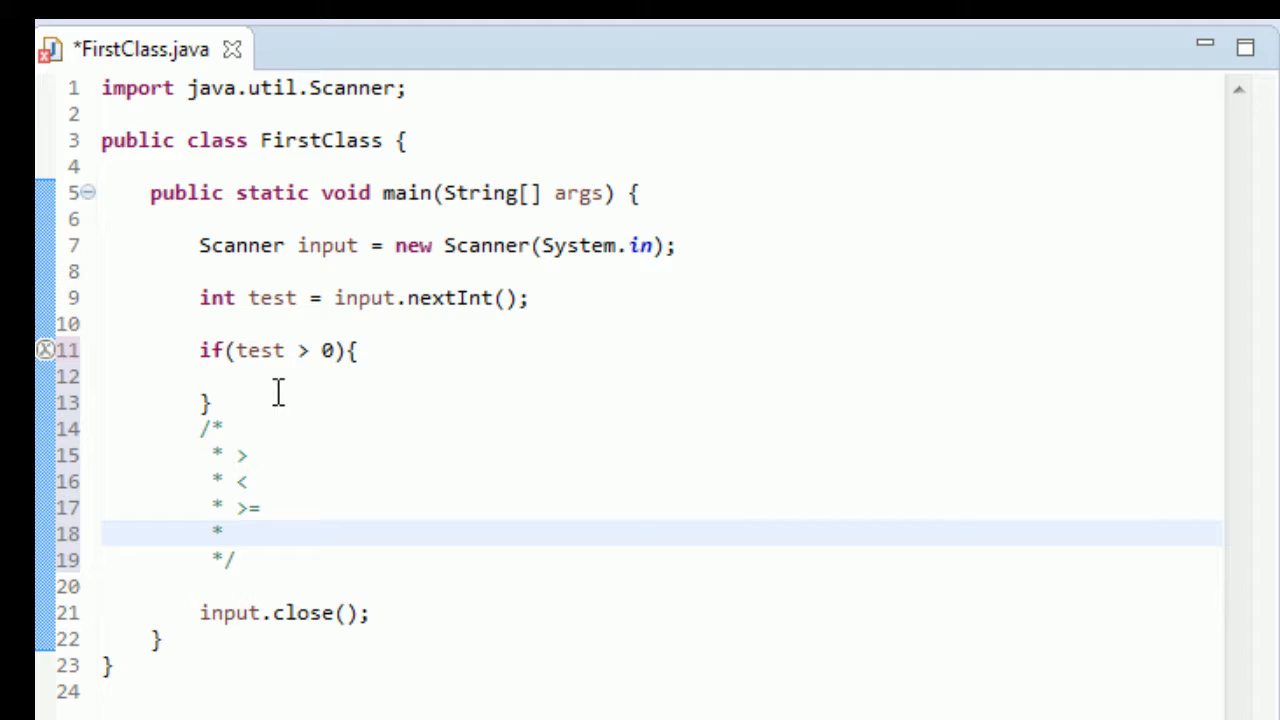
pyautogui.write('<')
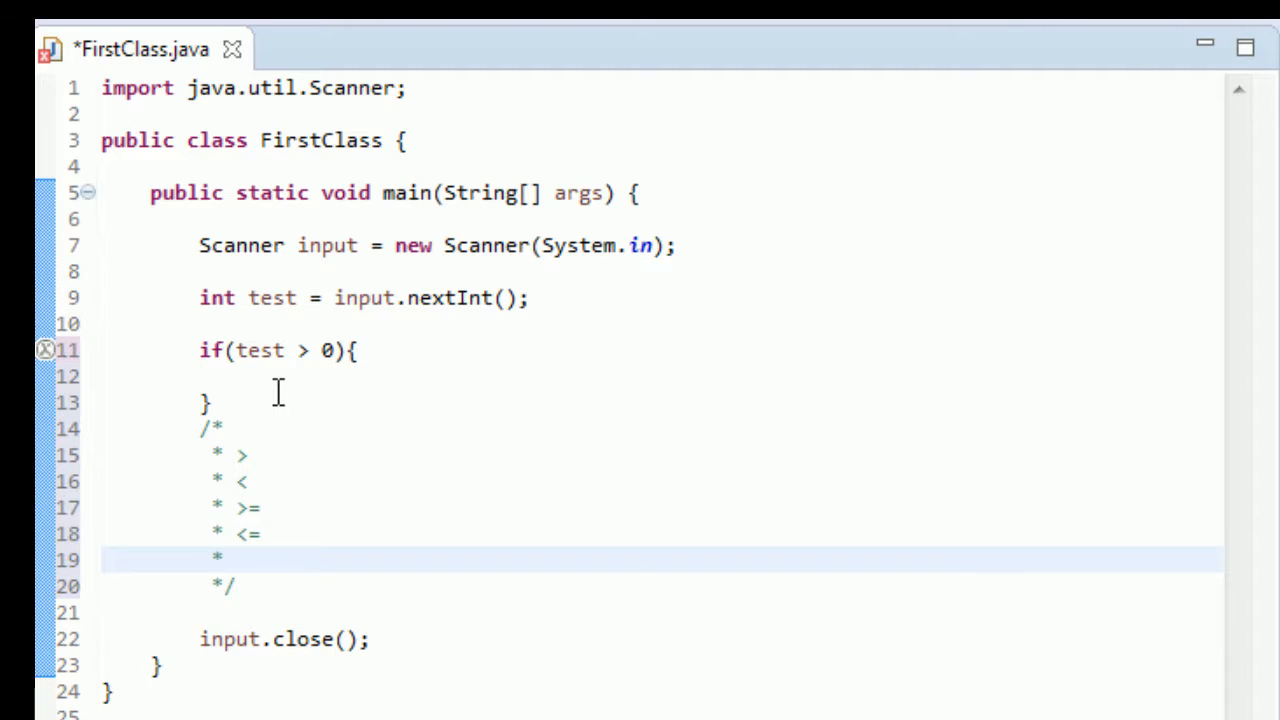
pyautogui.write('==')
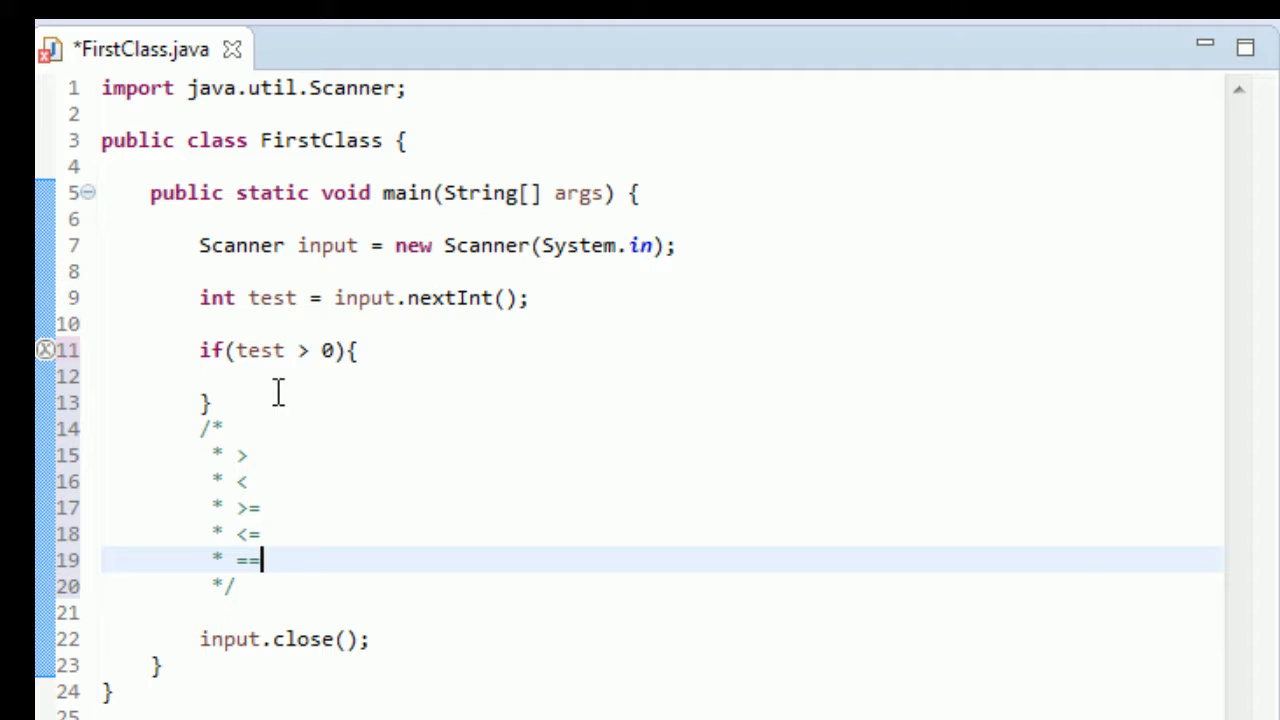
pyautogui.moveTo(290, 523)
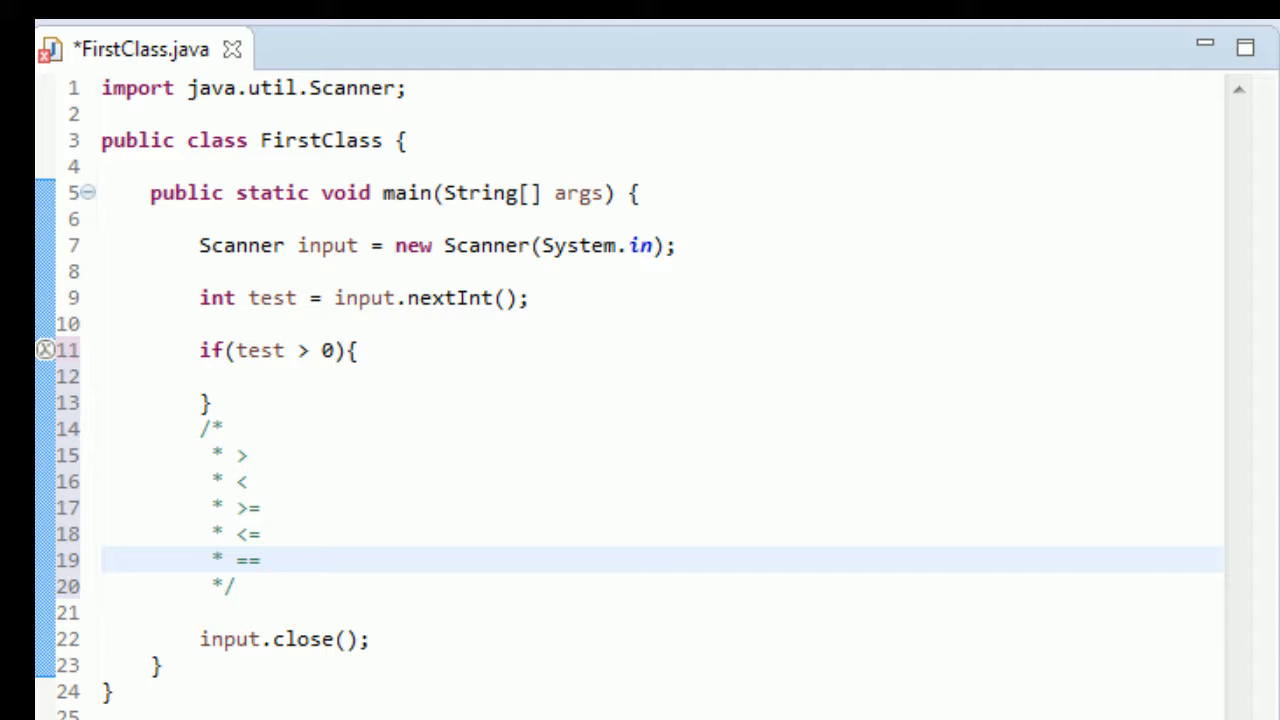
# - Add != as the last comment entry and return inside the if body
pyautogui.click(255, 559)
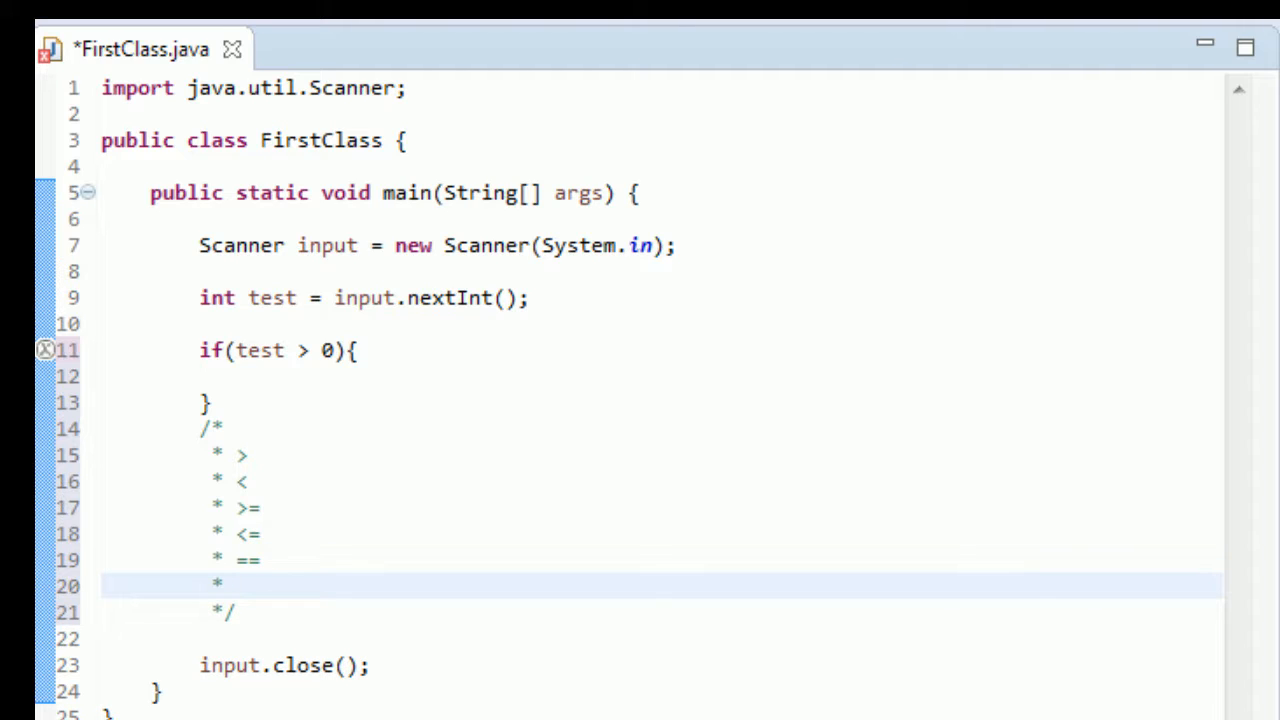
pyautogui.write('!=')
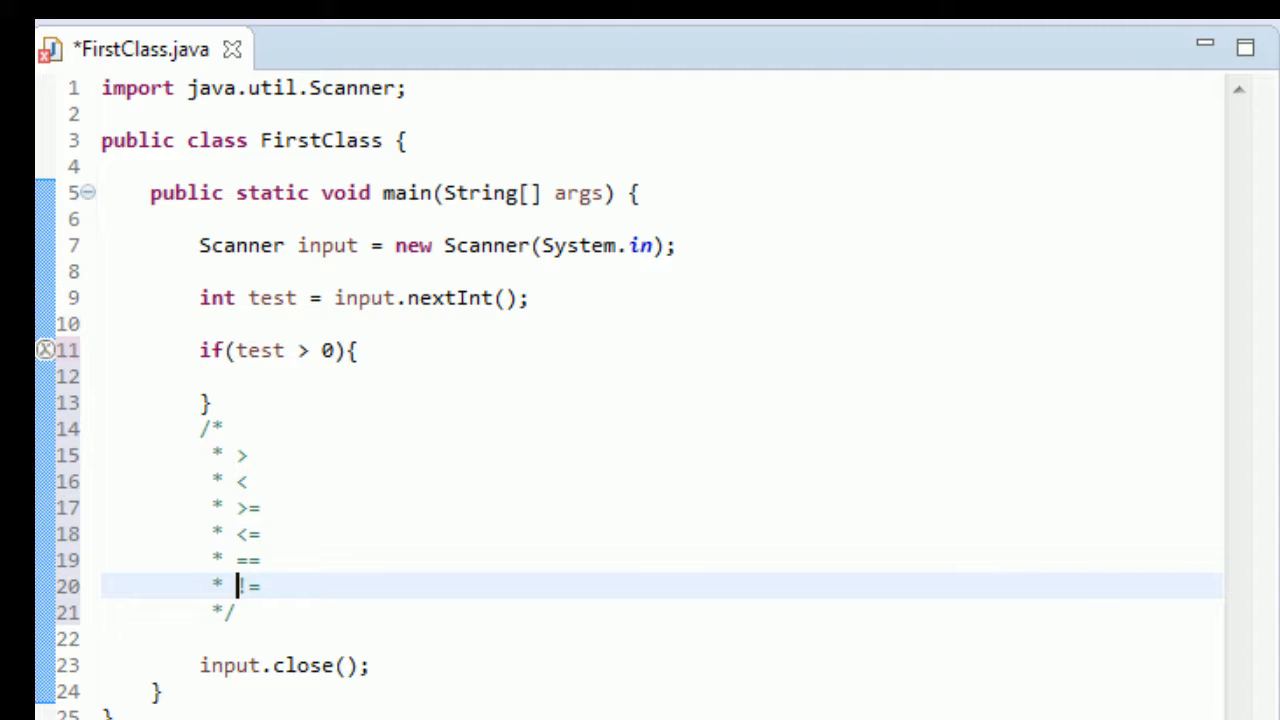
pyautogui.write('!')
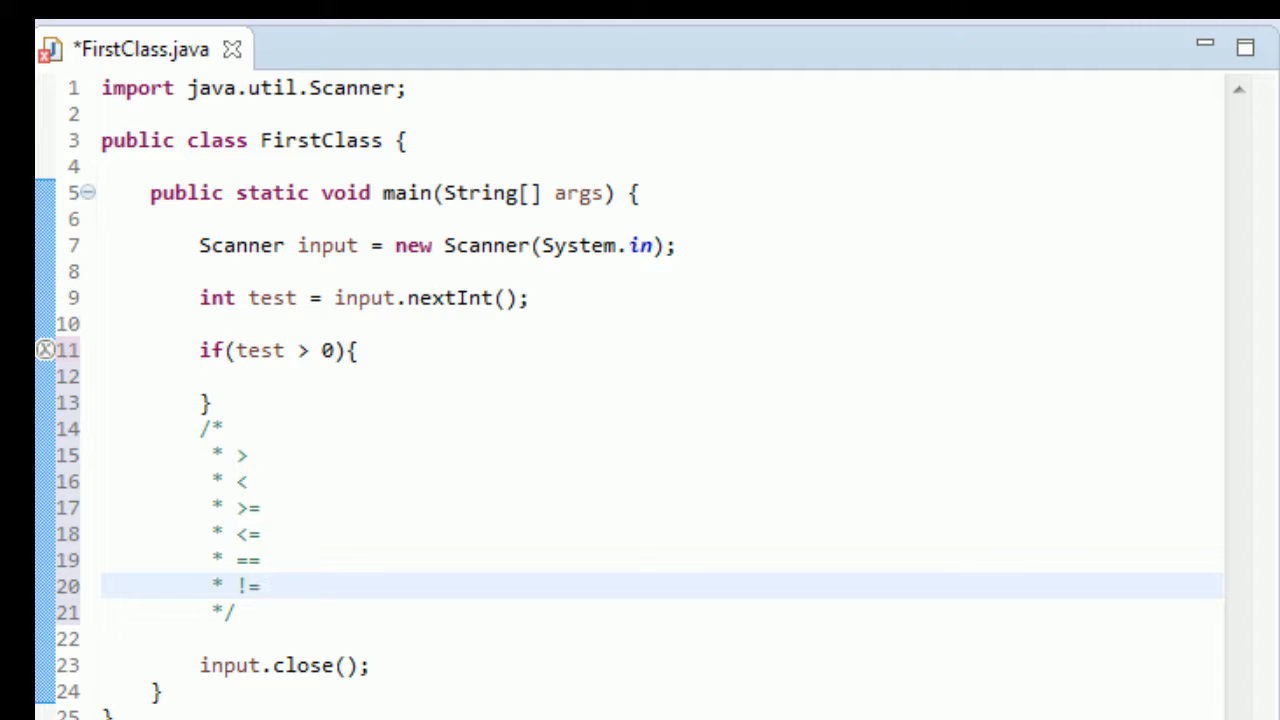
pyautogui.moveTo(255, 533); pyautogui.dragTo(255, 585)
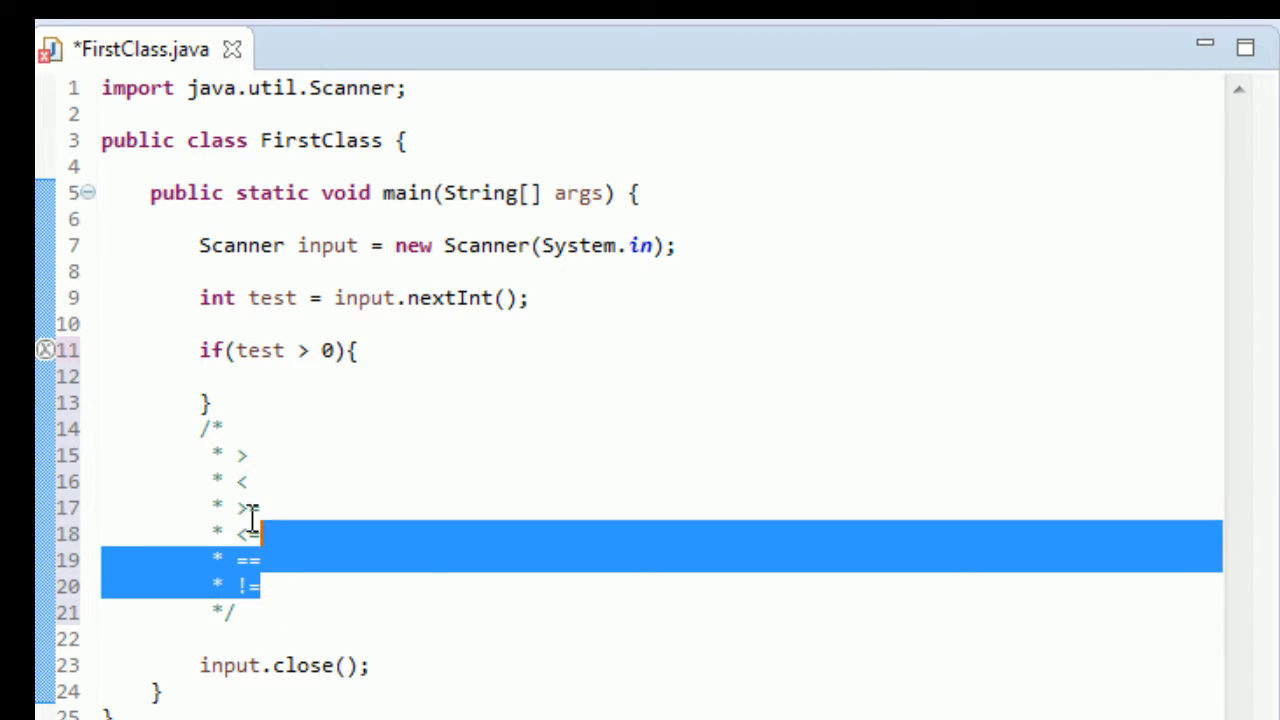
pyautogui.click(250, 376)
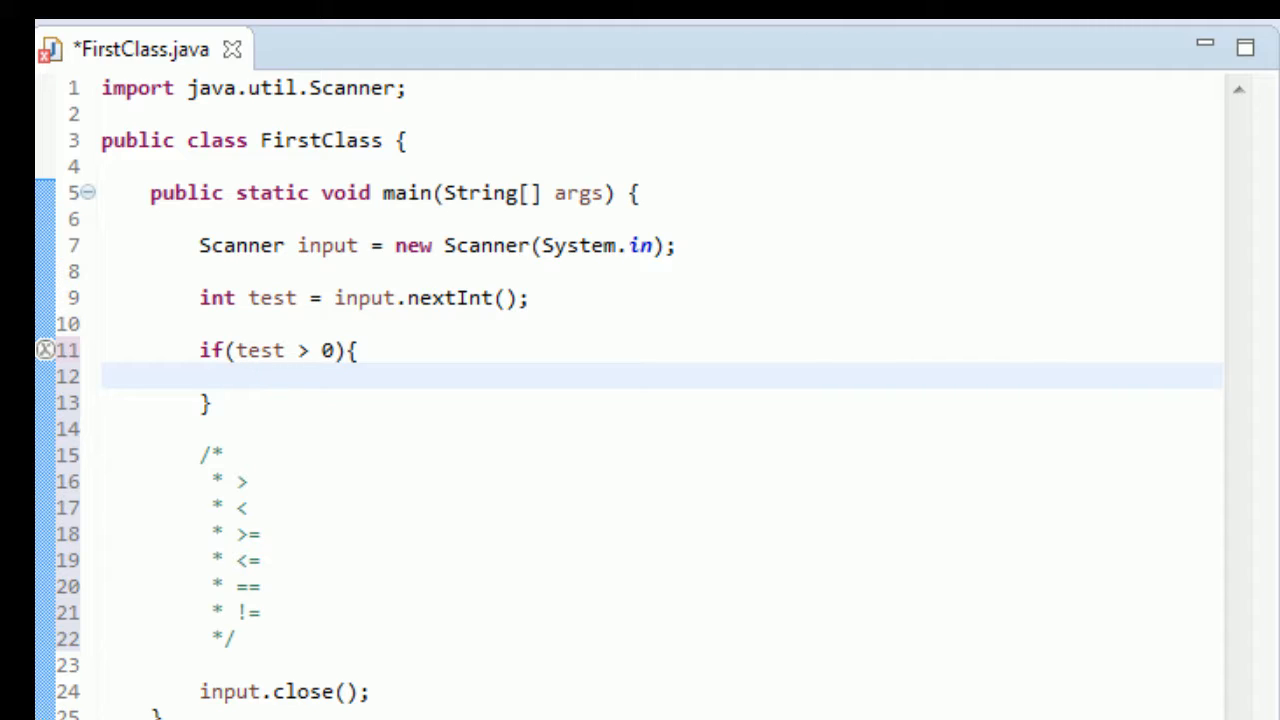
# - Write System.out.println("Thanks for being so positive!"); inside the if body
pyautogui.write('s')
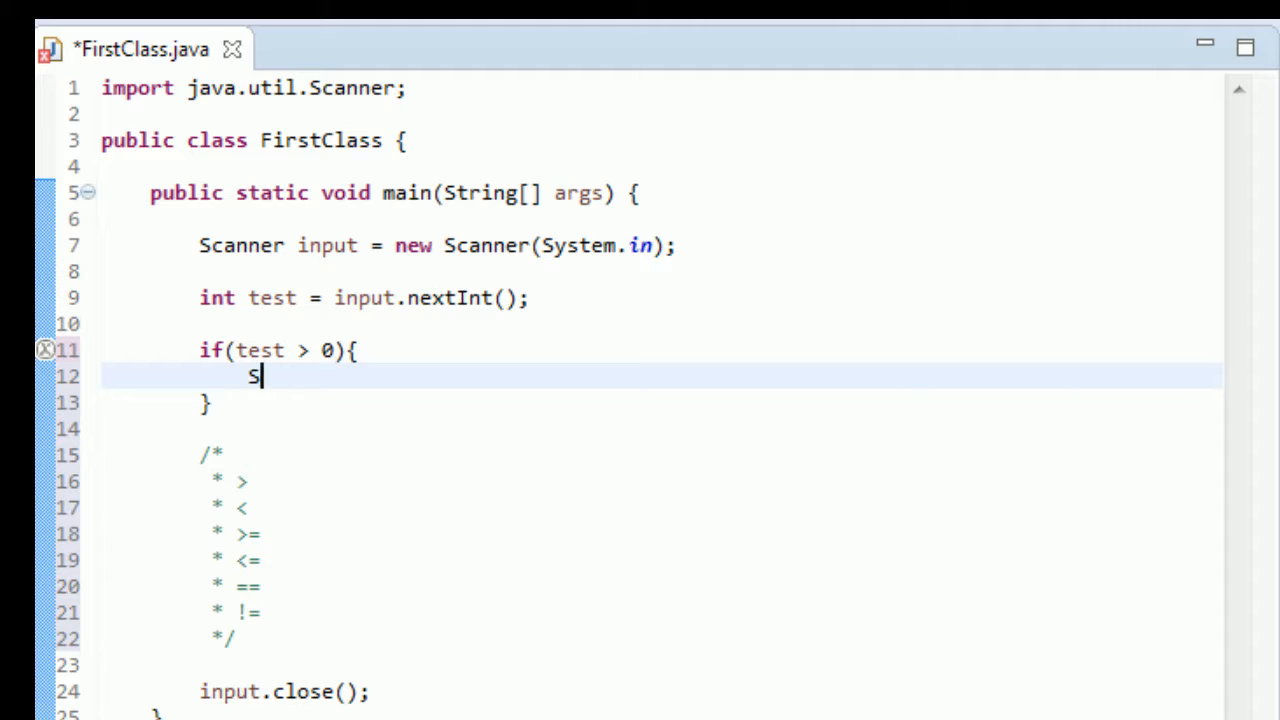
pyautogui.write('ystem.out.println(')
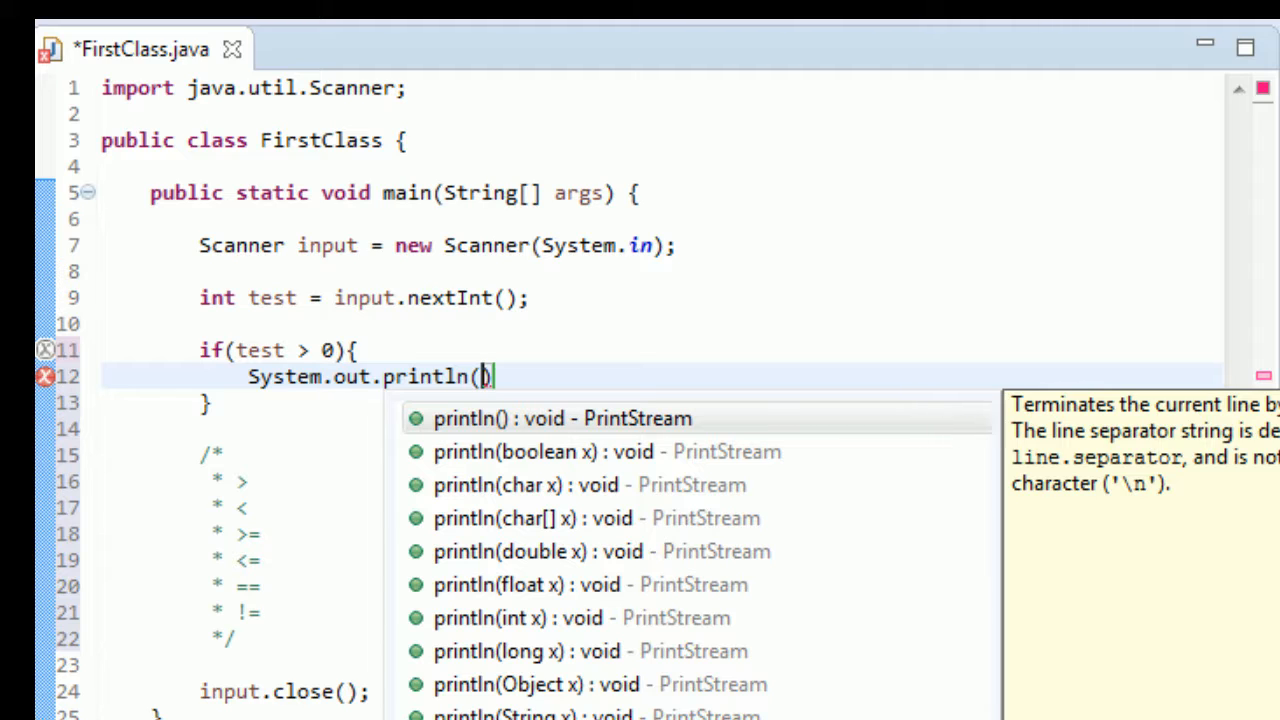
pyautogui.write('"')
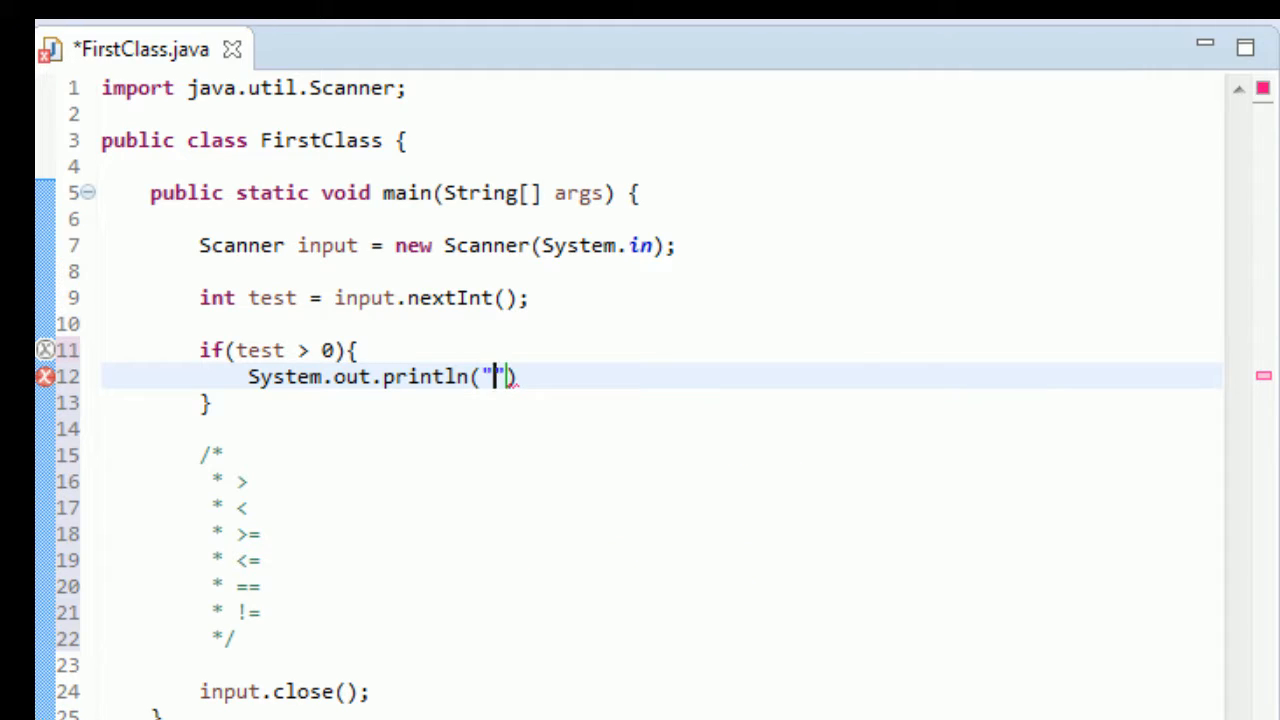
pyautogui.write('Thanks for being so positi')
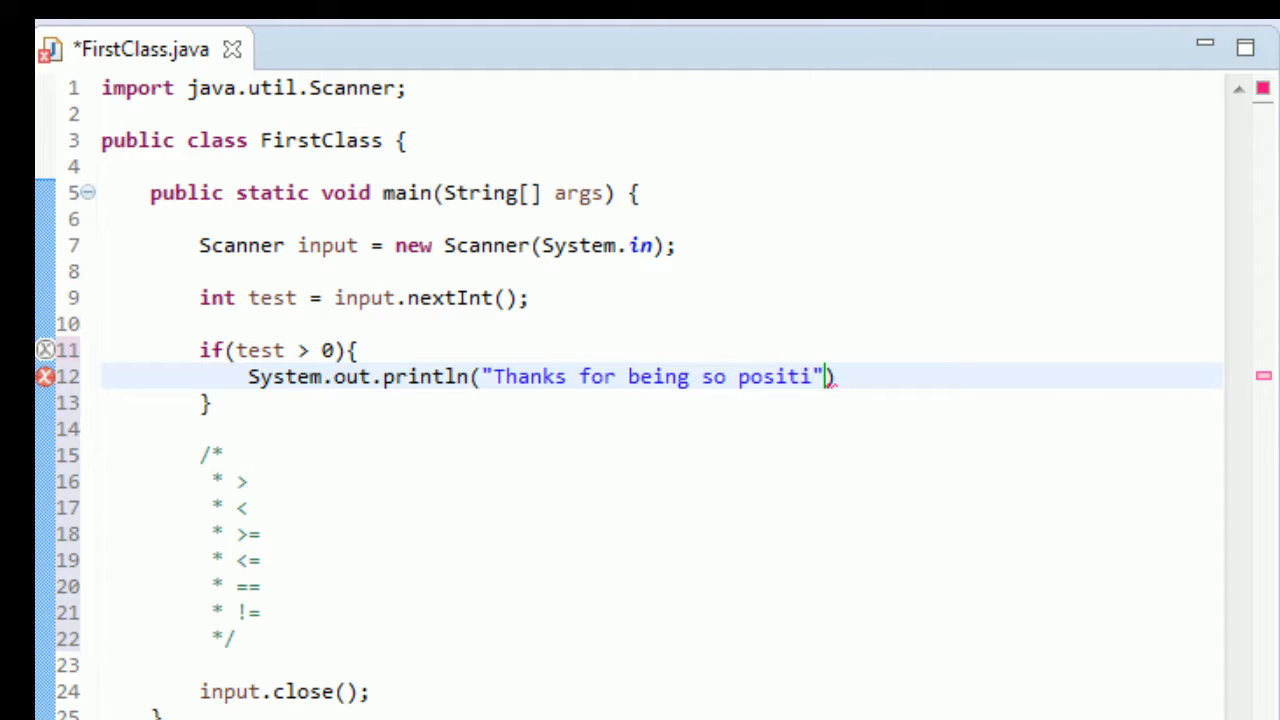
pyautogui.write('ve!')
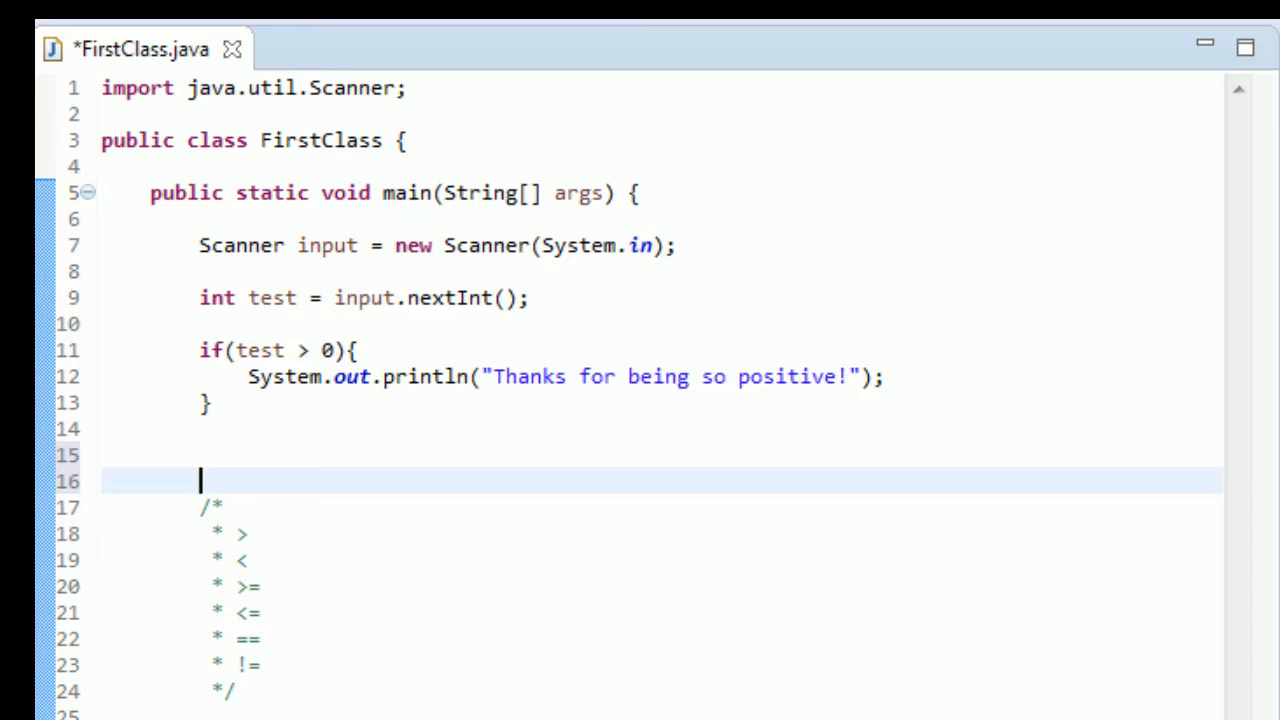
# - Print "See ya later!" after the if block, save, and run FirstClass
pyautogui.write('System.')
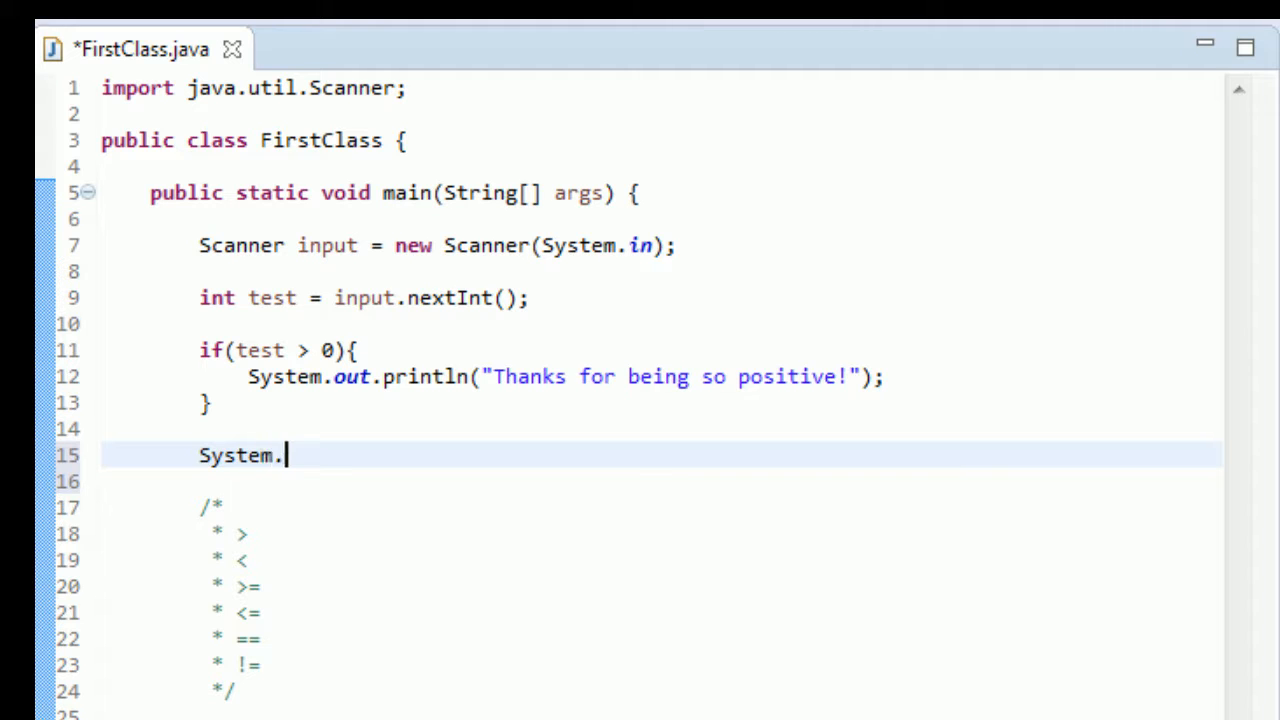
pyautogui.write('out')
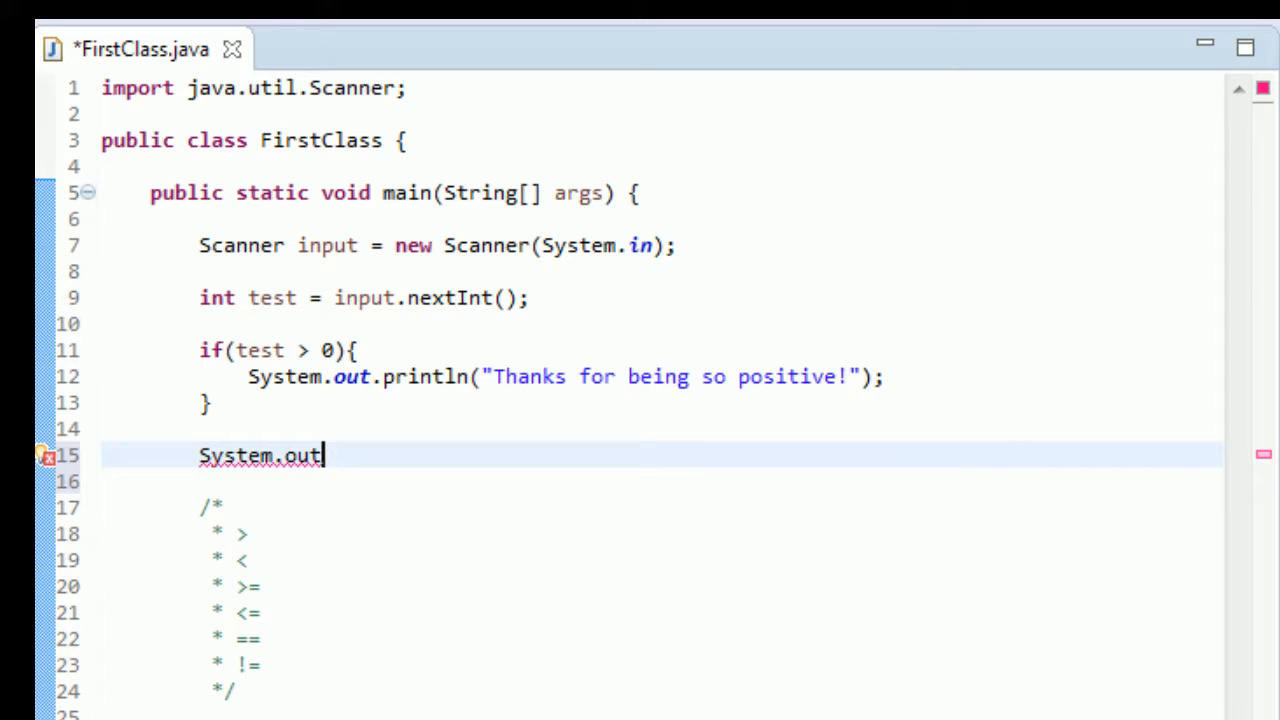
pyautogui.write('.println')
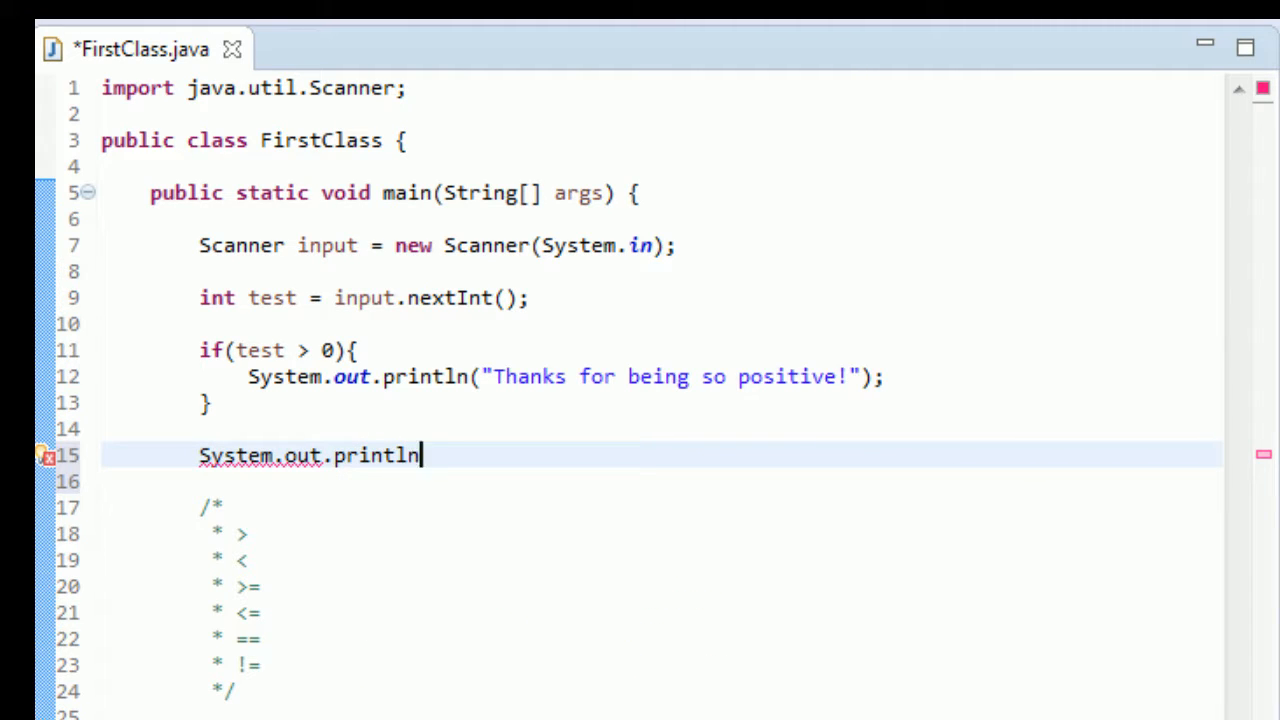
pyautogui.write('(""')
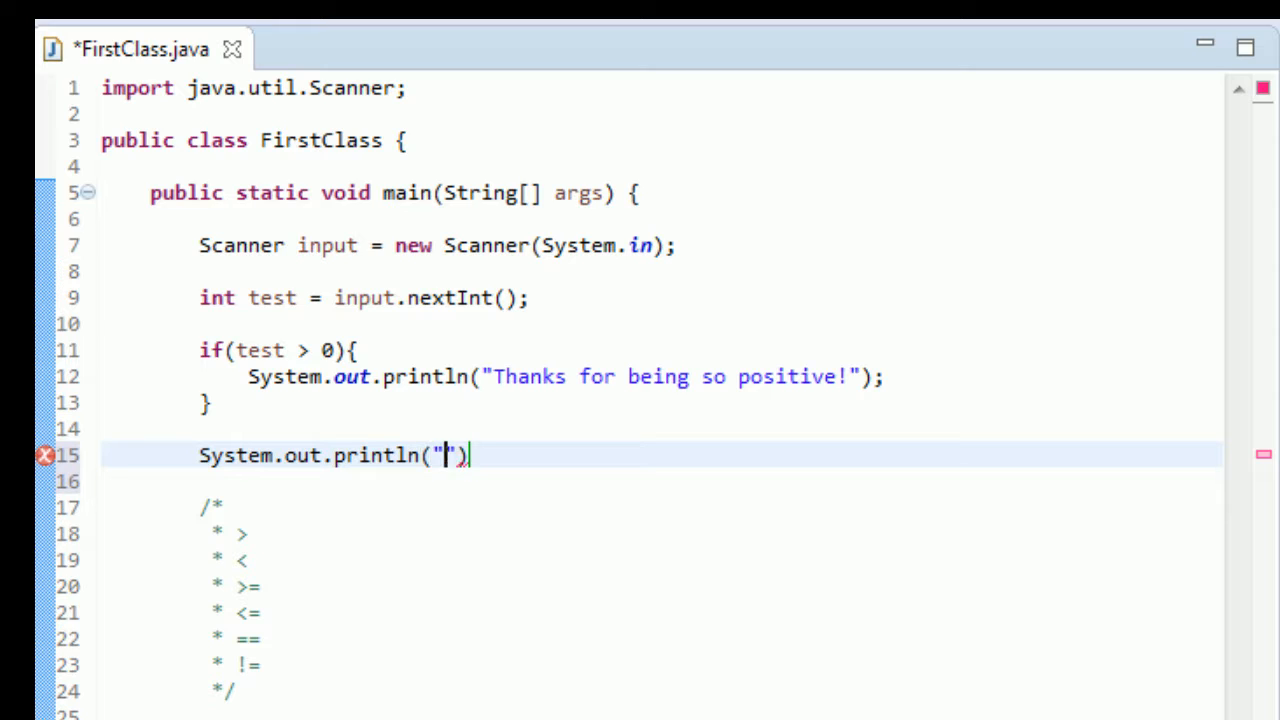
pyautogui.write('See  ya later')
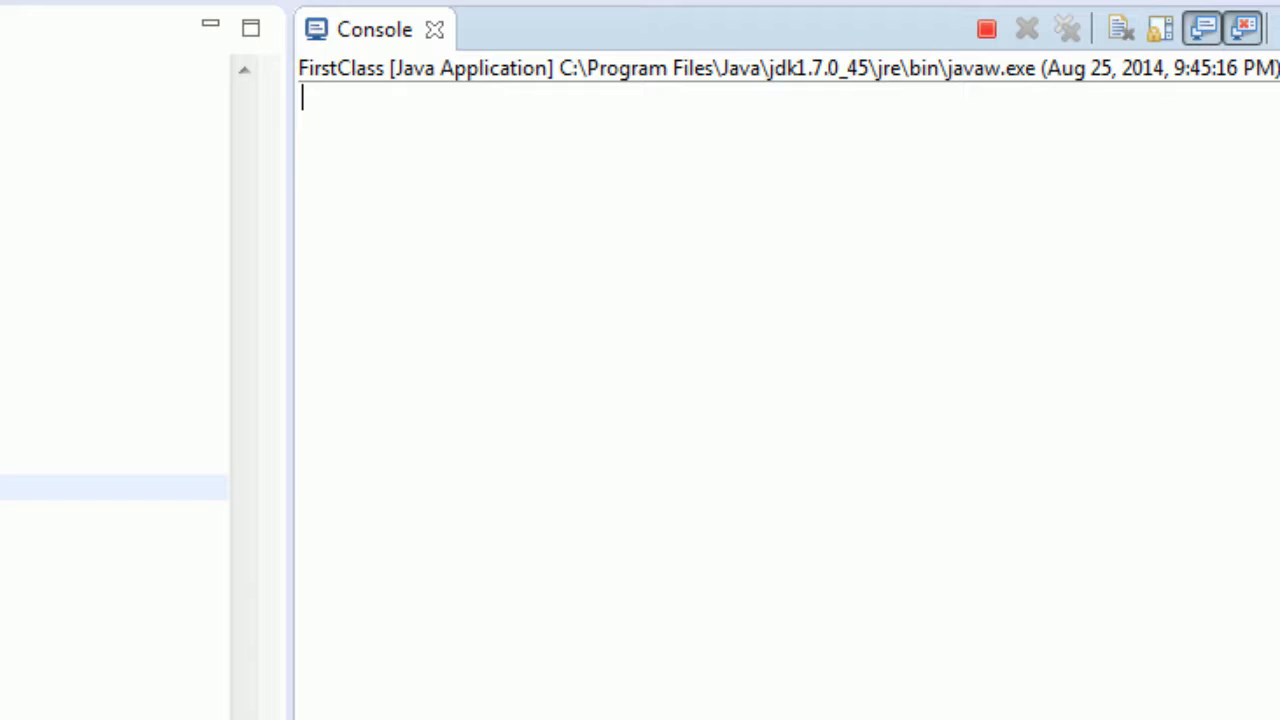
# - Run FirstClass with inputs -20 and 0, each printing only "See ya later!"
pyautogui.write('5')
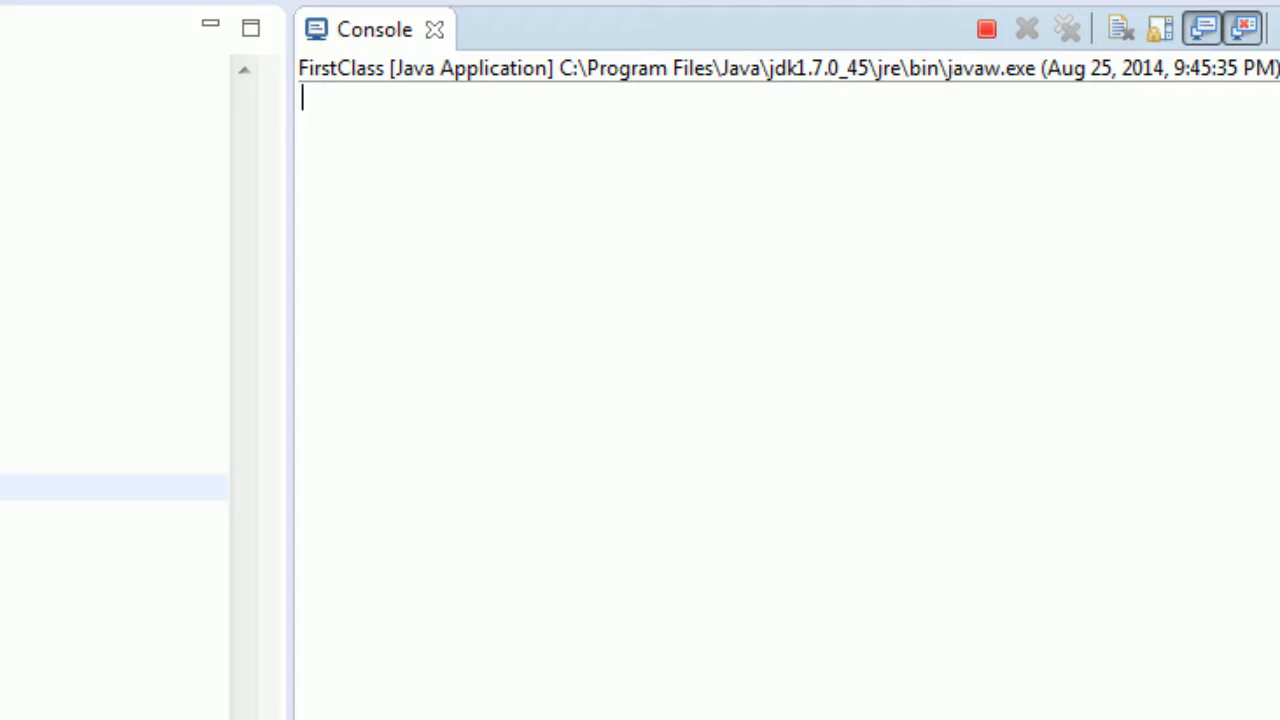
pyautogui.write('-20')
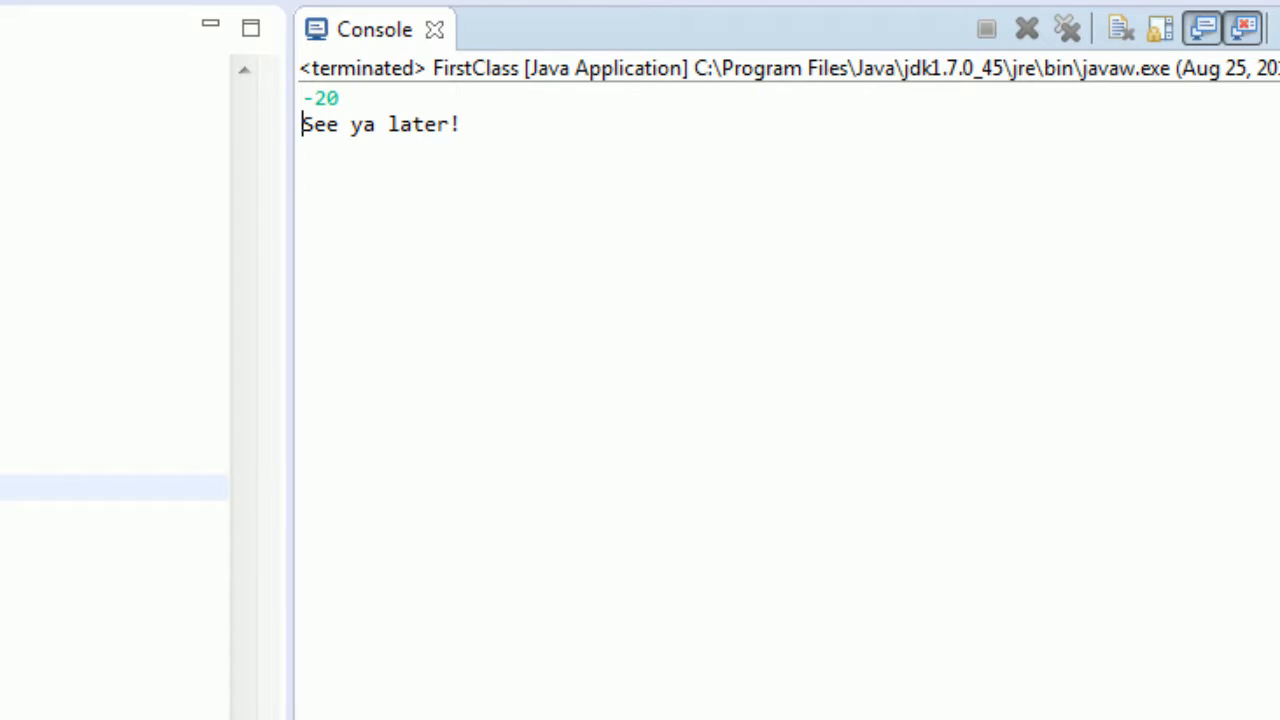
pyautogui.click(100, 29)
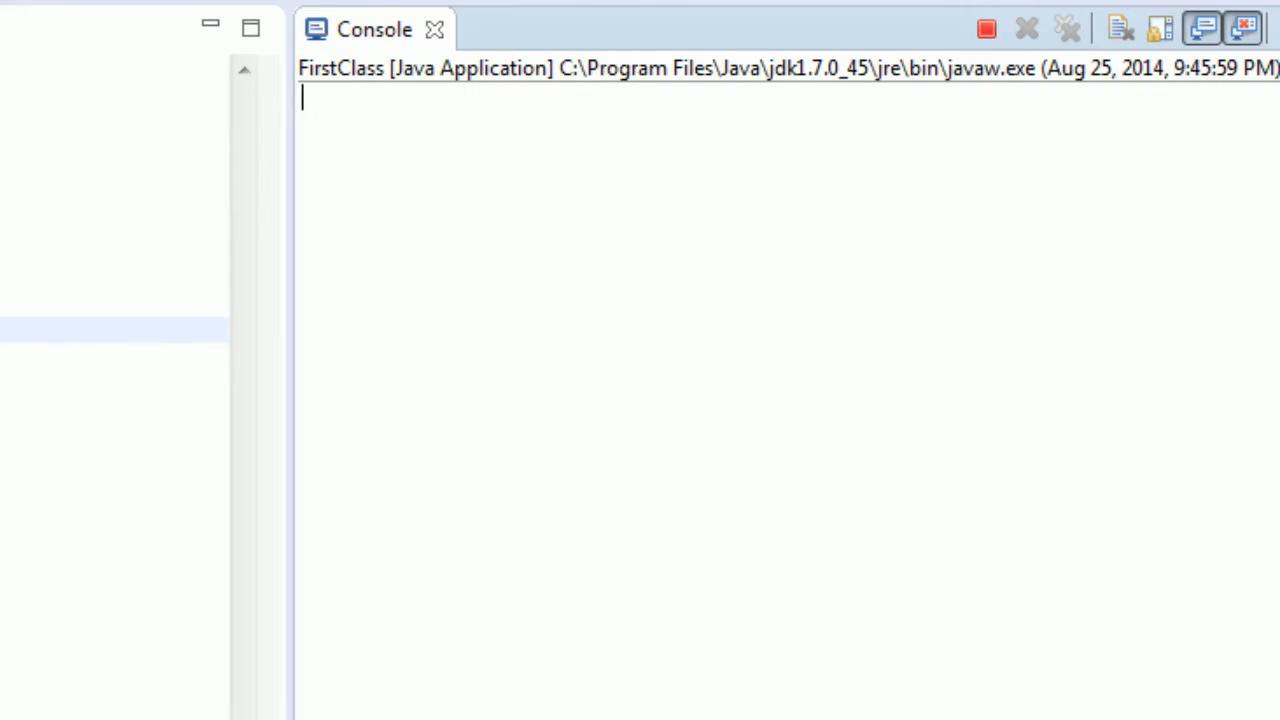
pyautogui.write('0')
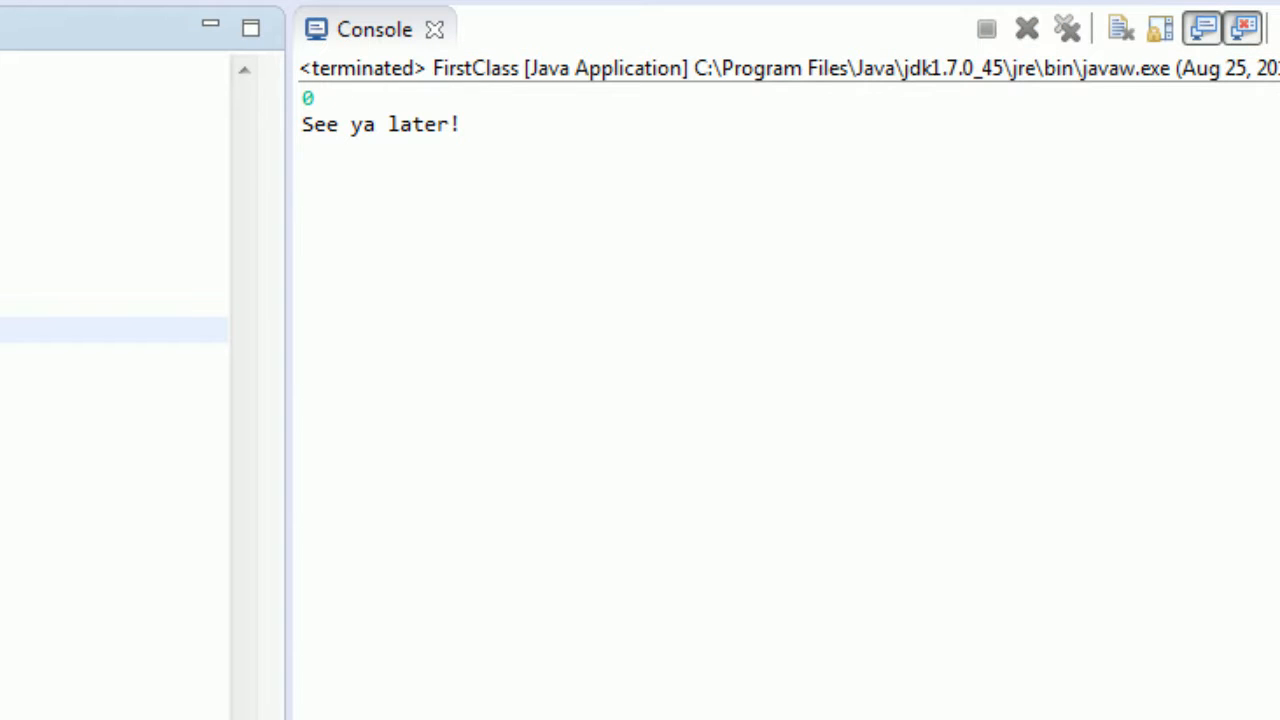
pyautogui.click(100, 29)
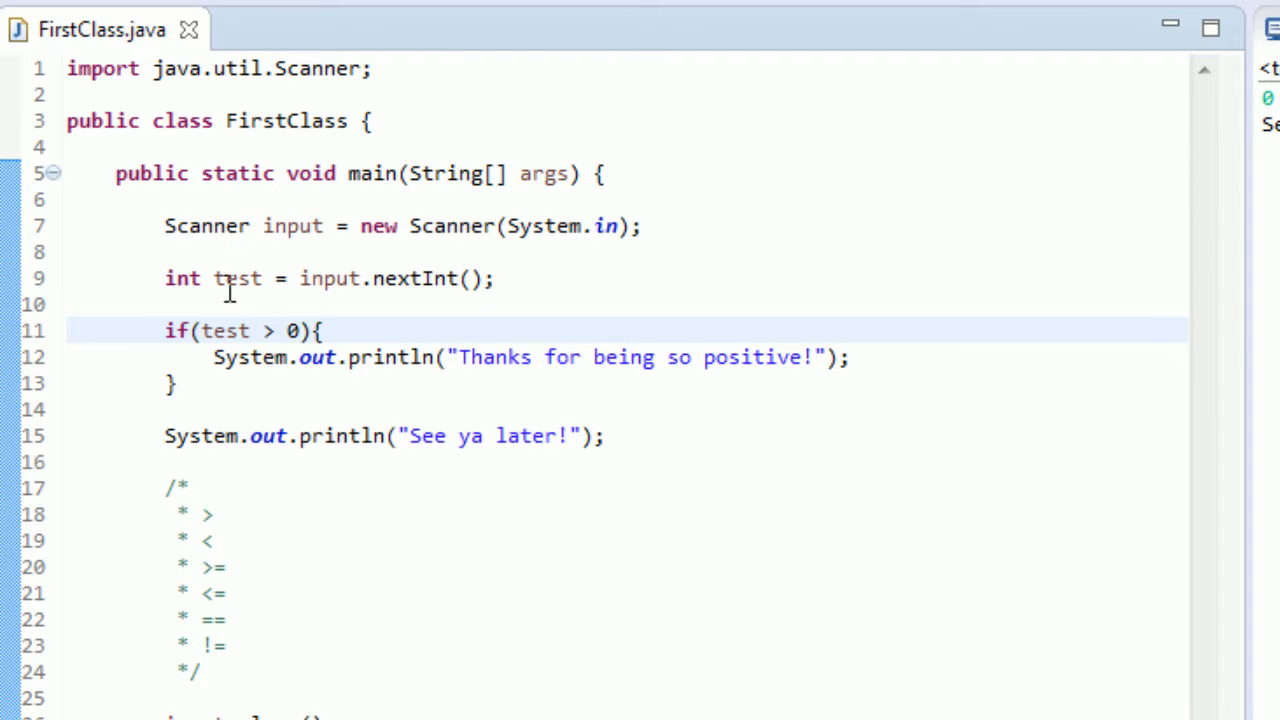
pyautogui.moveTo(497, 245)
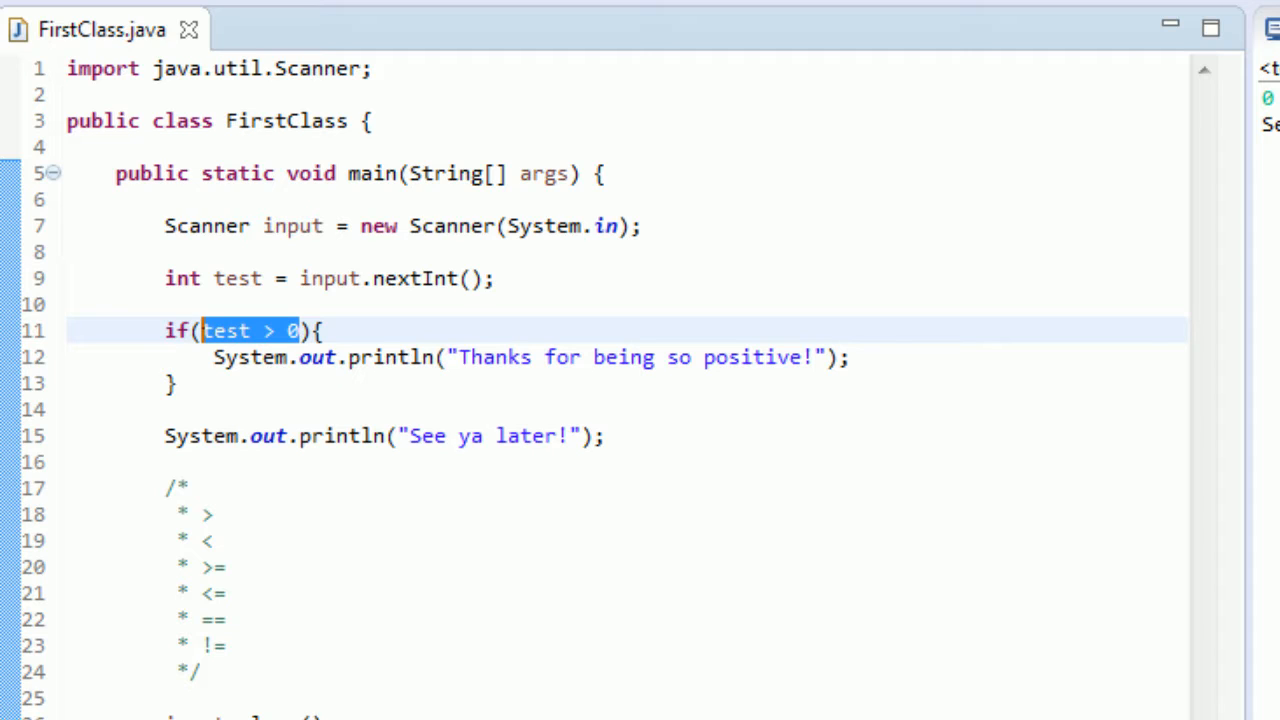
# - Change the if condition from test > 0 to true, briefly trying false
pyautogui.write('true')
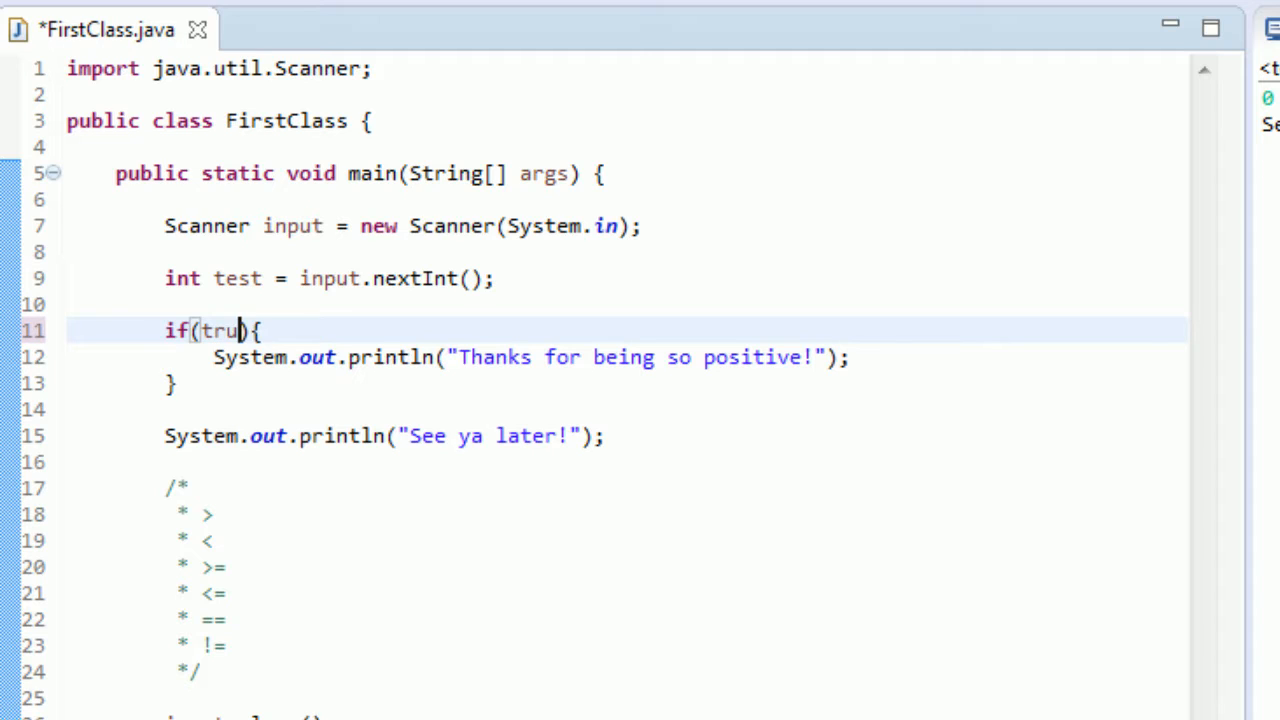
pyautogui.write('e')
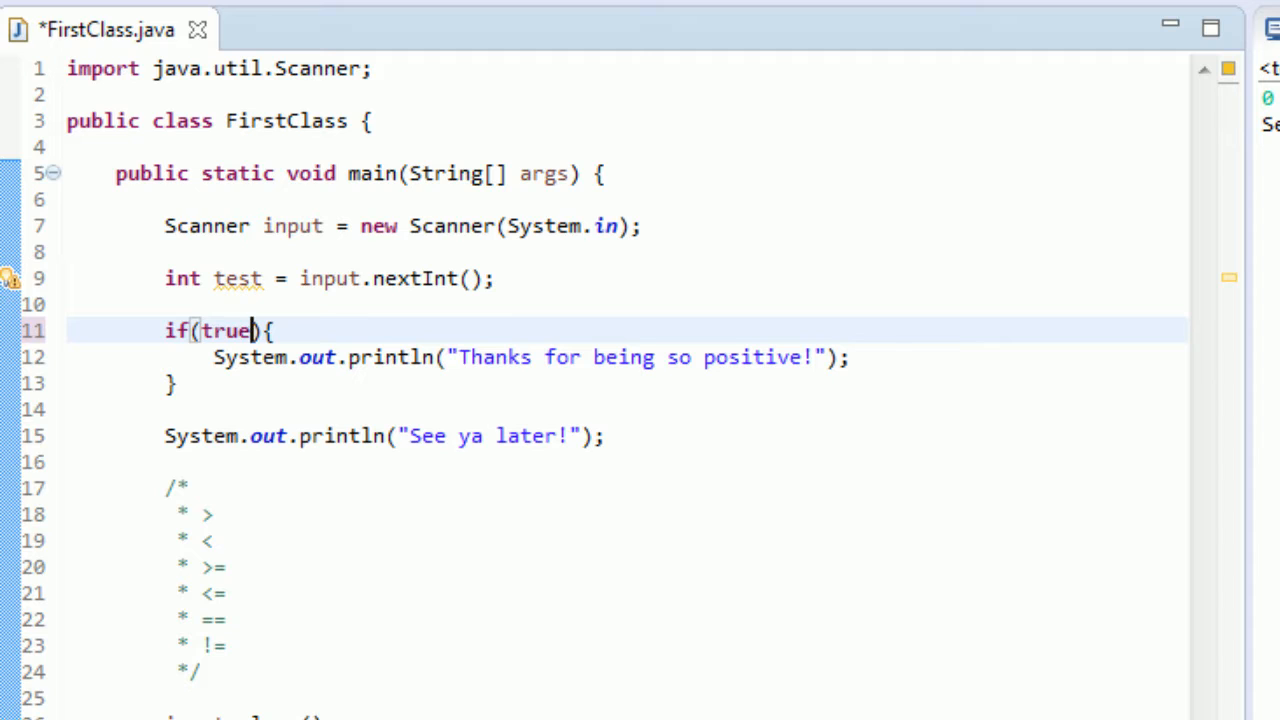
pyautogui.doubleClick(228, 331)
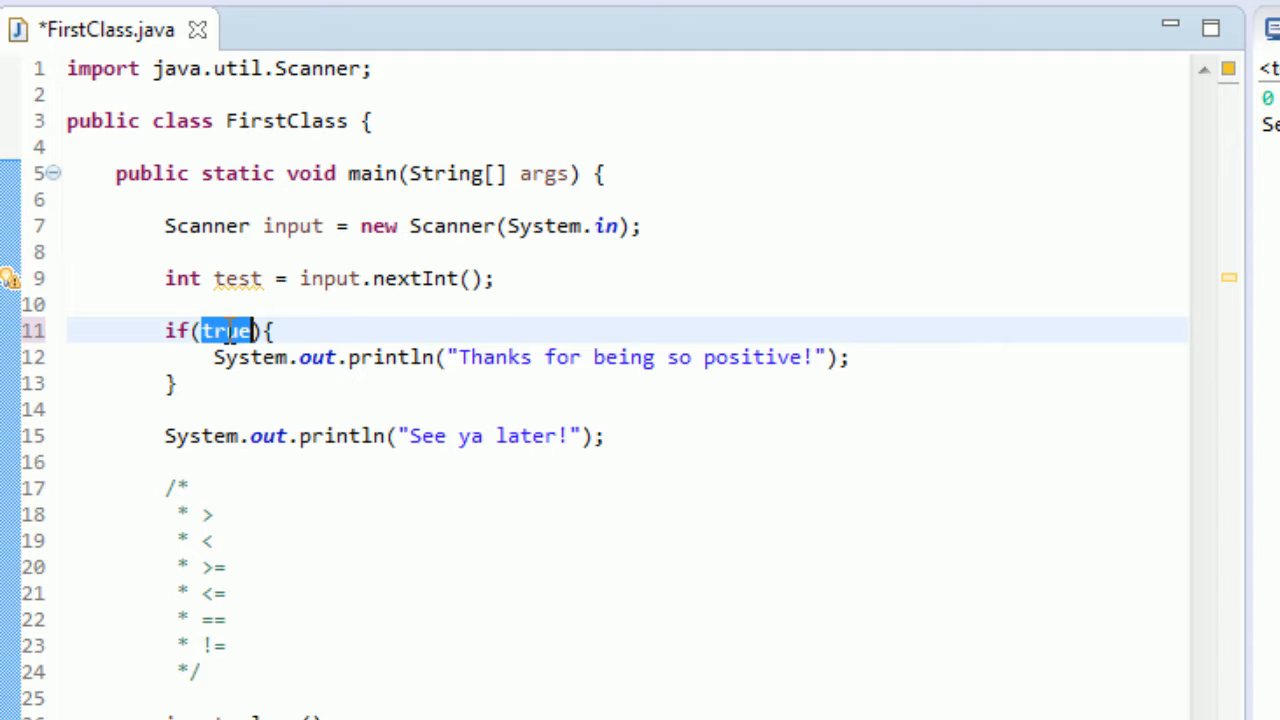
pyautogui.write('false')
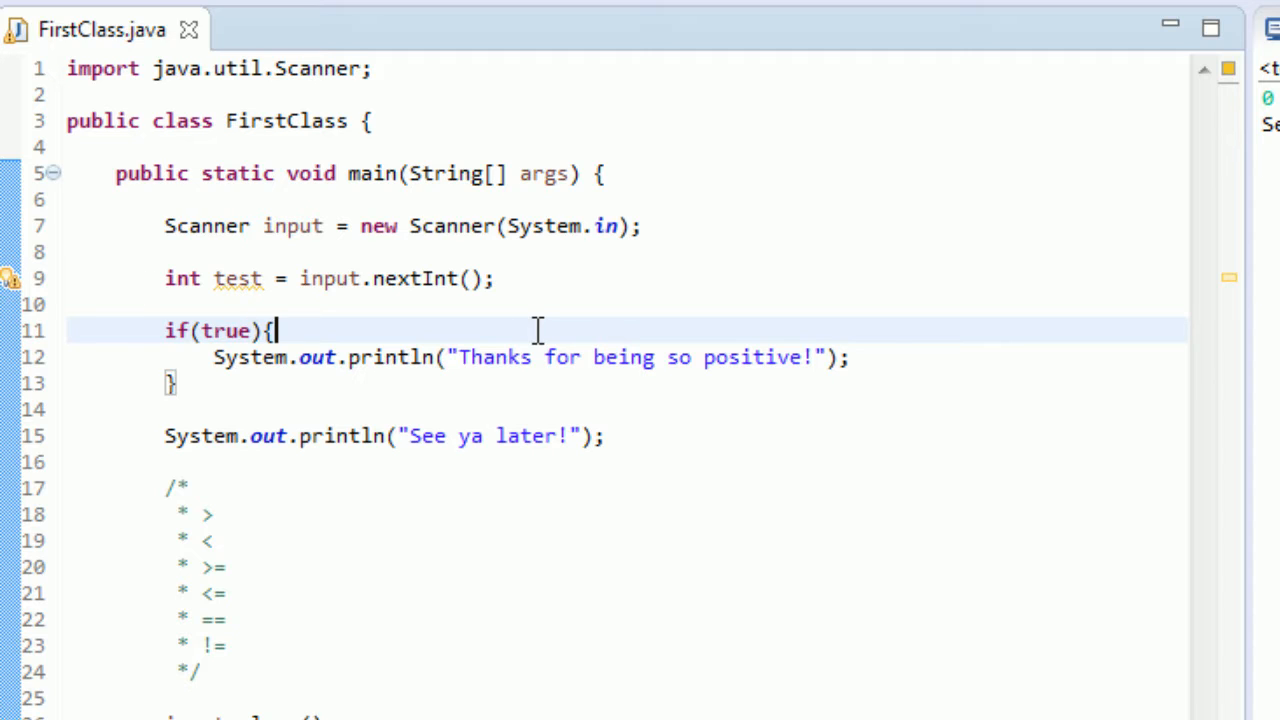
pyautogui.moveTo(285, 330)
pyautogui.write('-20')
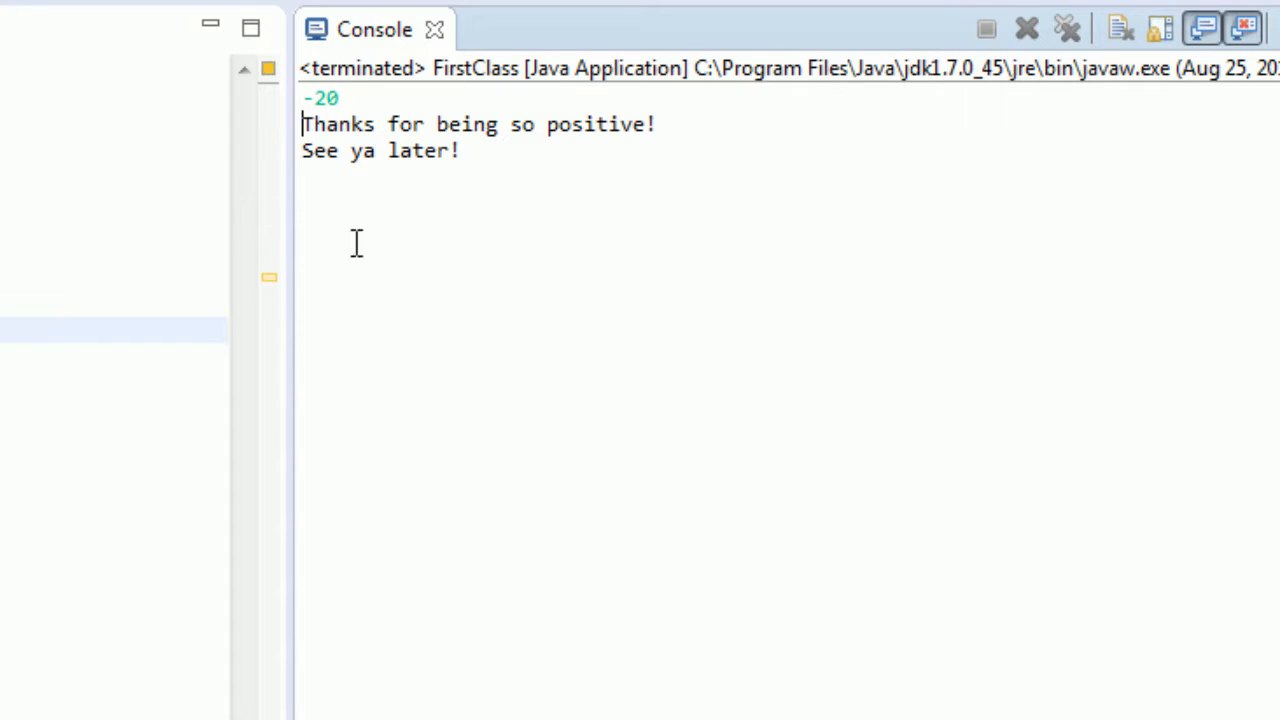
# - Run FirstClass with -20 to see both messages, then begin retyping the condition
pyautogui.click(100, 29)
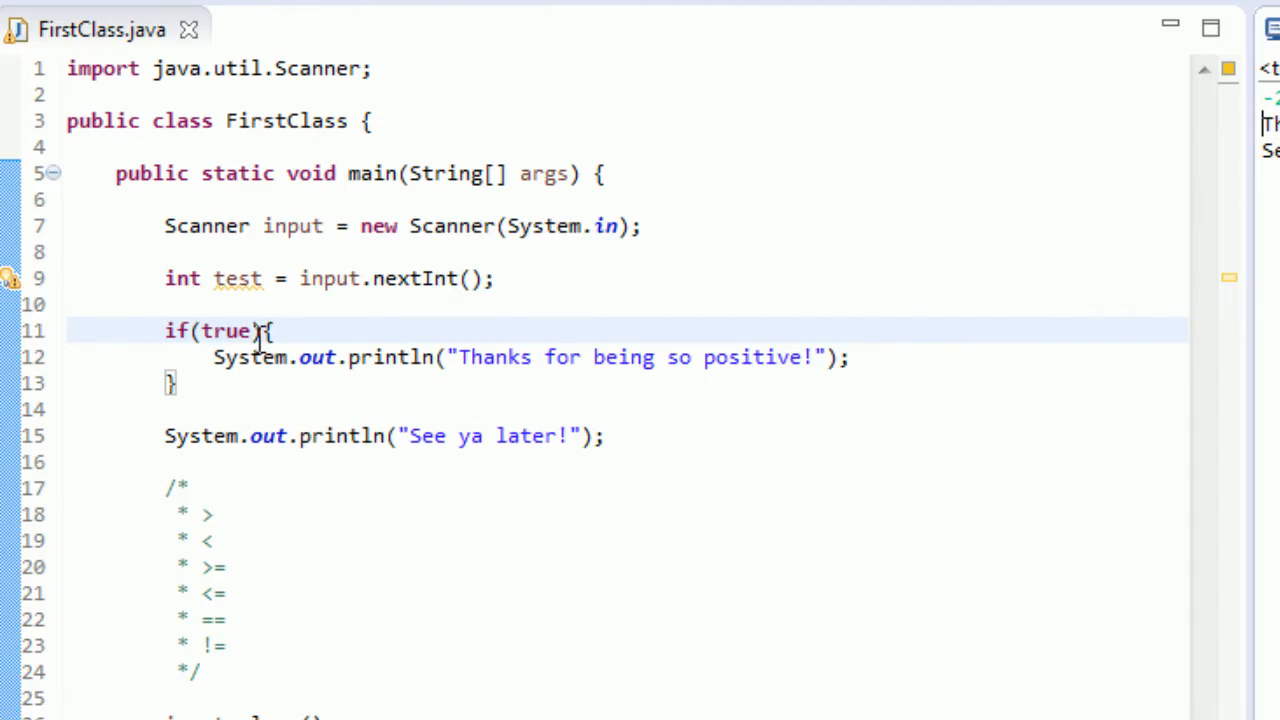
pyautogui.doubleClick(227, 331)
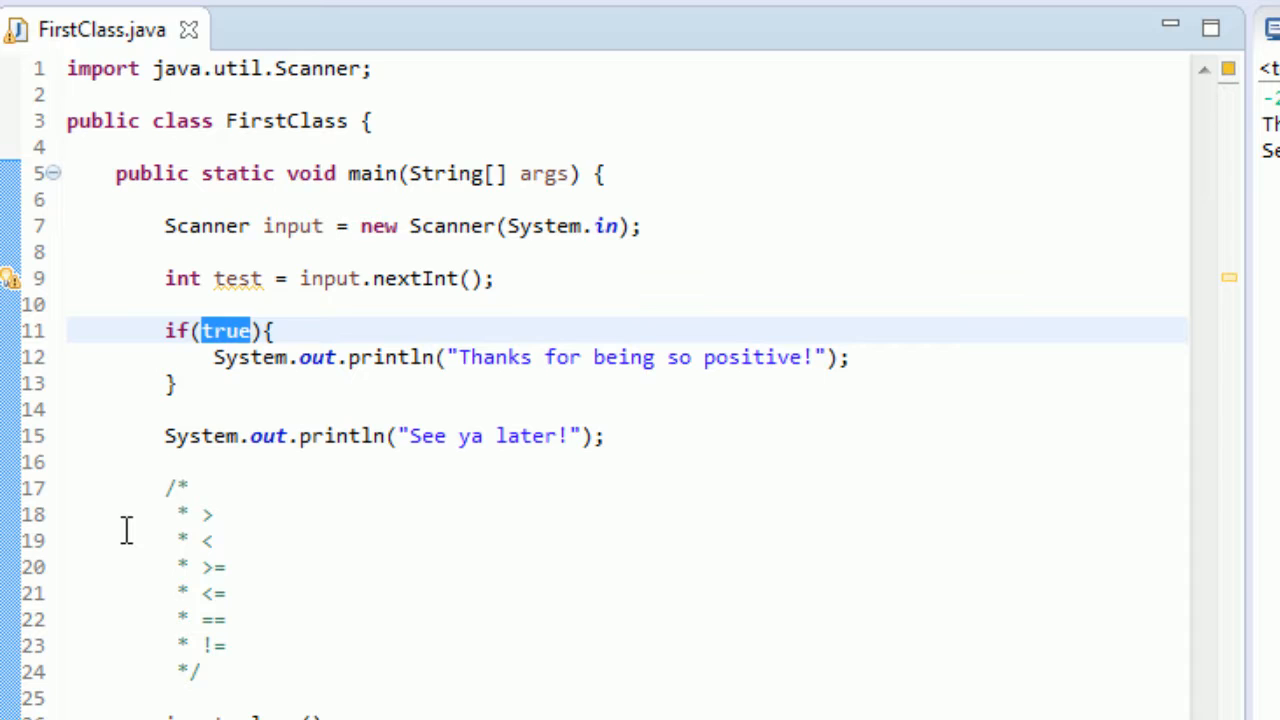
pyautogui.moveTo(740, 645)
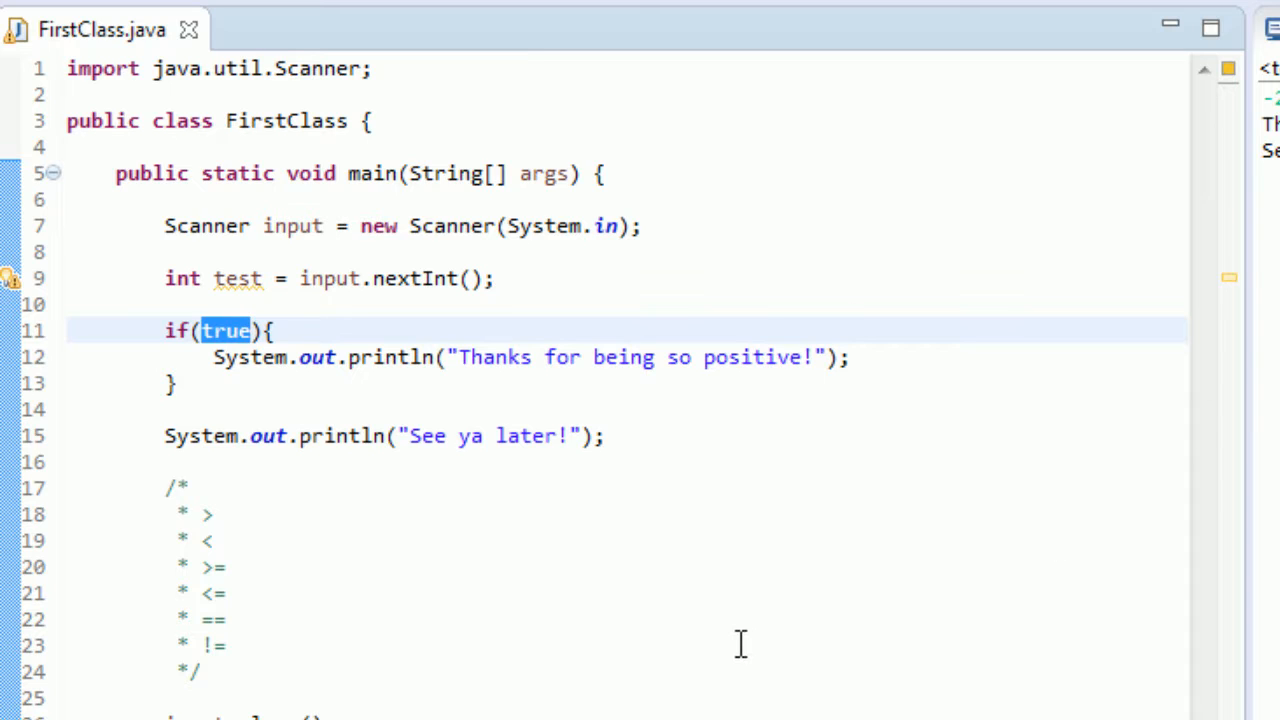
pyautogui.moveTo(67, 527)
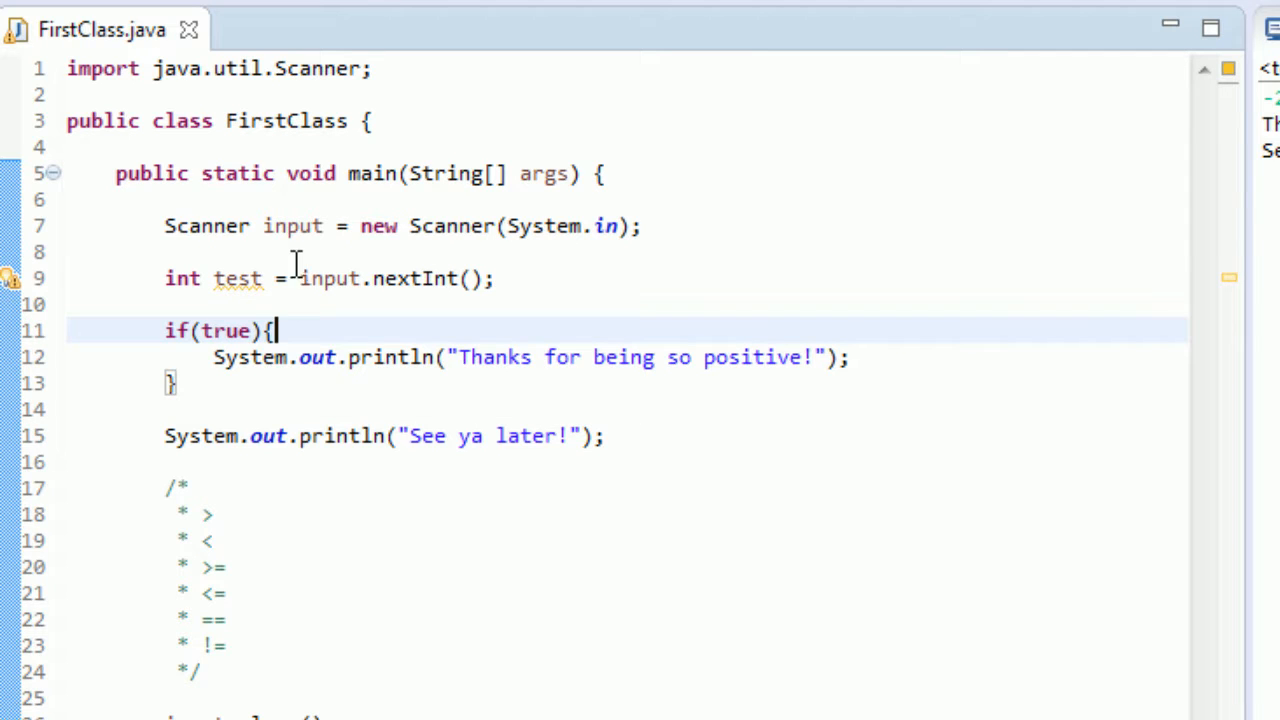
pyautogui.doubleClick(228, 331)
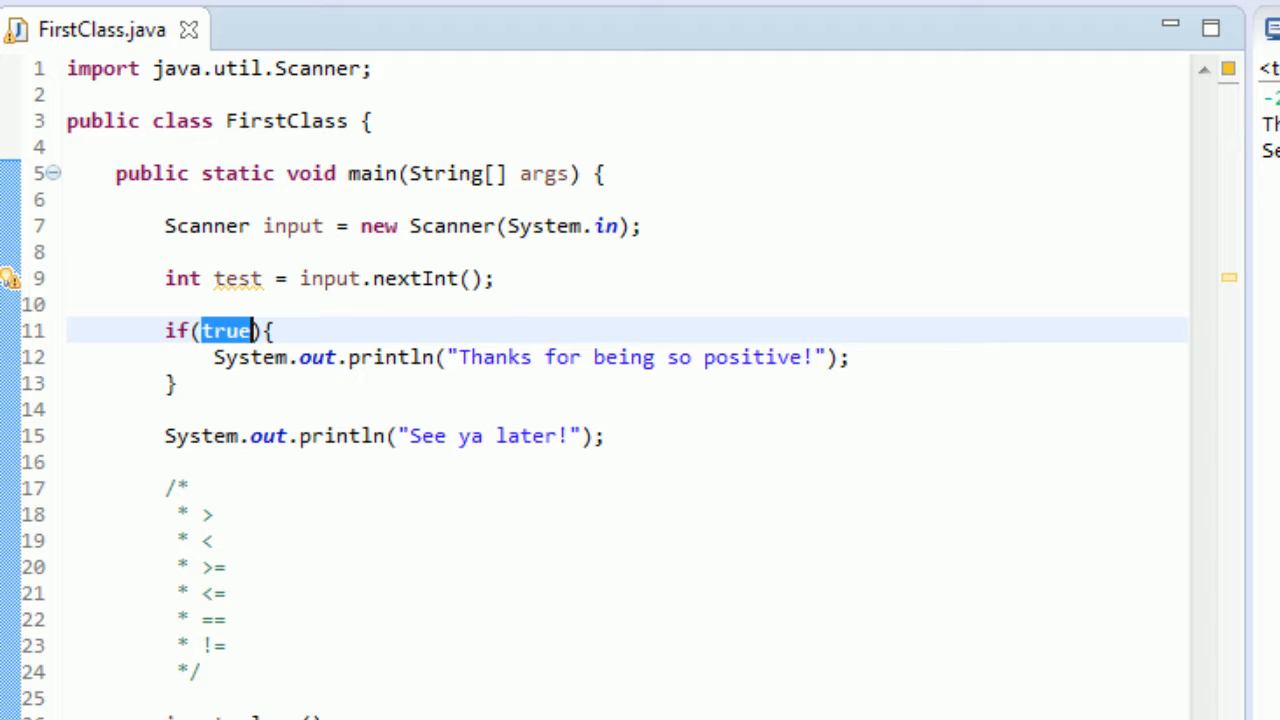
pyautogui.write('t')
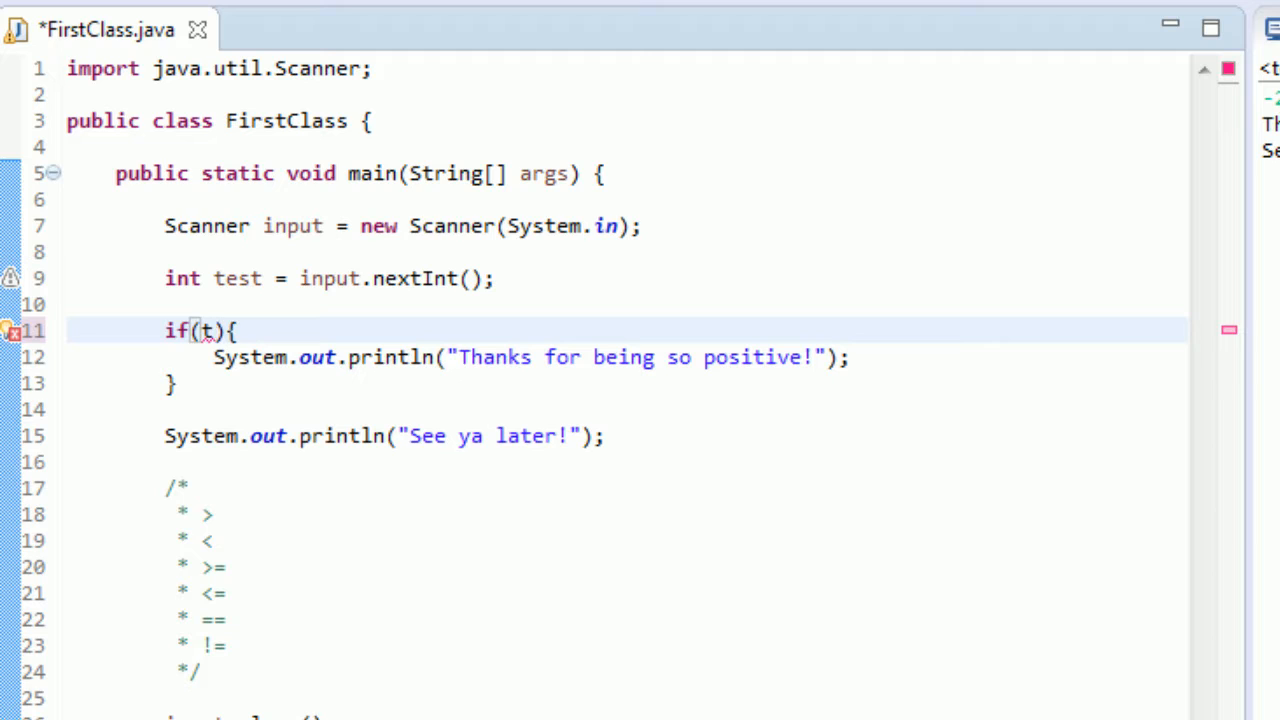
# - Retype the if condition as test > 0 && test <= 10 and save
pyautogui.write('est')
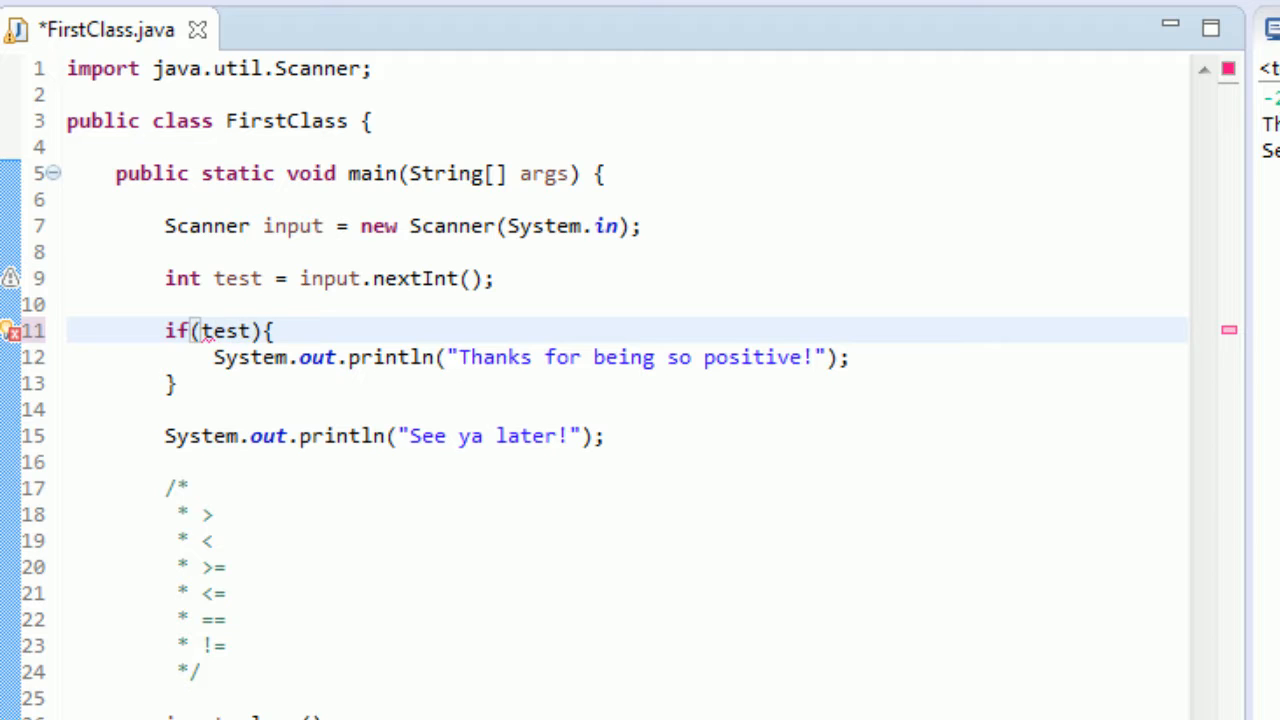
pyautogui.write('>')
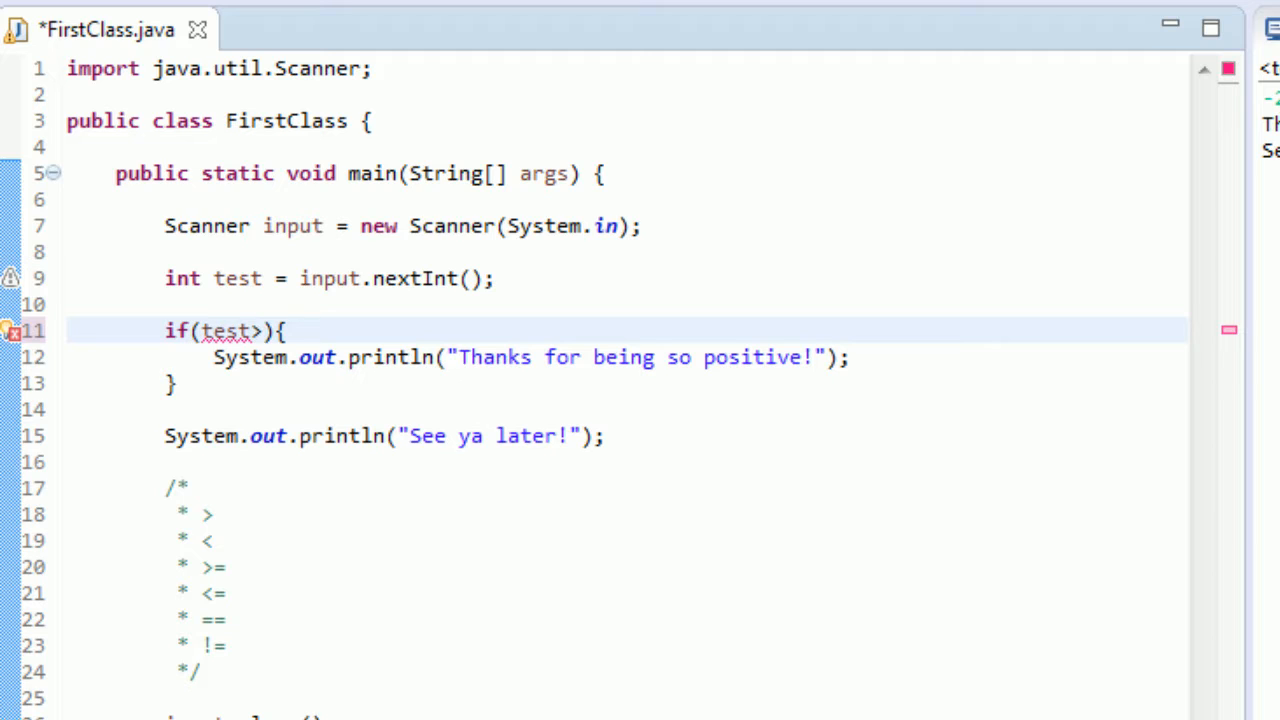
pyautogui.write('0')
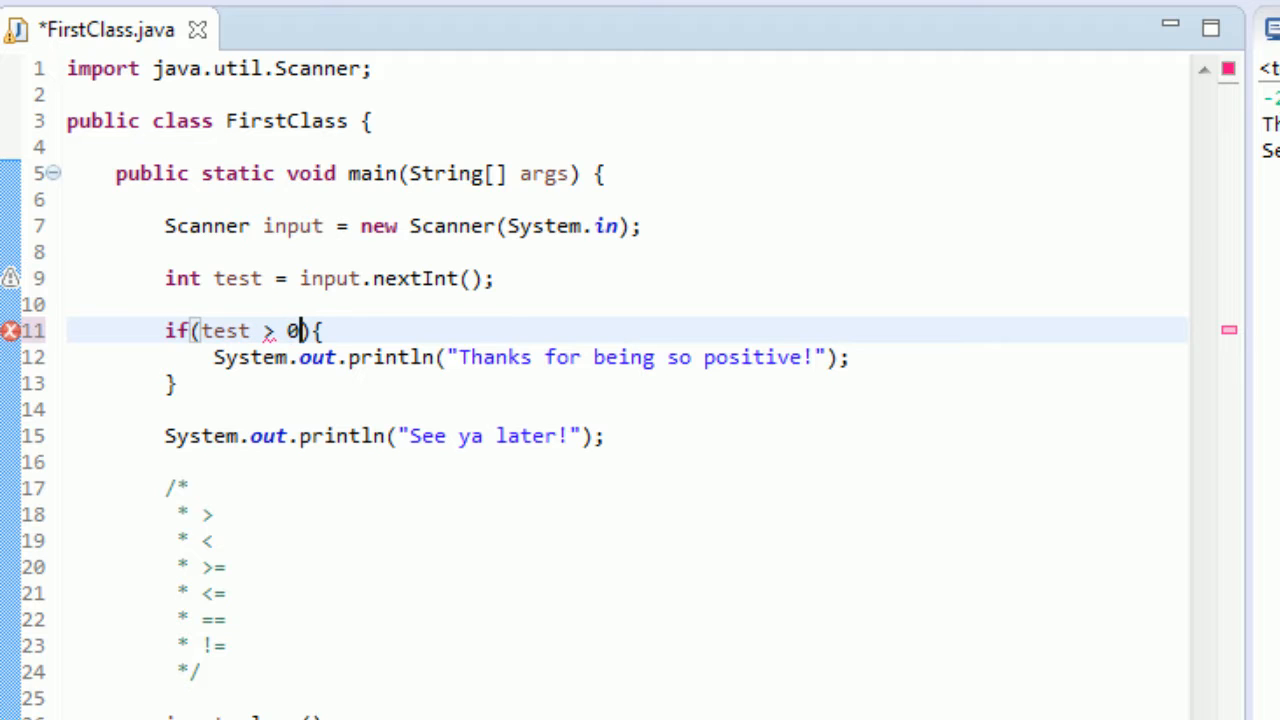
pyautogui.write('" "')
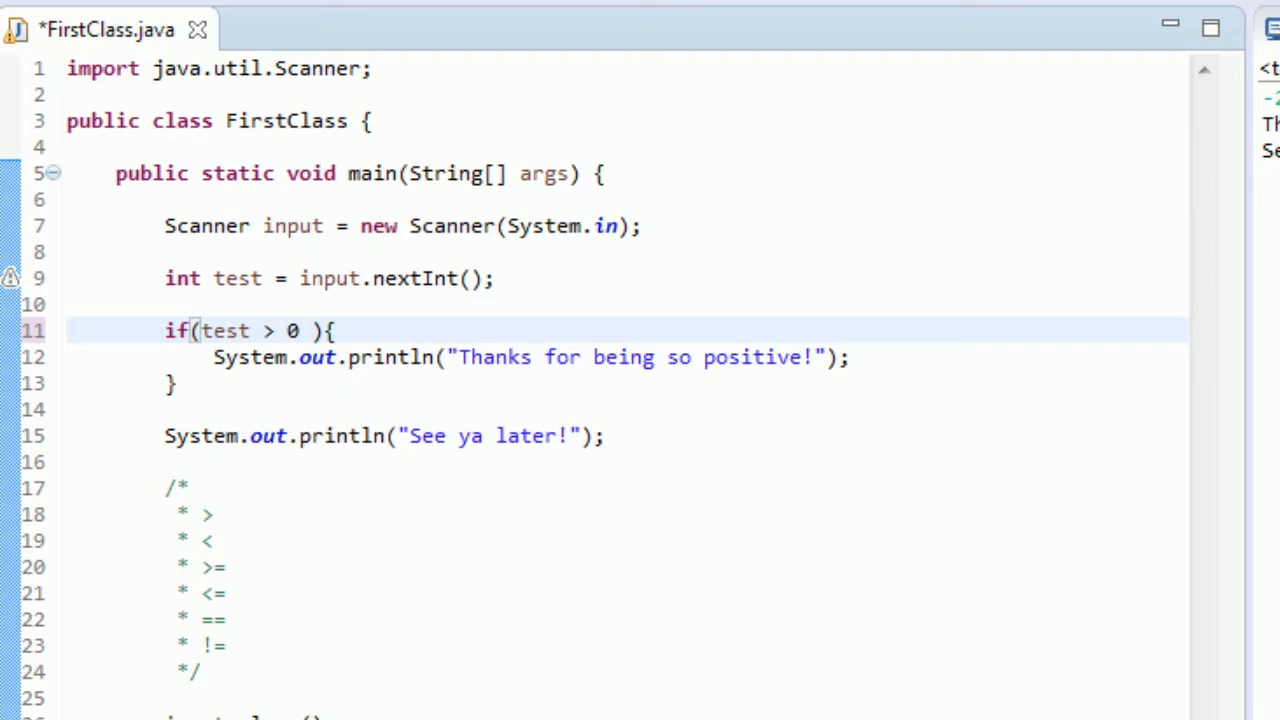
pyautogui.write('&&')
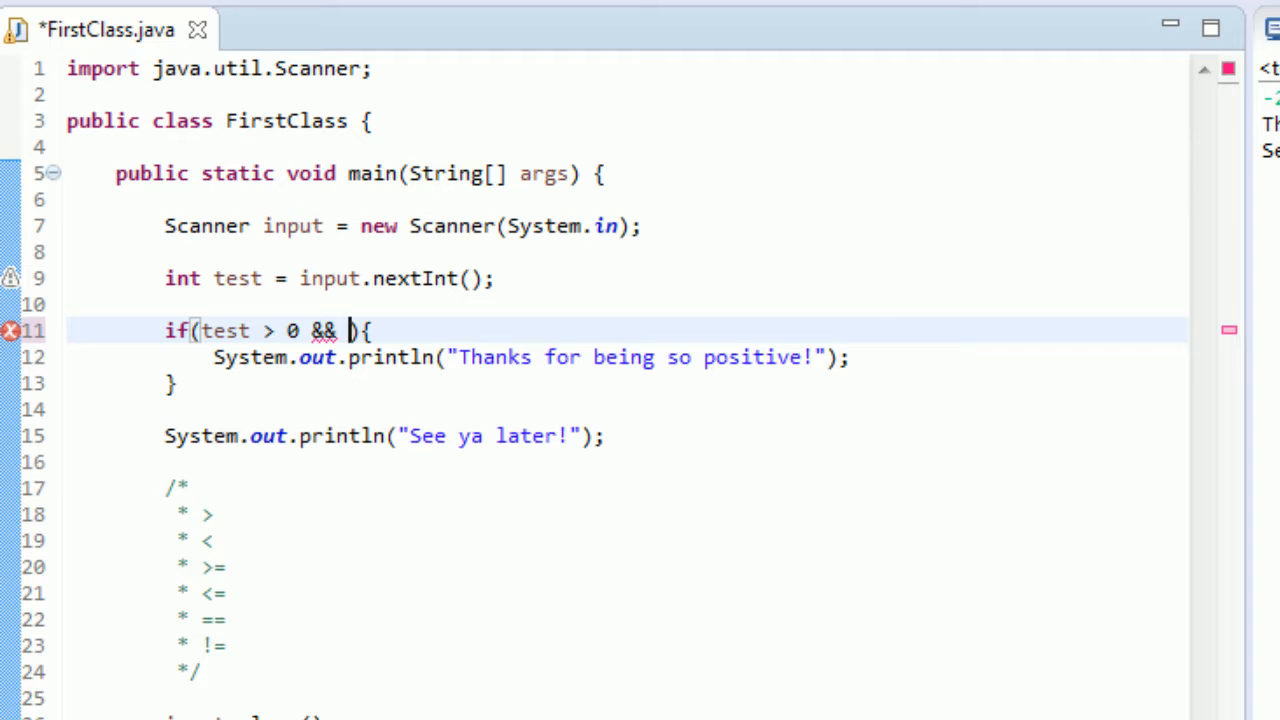
pyautogui.write('t')
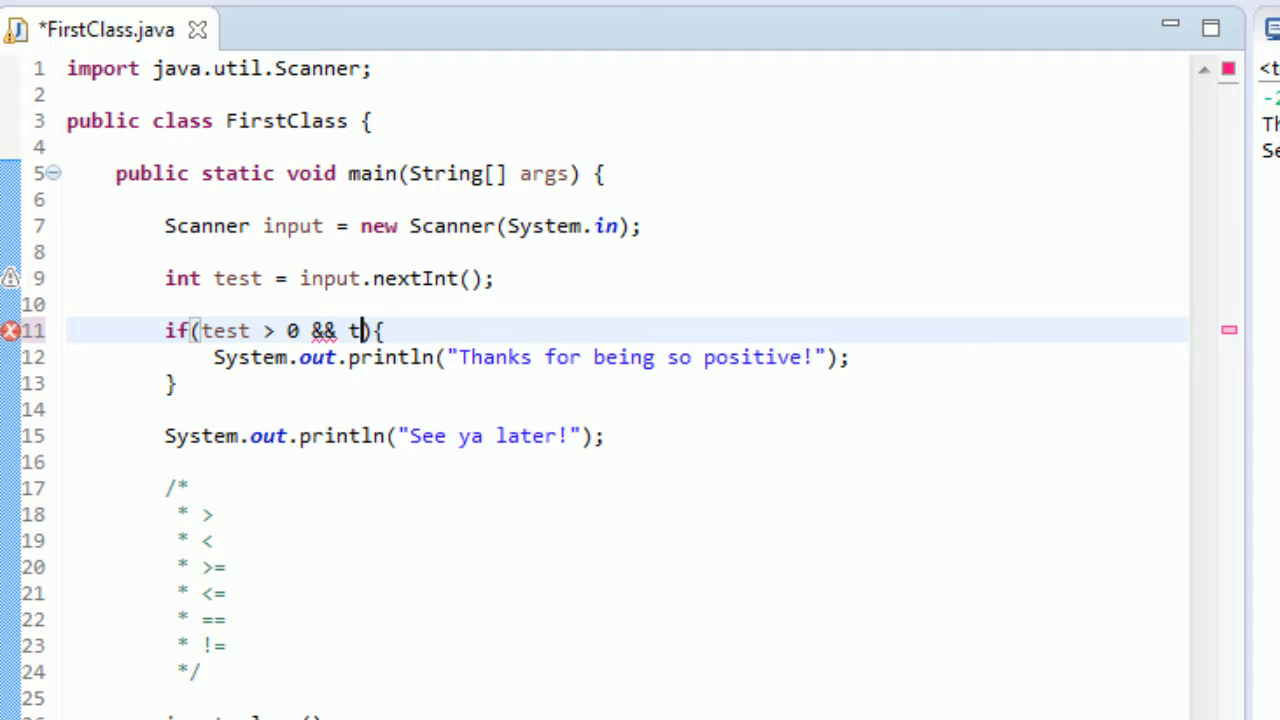
pyautogui.write('est')
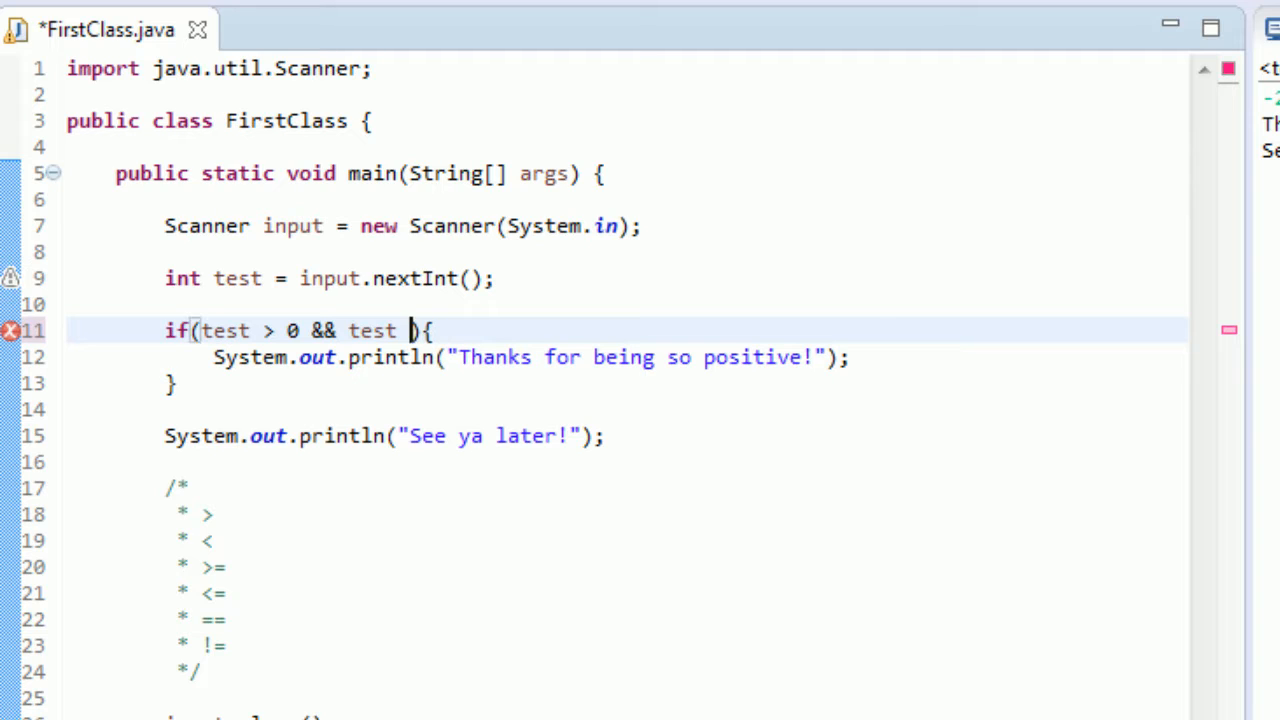
pyautogui.write('<=')
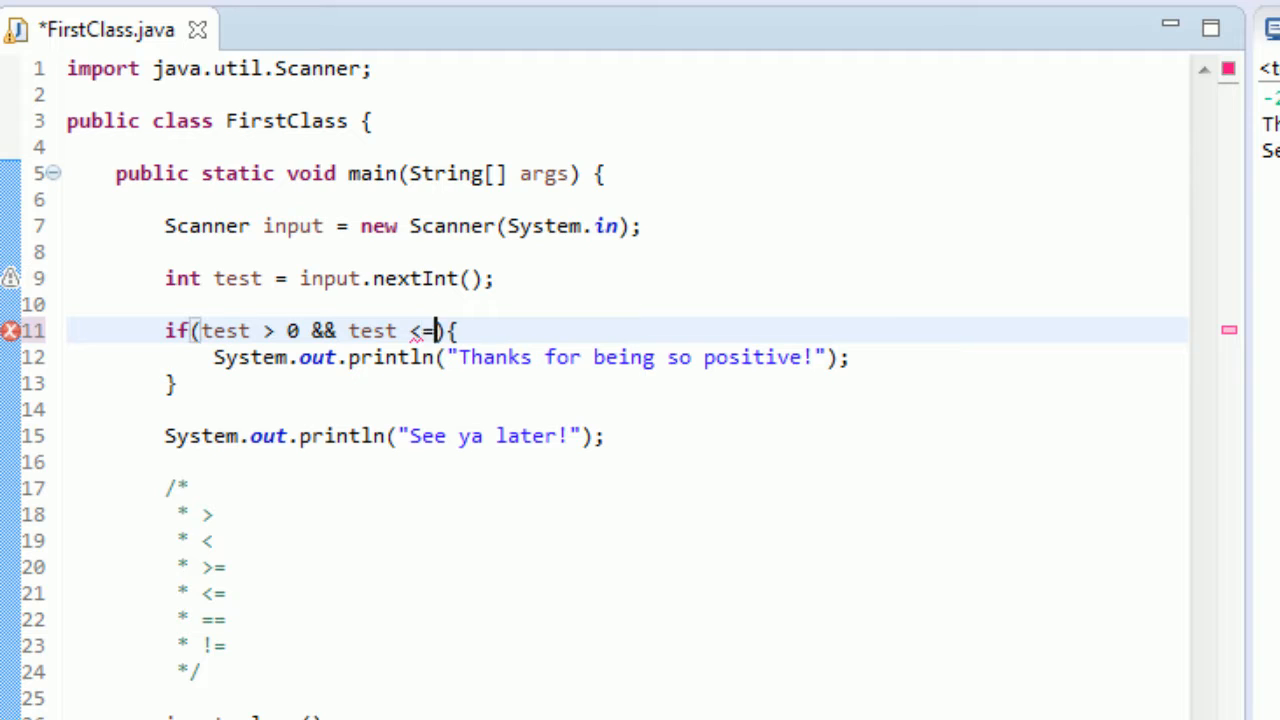
pyautogui.write('10')
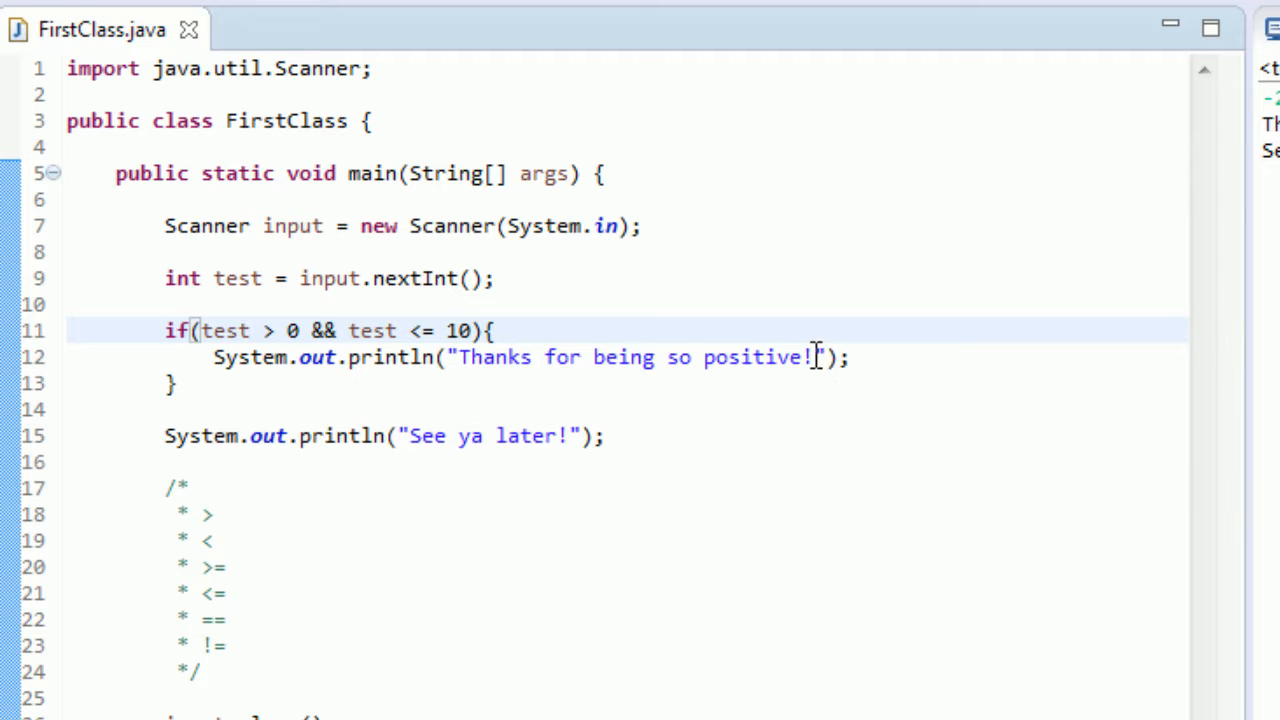
pyautogui.moveTo(458, 357); pyautogui.dragTo(810, 357)
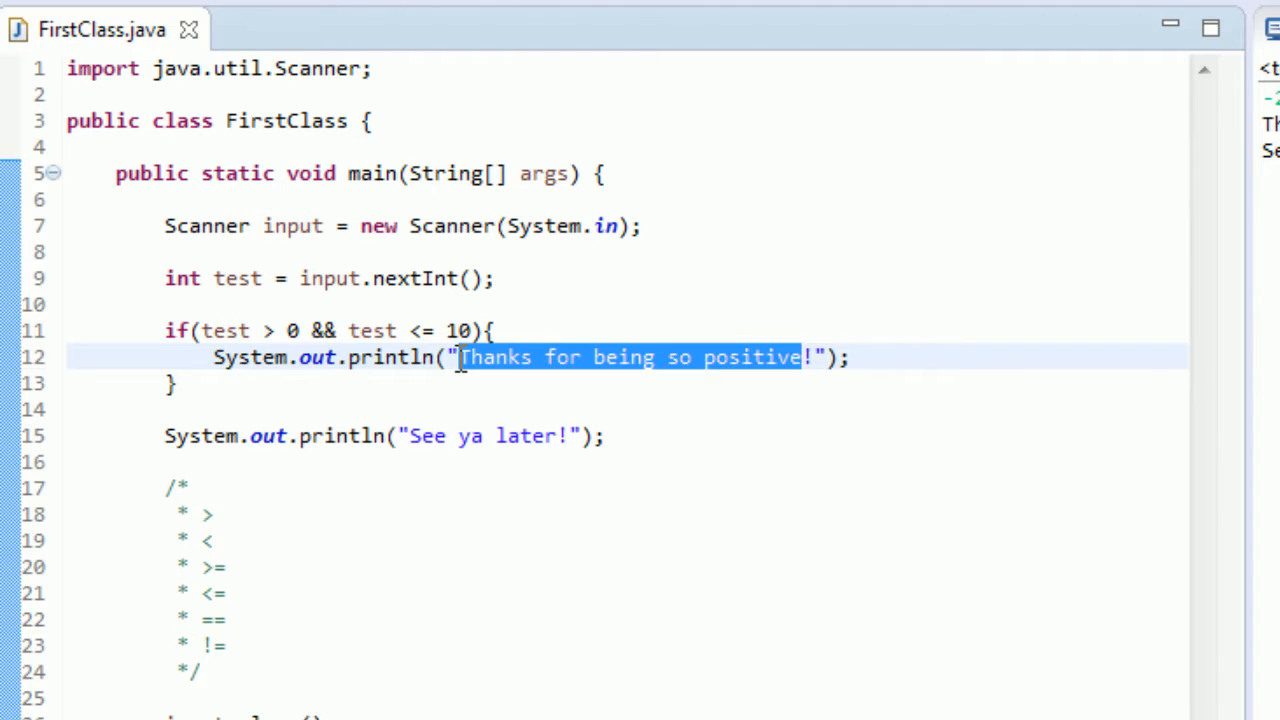
# - Replace the if-block println message with "That's an easy number to say!"
pyautogui.write("That's!")
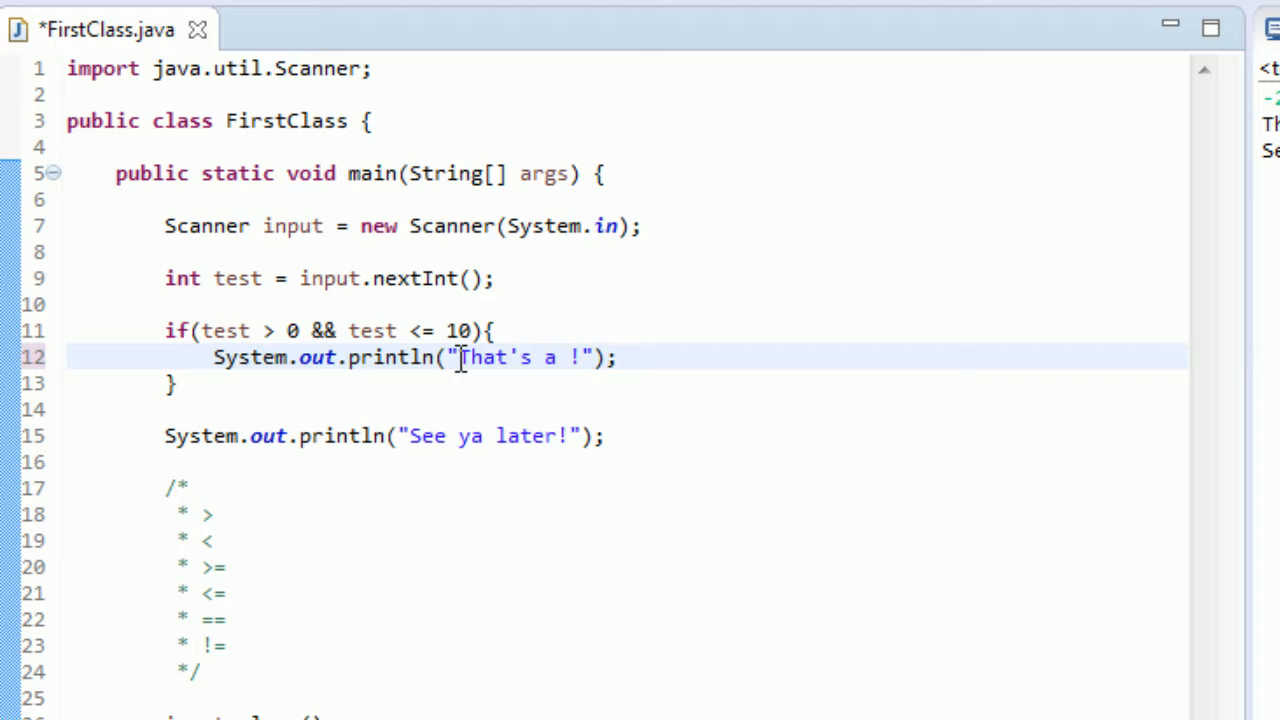
pyautogui.write('an easy number to')
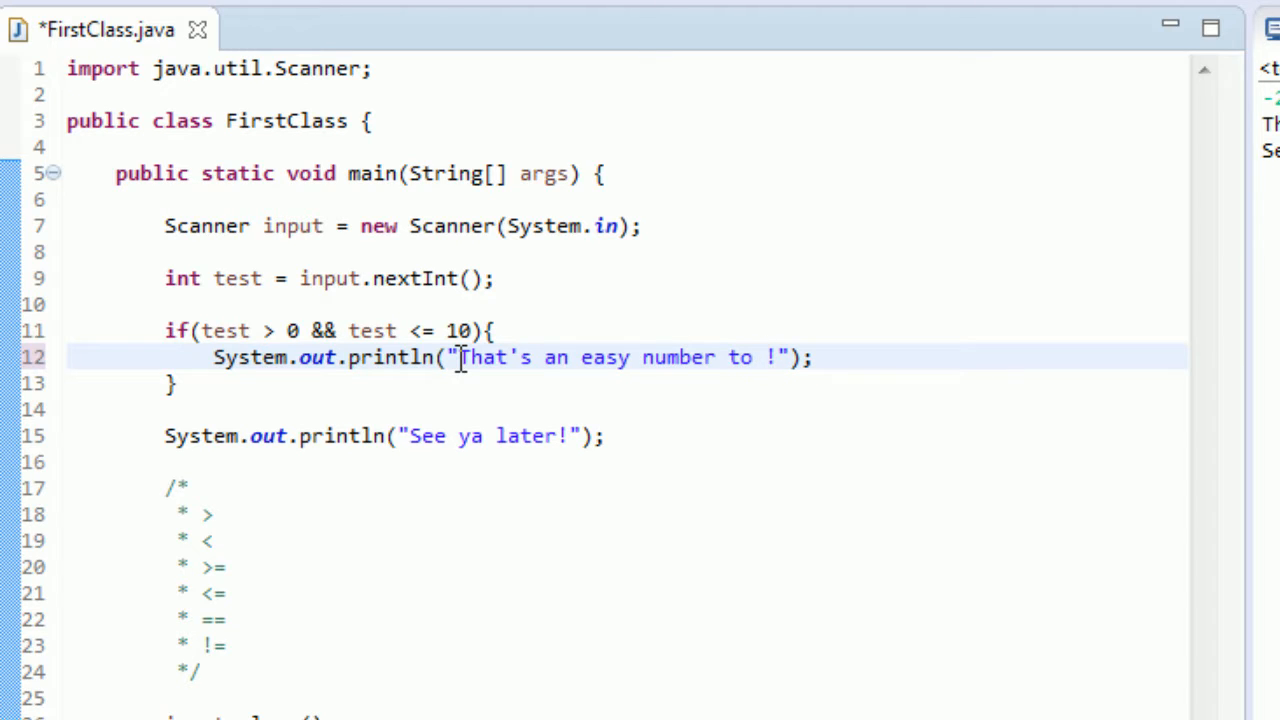
pyautogui.write('say')
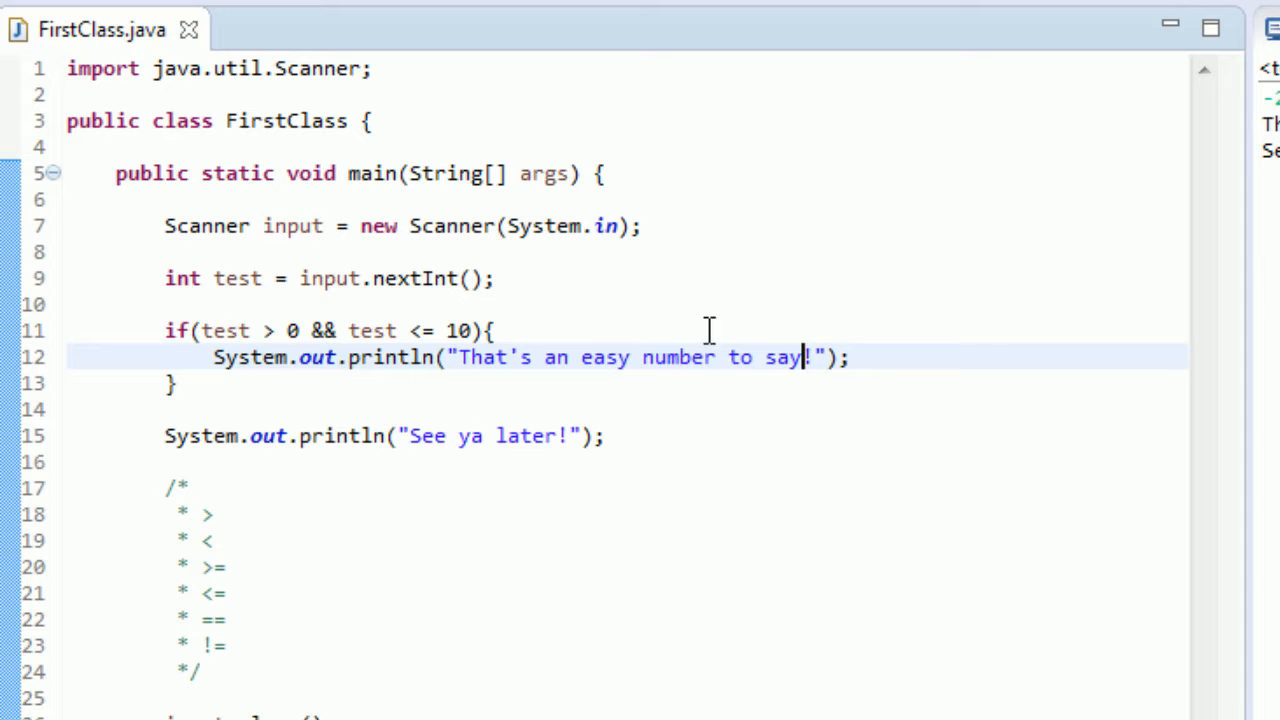
# - Briefly replace the && operator with 'and', then restore &&
pyautogui.doubleClick(368, 331)
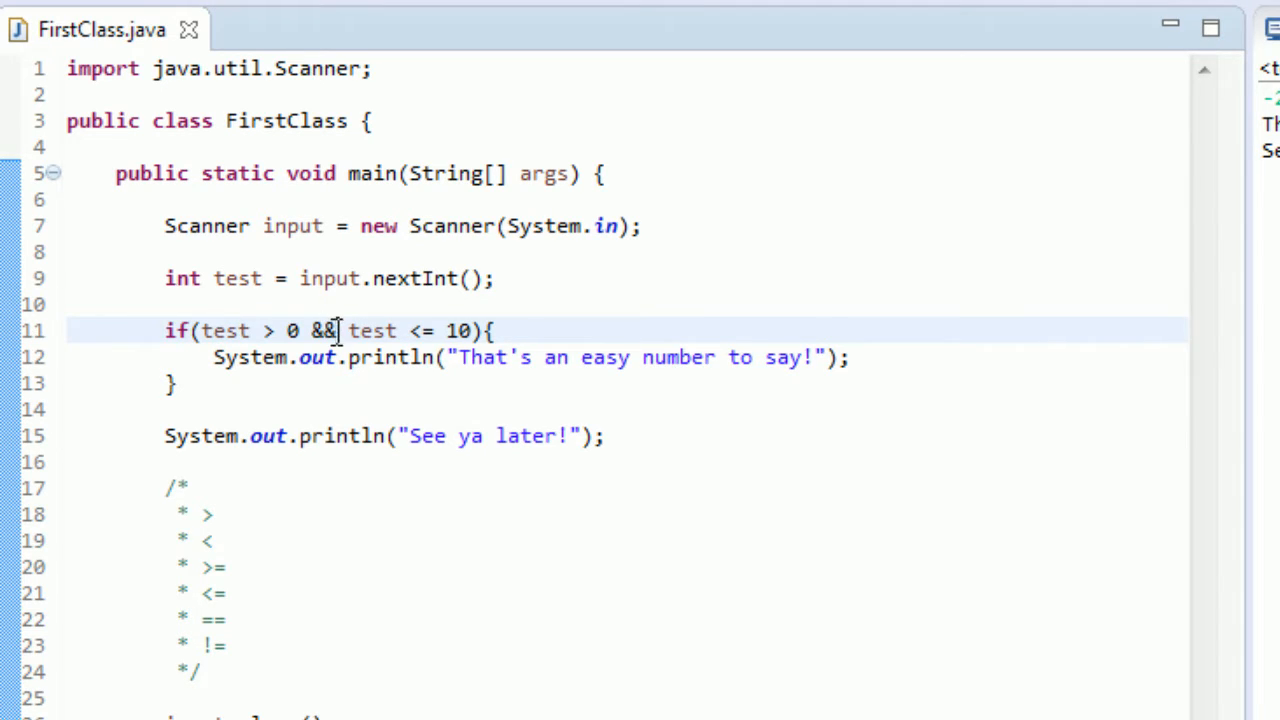
pyautogui.press('BackSpace')
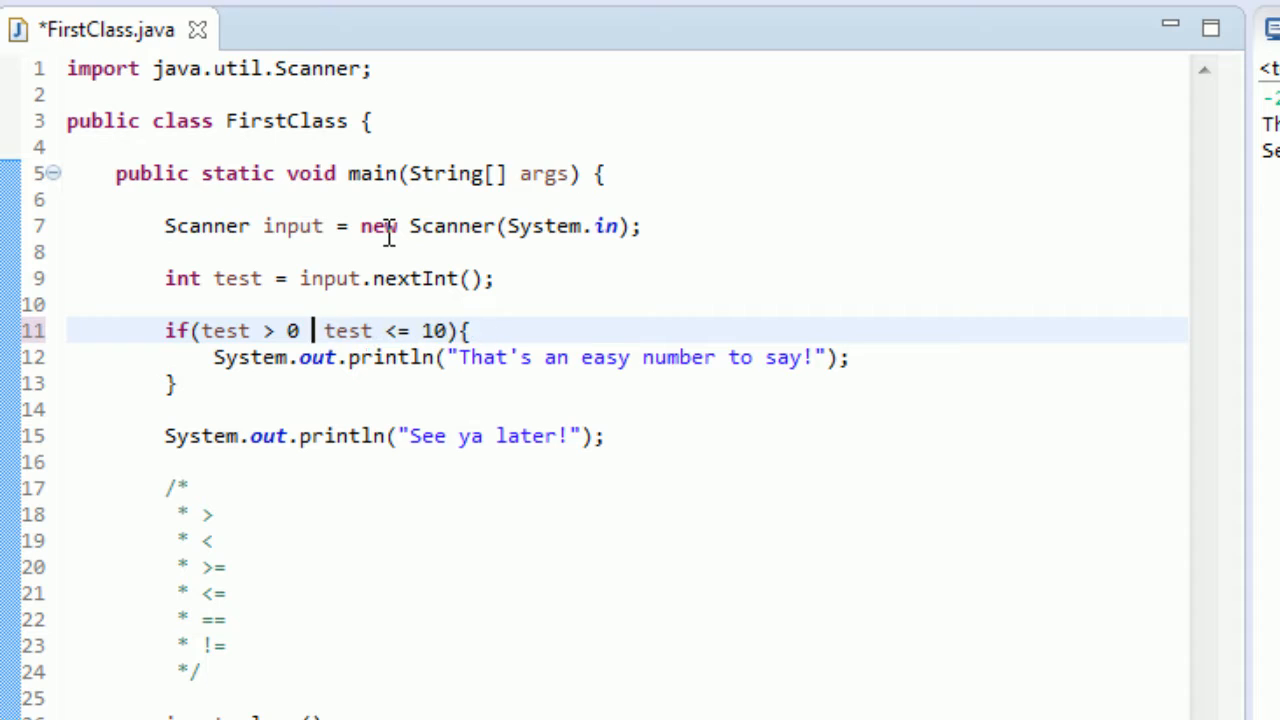
pyautogui.write('and')
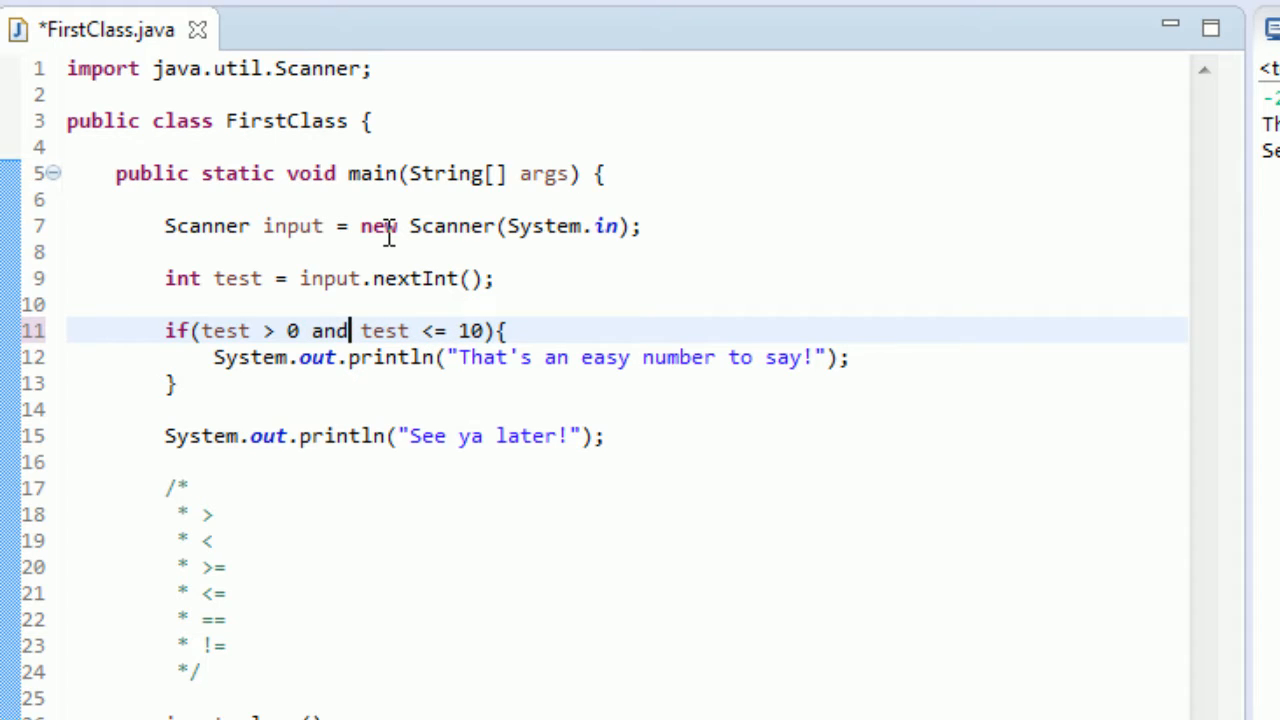
pyautogui.doubleClick(329, 331)
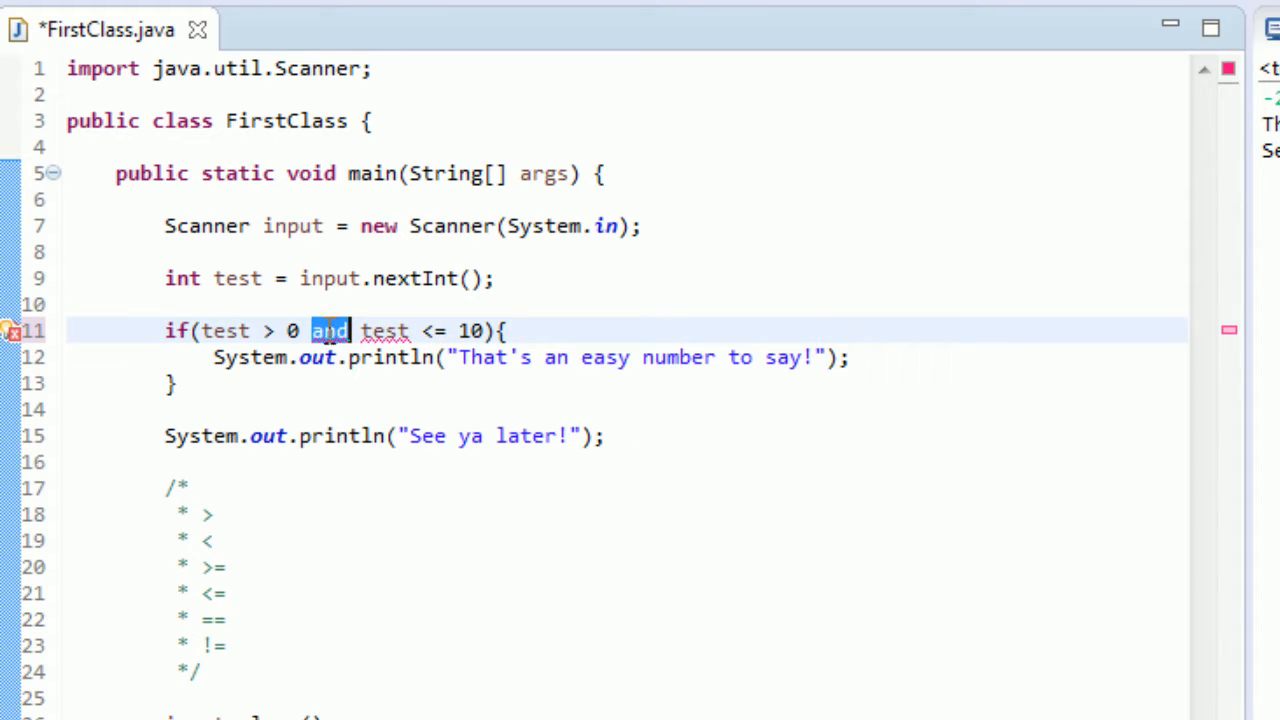
pyautogui.write('&&')
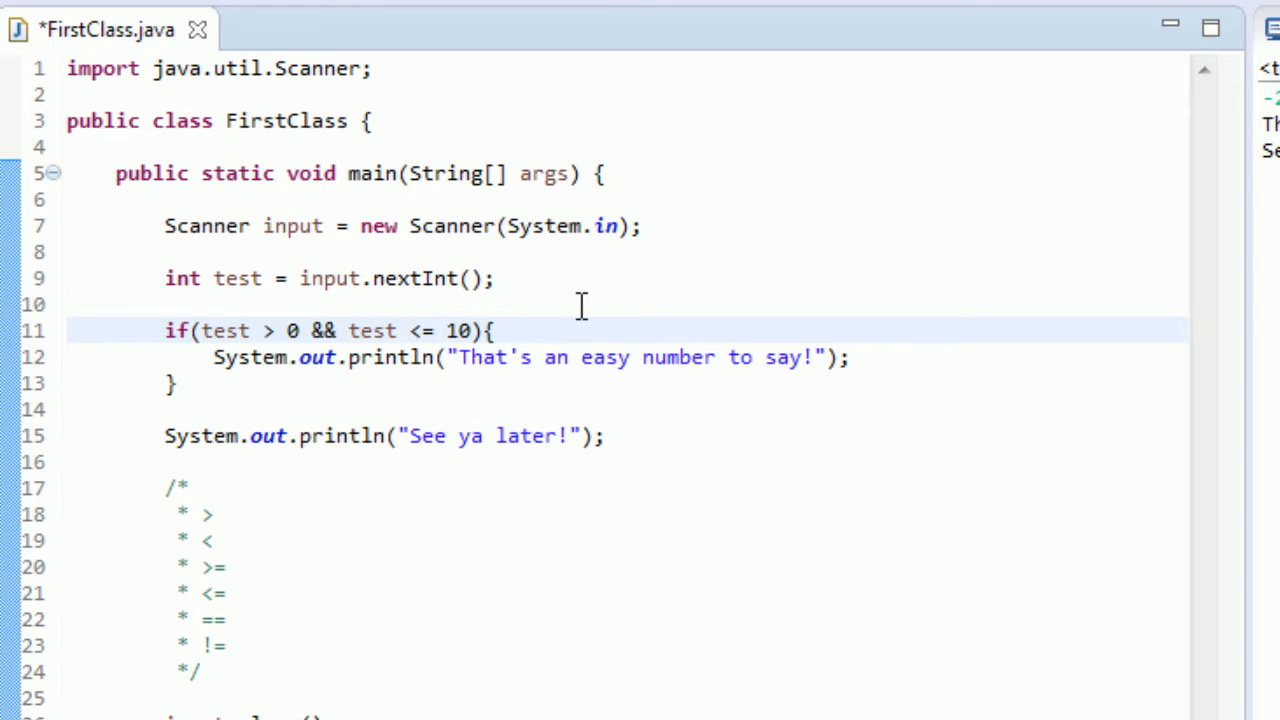
pyautogui.moveTo(322, 340)
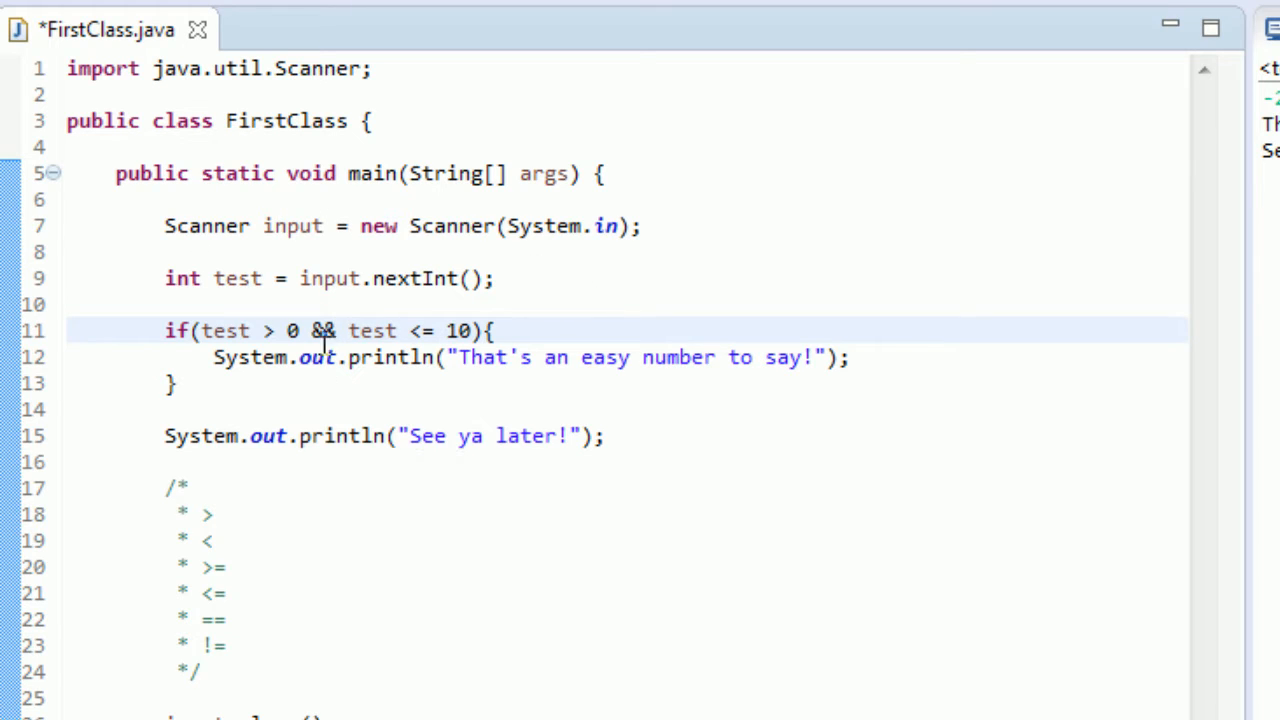
pyautogui.moveTo(656, 372)
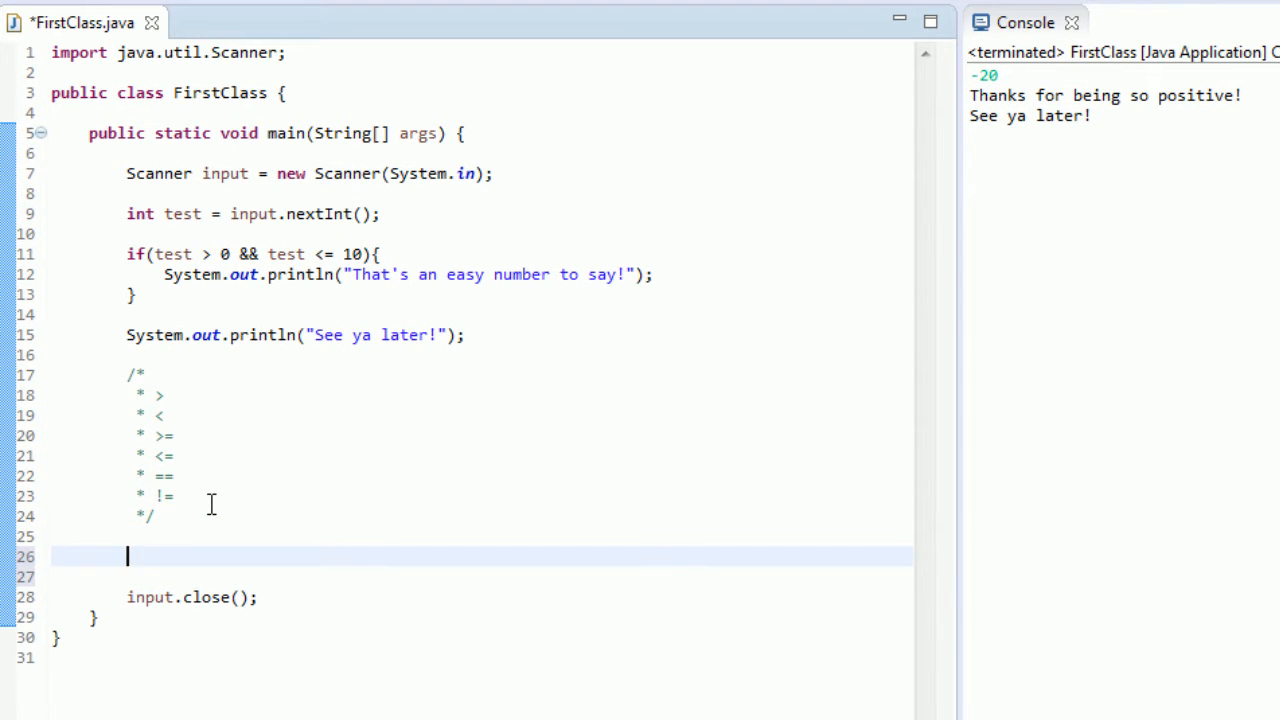
# - Add a block comment below the first one listing the && and || operators
pyautogui.write('}')
pyautogui.write('/*')
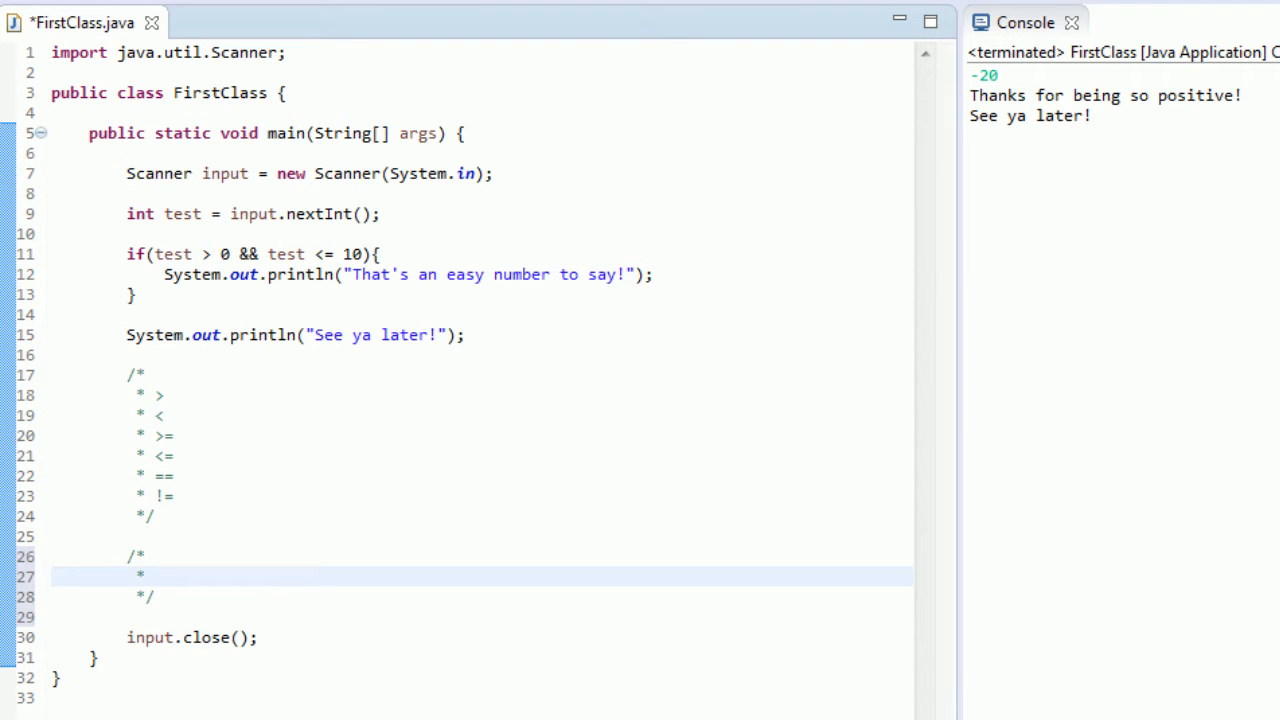
pyautogui.write('&&')
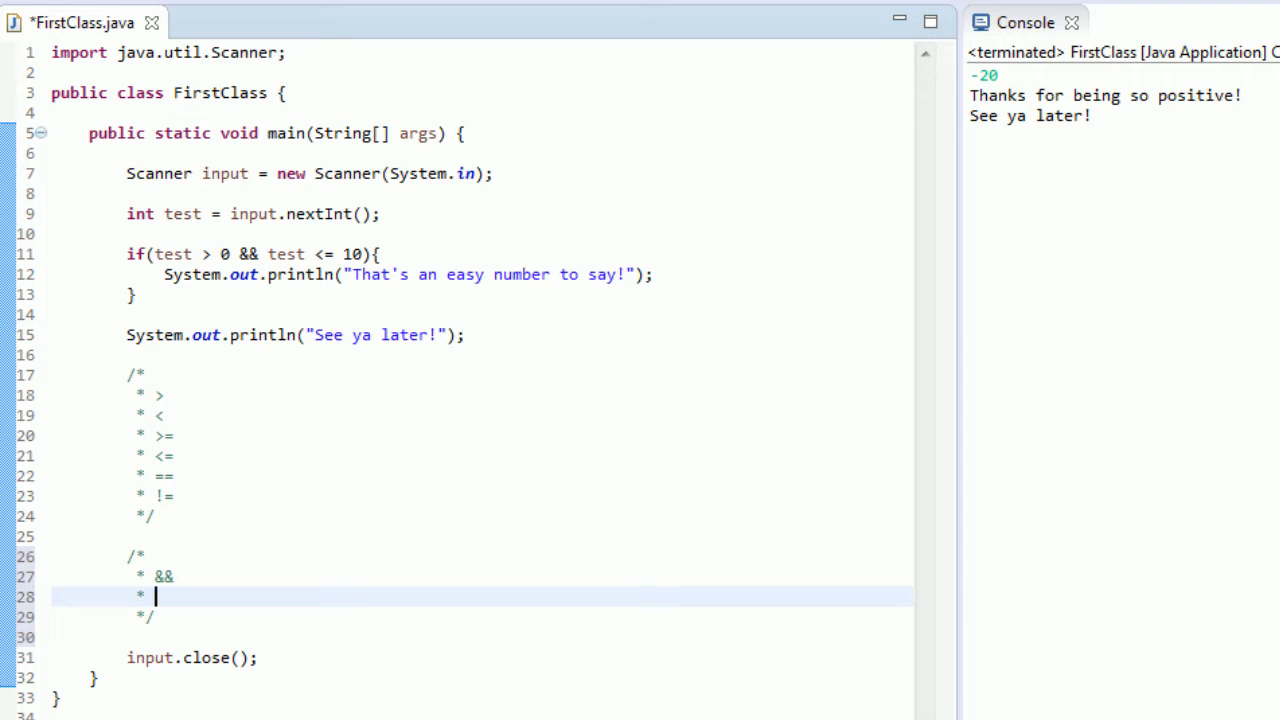
pyautogui.write('||')
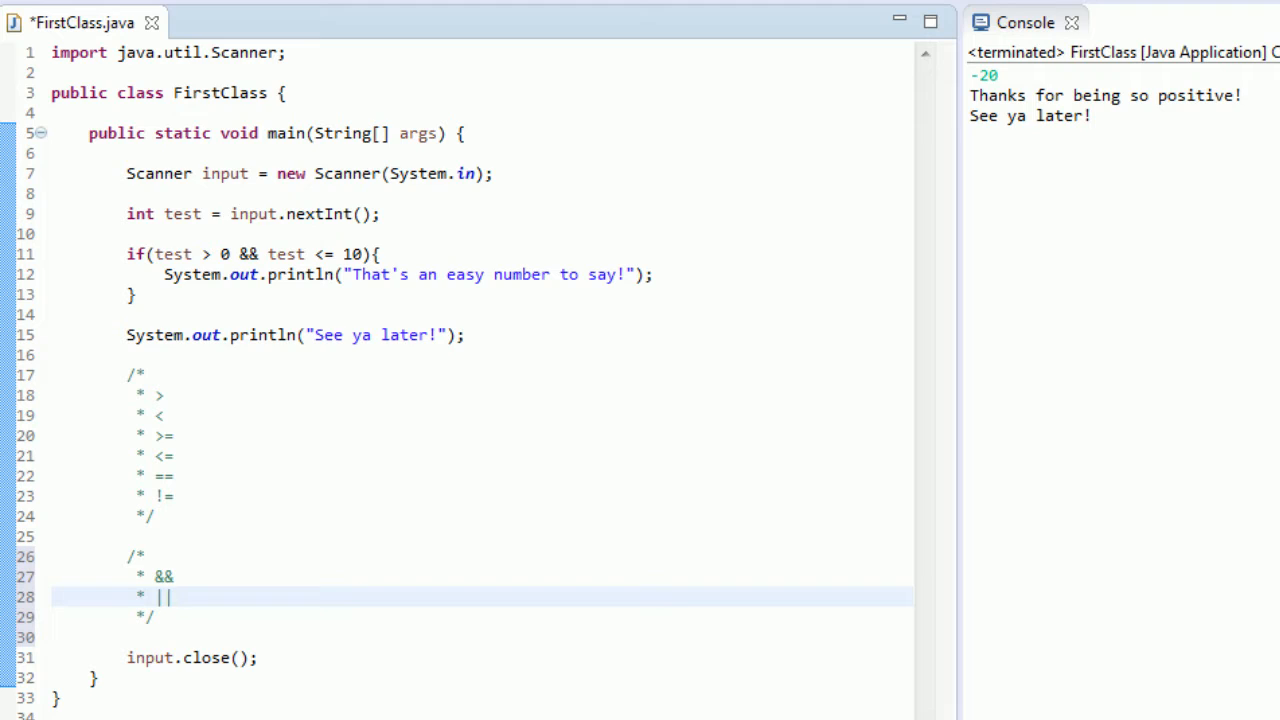
pyautogui.click(170, 597)
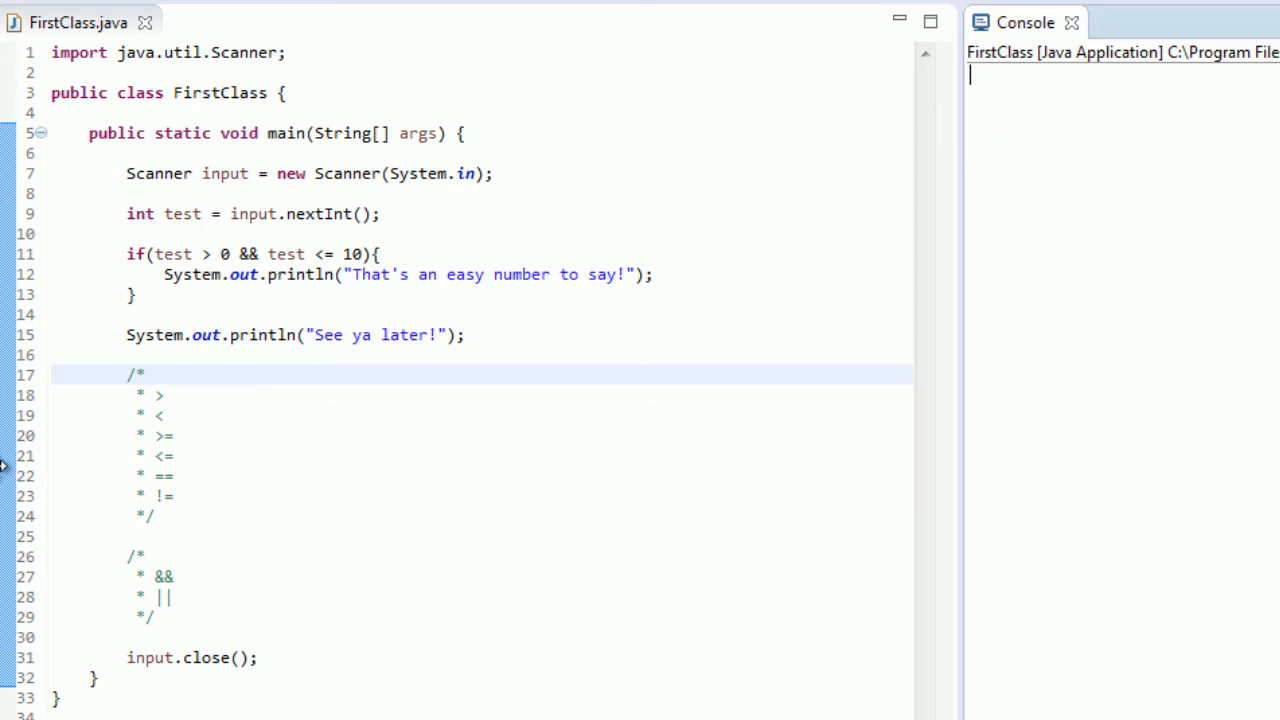
# - Run FirstClass with input 11, then point out the == and || operators in the comments
pyautogui.write('11')
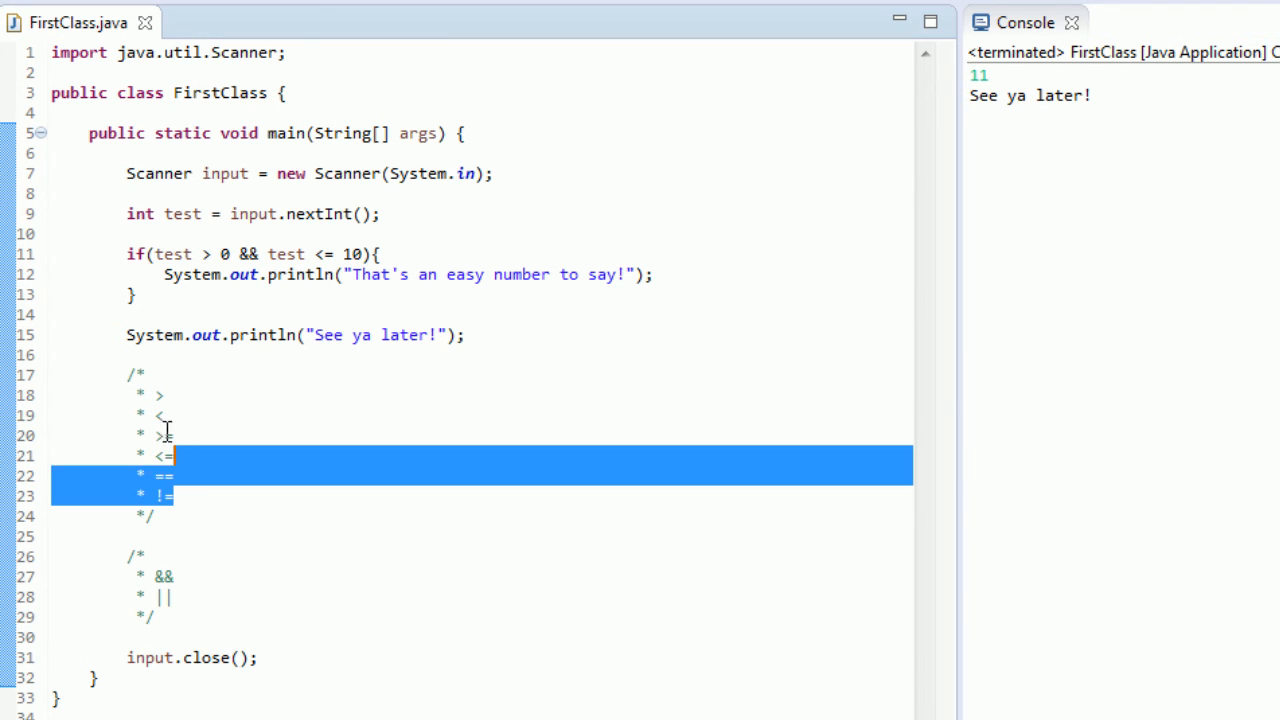
pyautogui.click(165, 415)
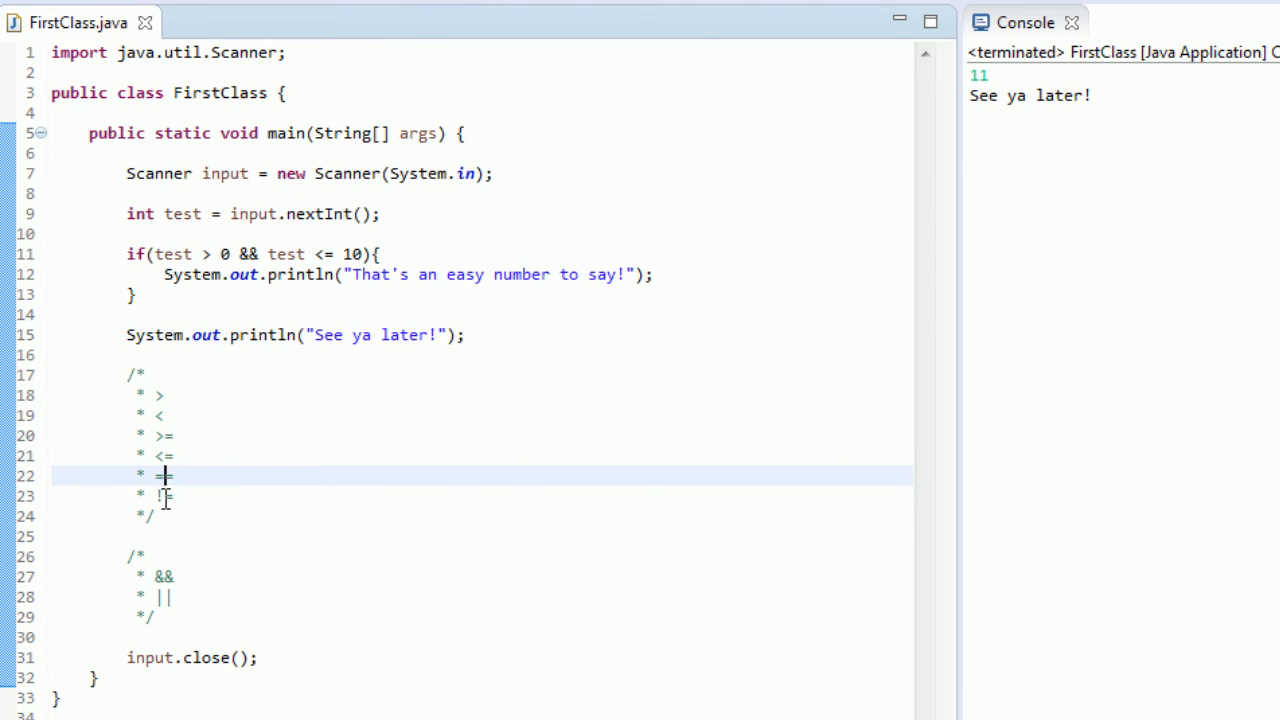
pyautogui.write('=')
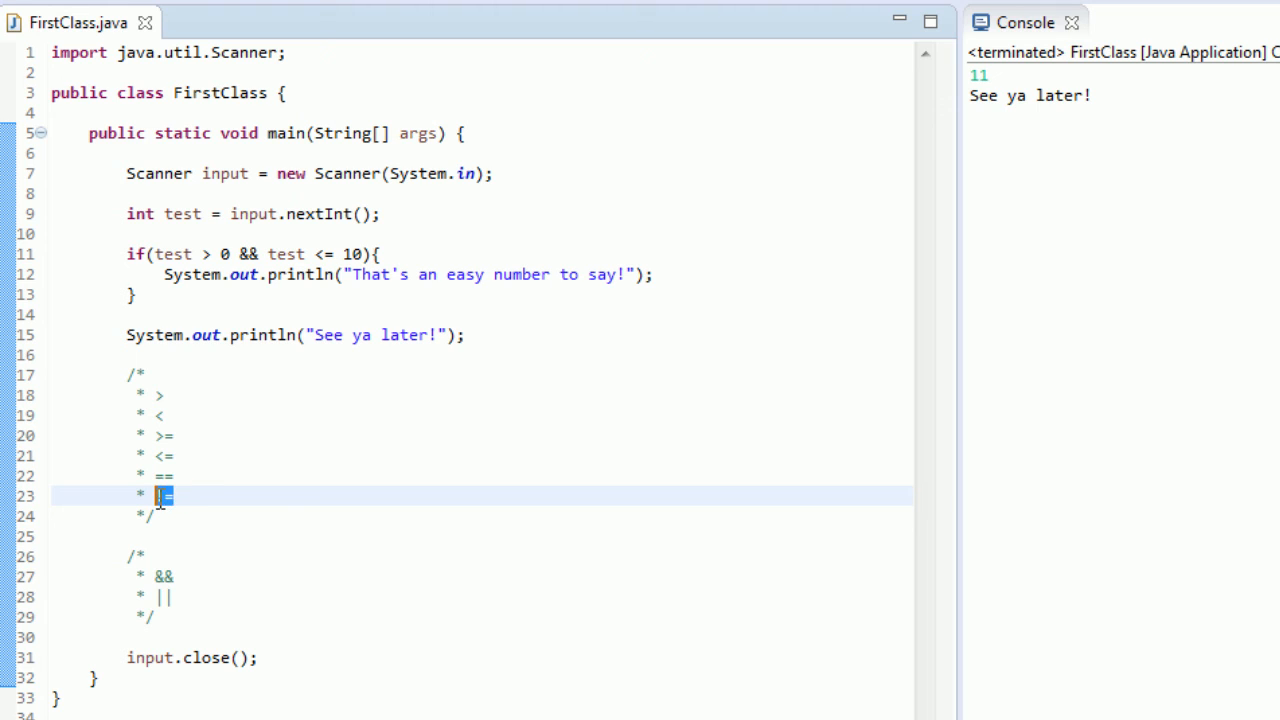
pyautogui.click(163, 597)
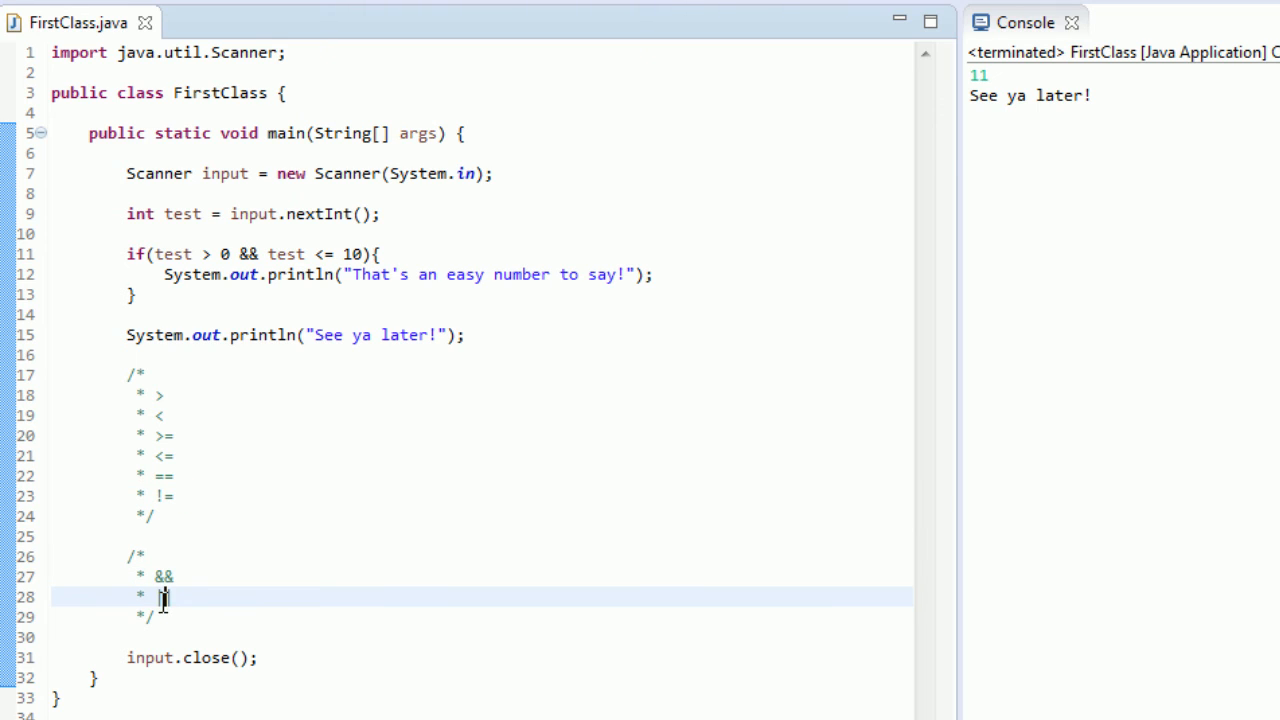